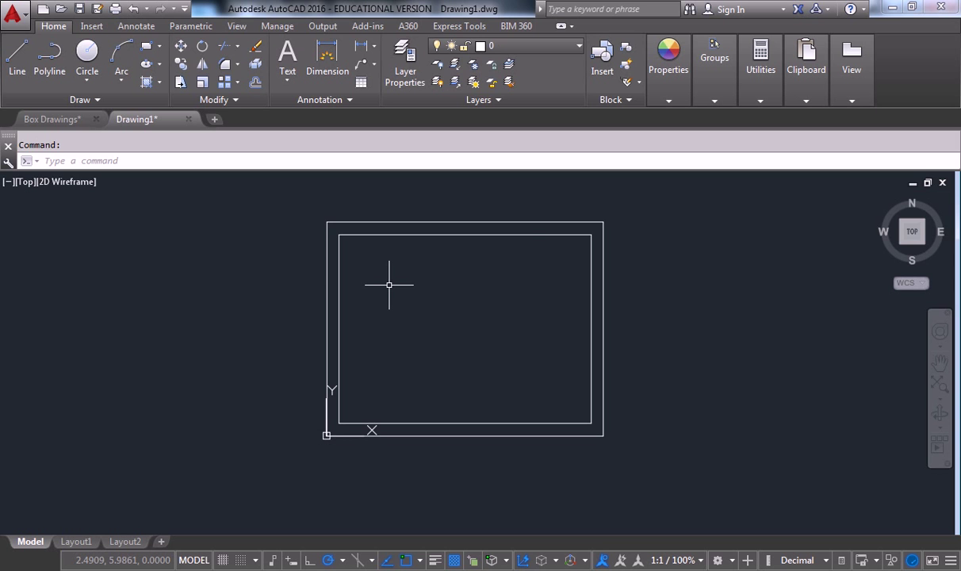
pyautogui.moveTo(494, 258)
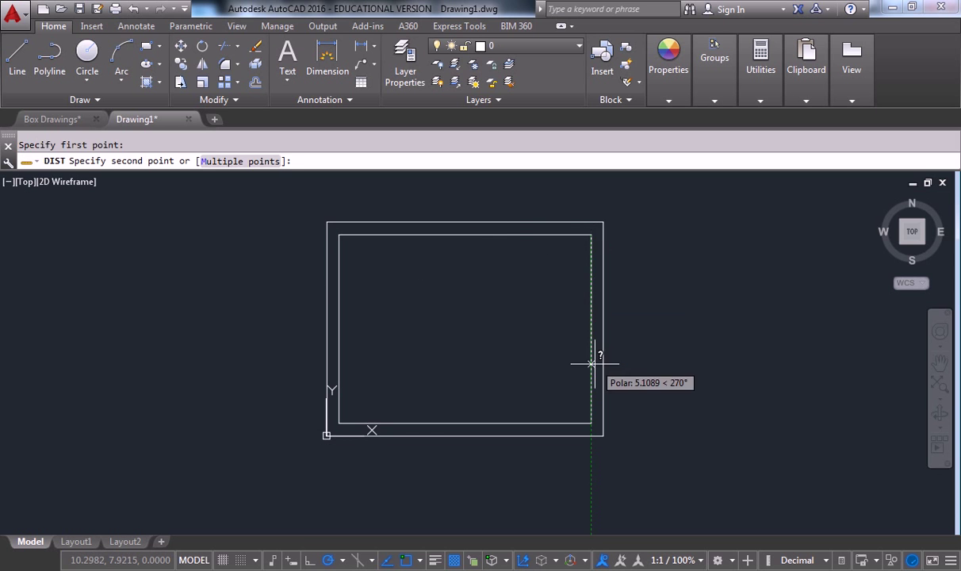
# Finish the DIST measurement at the border's lower-right corner, reading 7.5 units
pyautogui.click(593, 363)
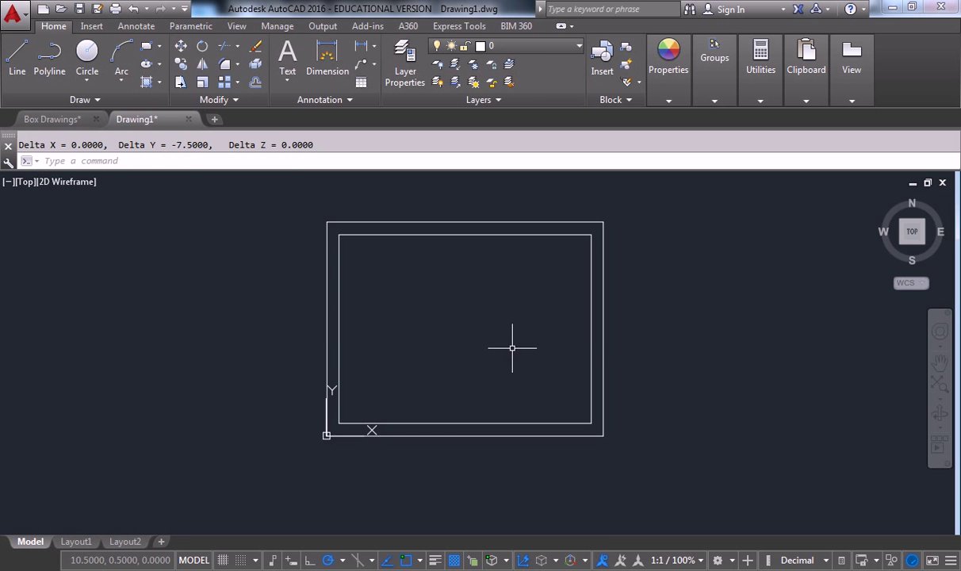
pyautogui.moveTo(501, 323)
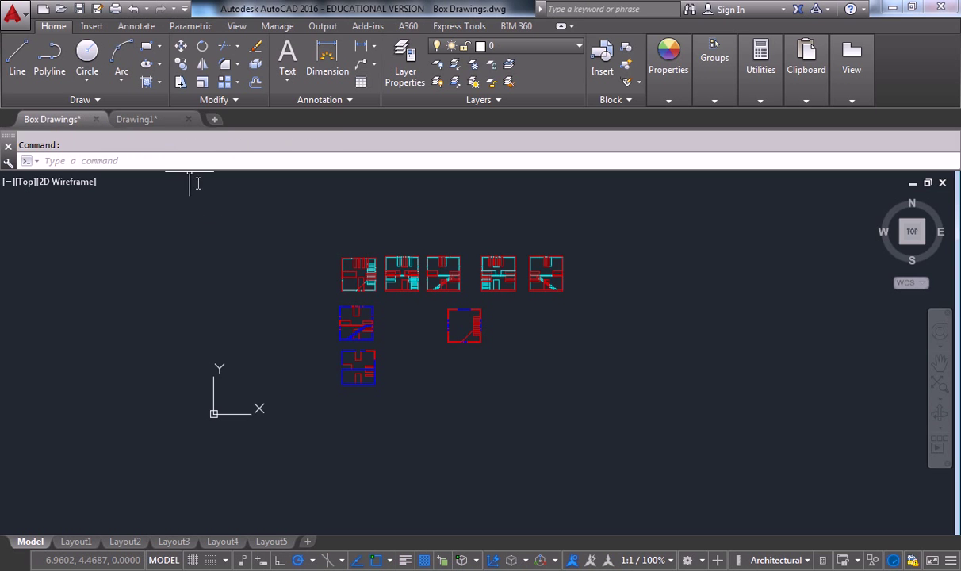
pyautogui.click(136, 119)
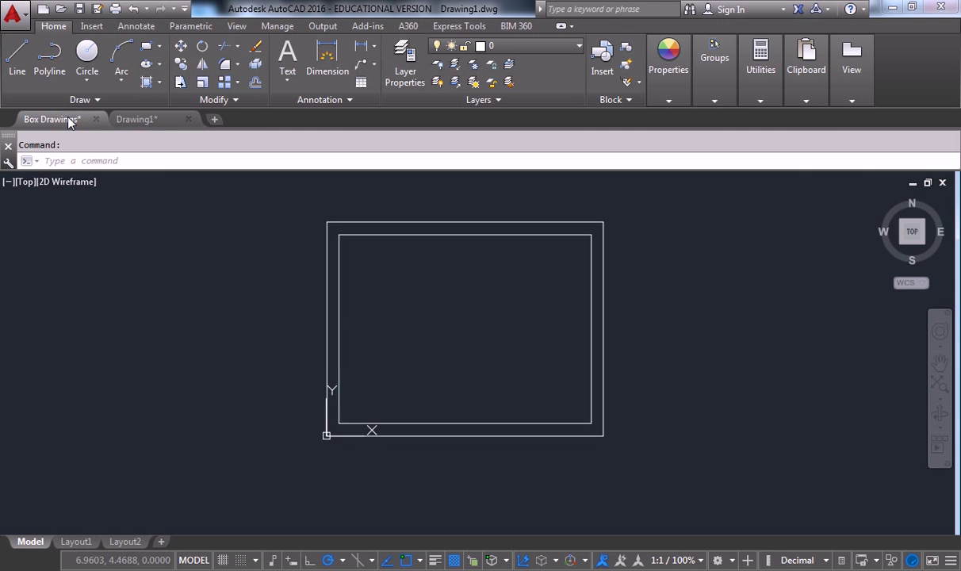
pyautogui.click(76, 555)
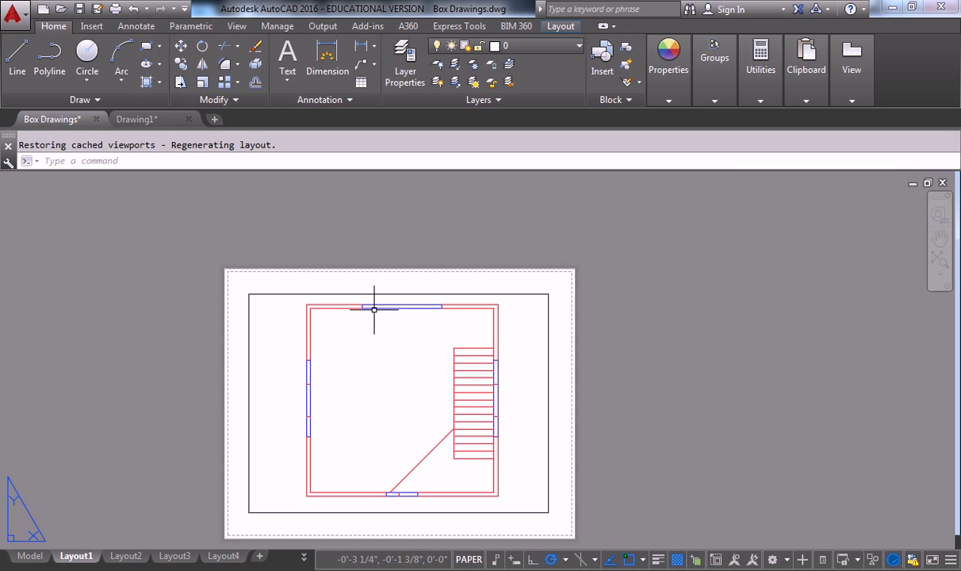
pyautogui.write('DIST Specify first point:')
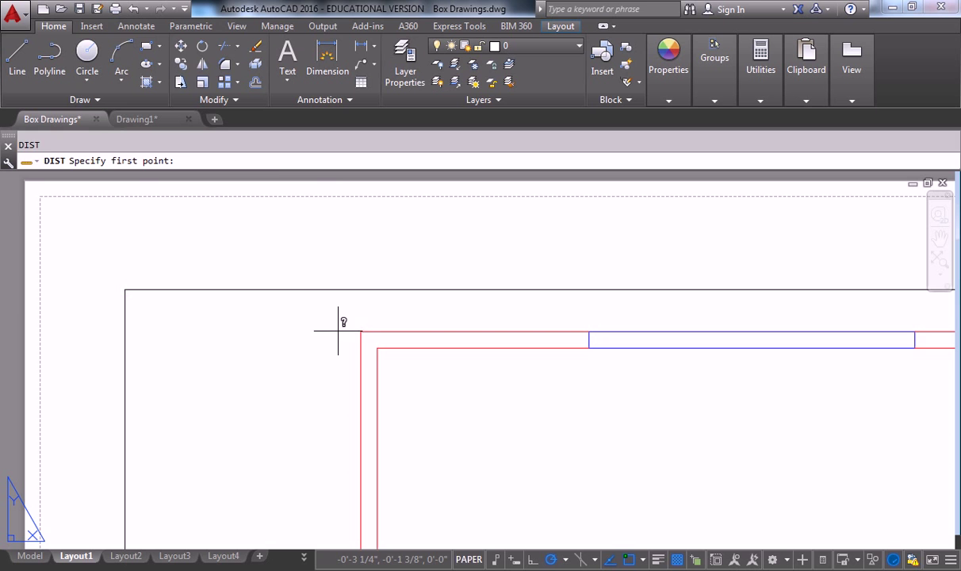
pyautogui.click(342, 331)
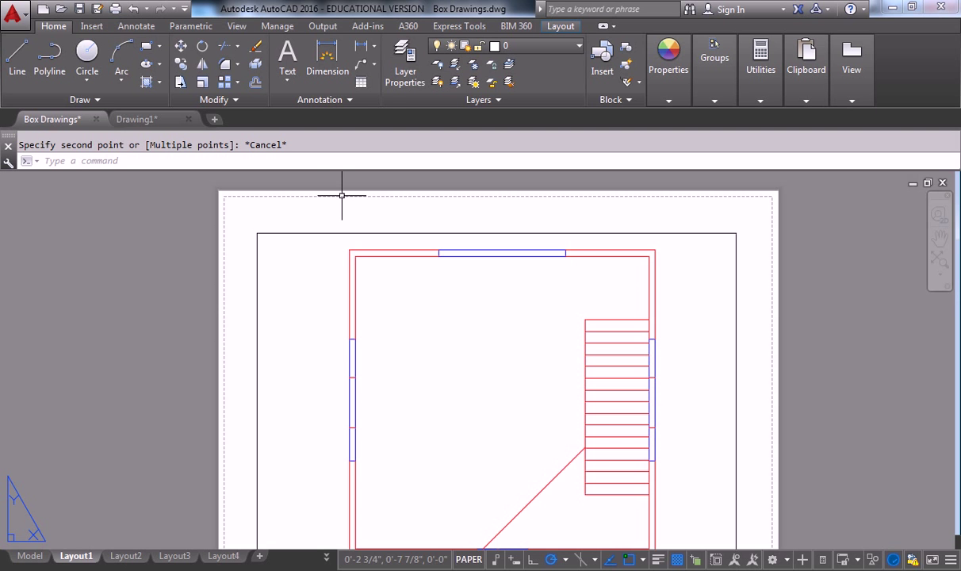
pyautogui.click(30, 555)
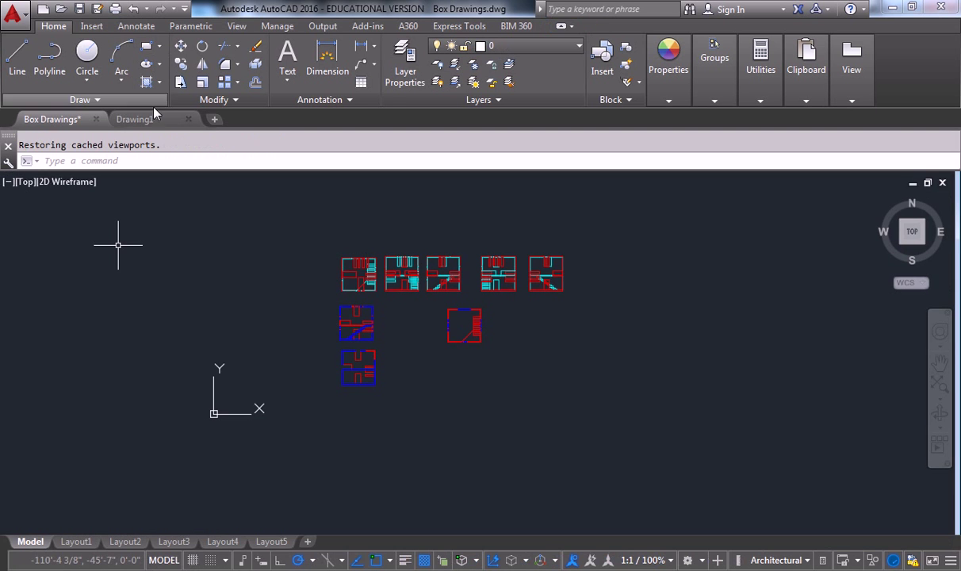
# Move both border rectangles of Drawing1 onto the Border layer so they show blue
pyautogui.click(133, 119)
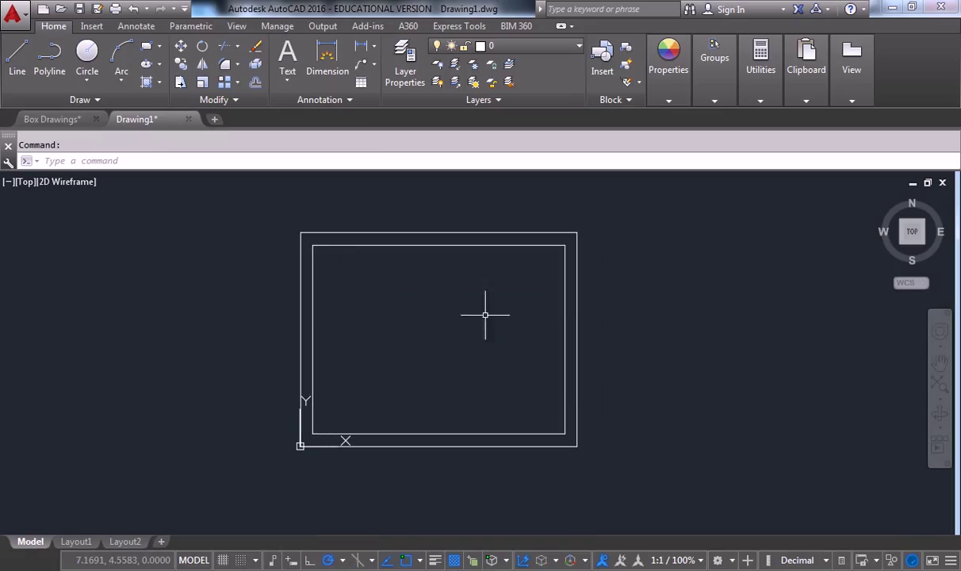
pyautogui.click(438, 341)
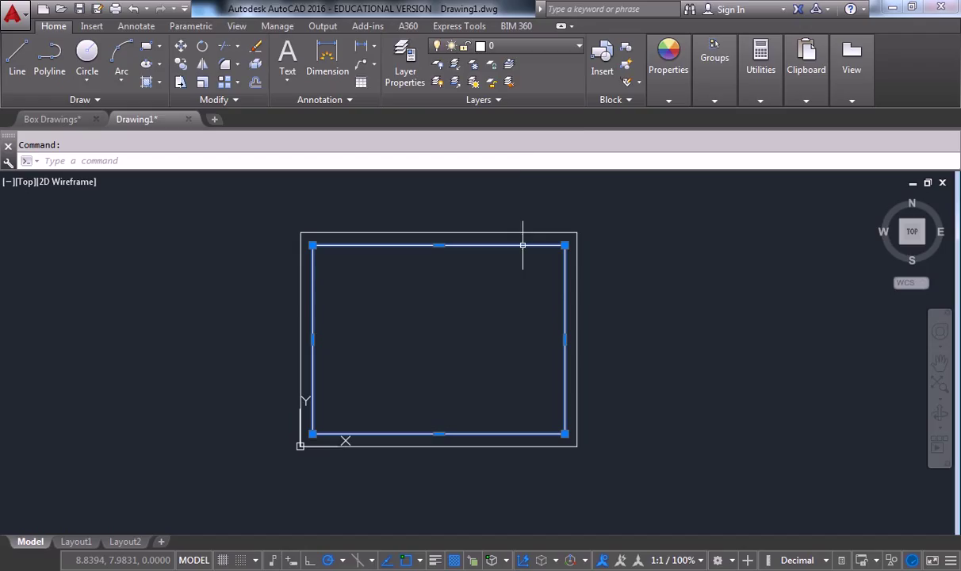
pyautogui.click(577, 45)
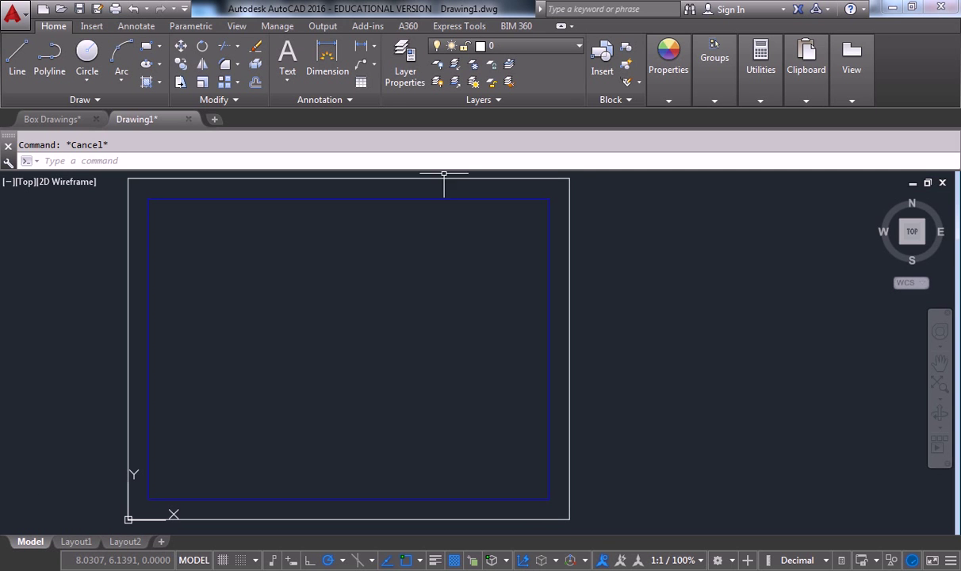
pyautogui.click(416, 207)
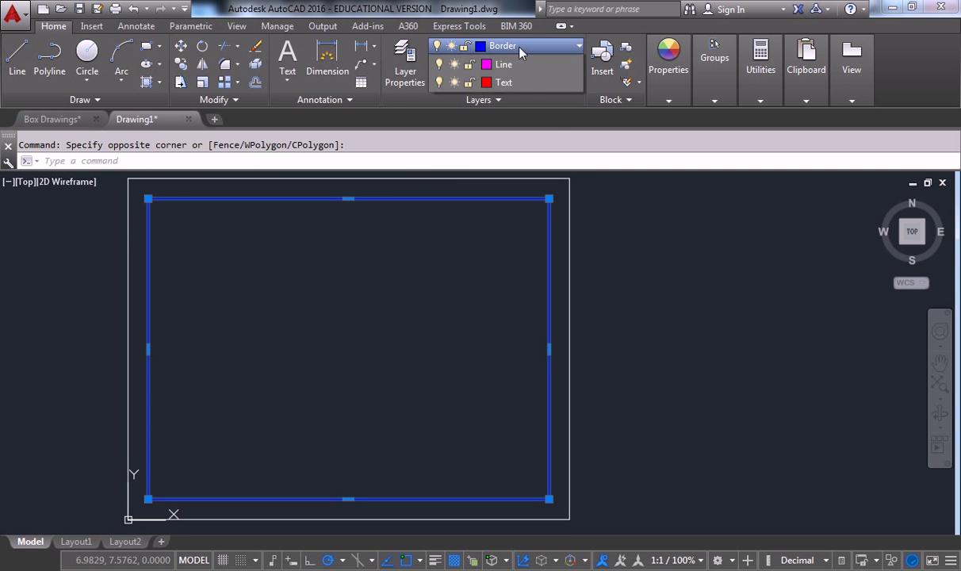
pyautogui.click(578, 44)
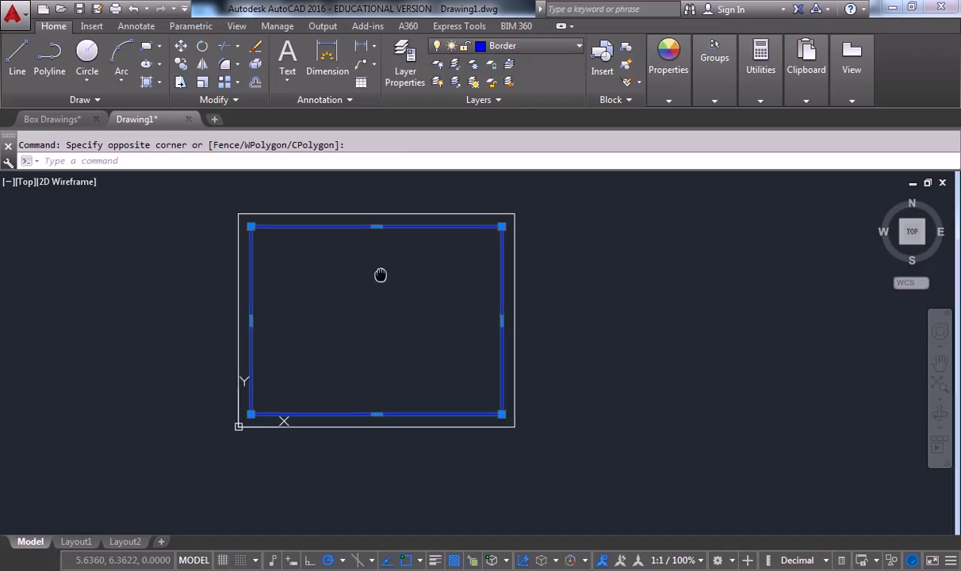
pyautogui.press('Escape')
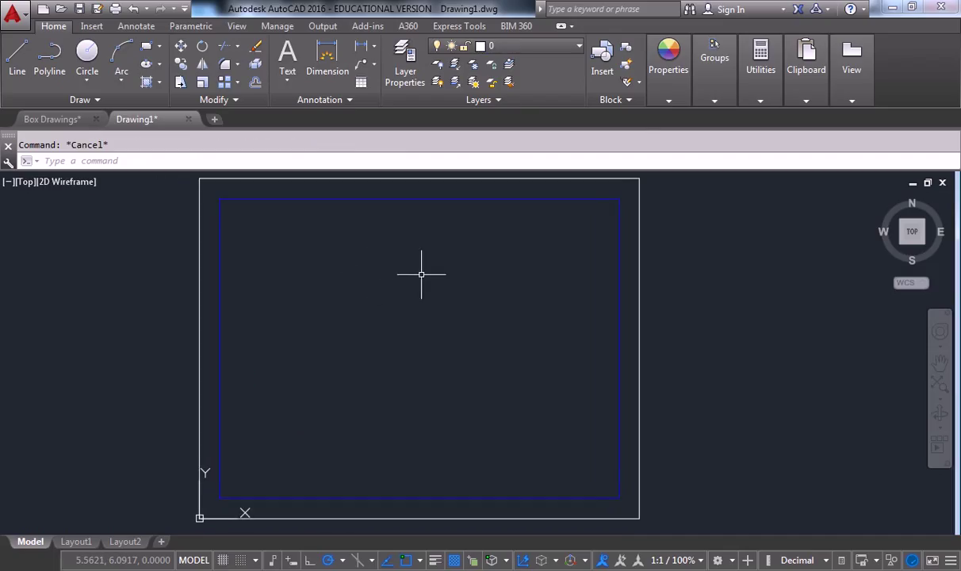
pyautogui.moveTo(527, 261)
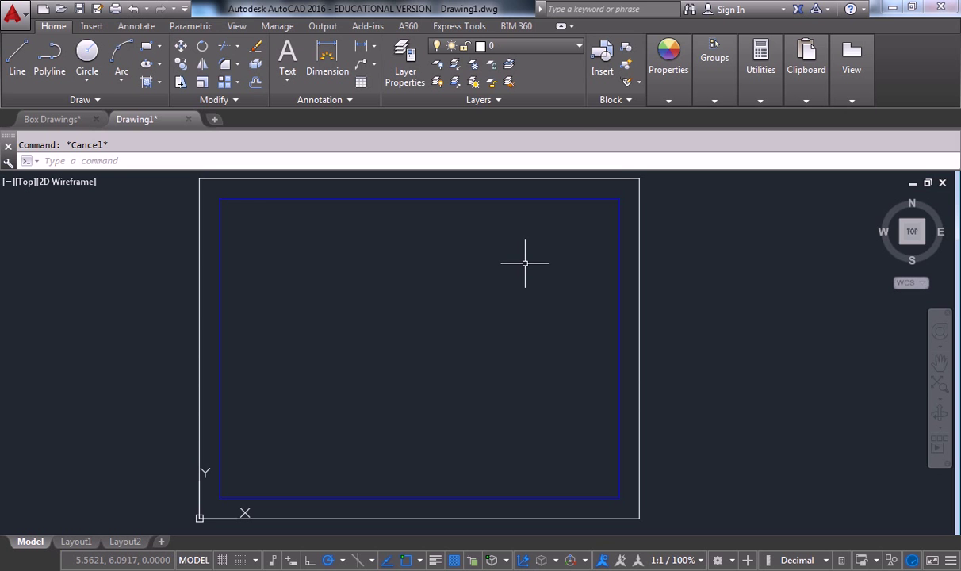
# Make Border the current layer before drawing the title-block lines
pyautogui.click(577, 46)
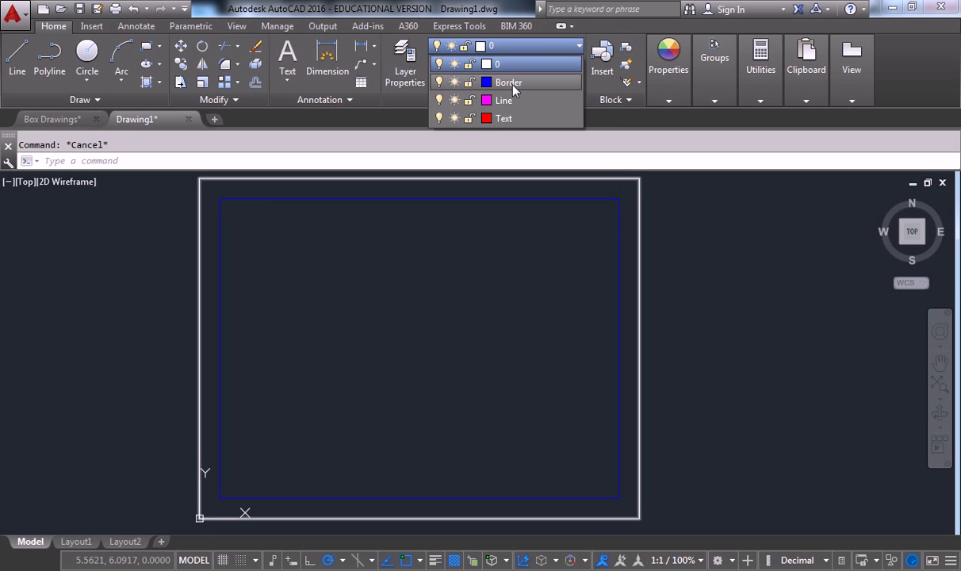
pyautogui.click(508, 82)
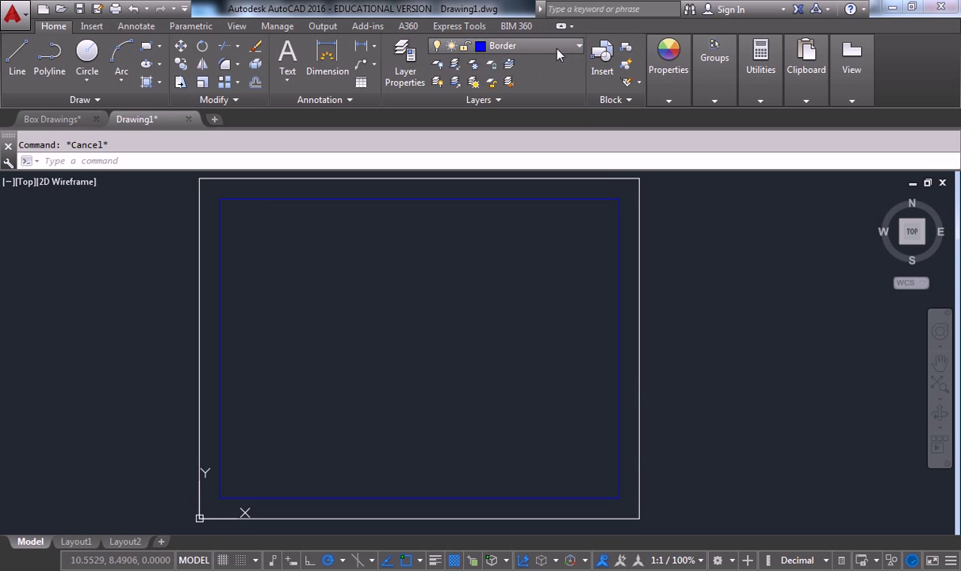
pyautogui.moveTo(601, 301)
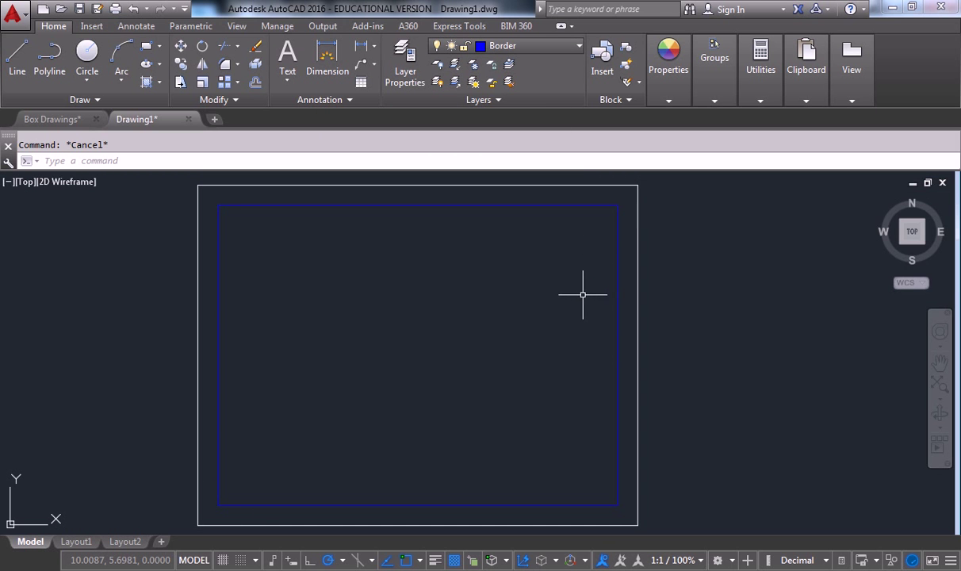
pyautogui.click(17, 61)
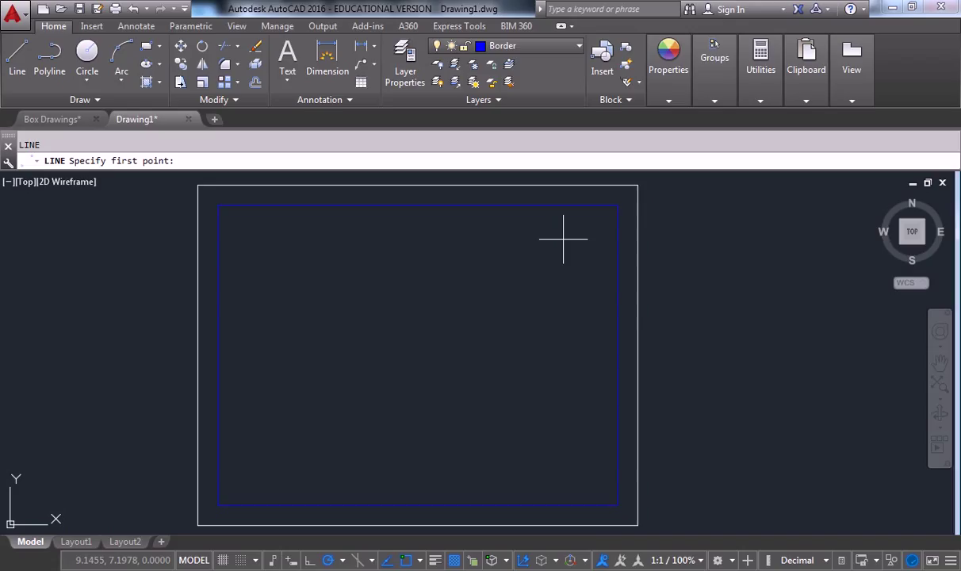
pyautogui.moveTo(585, 234)
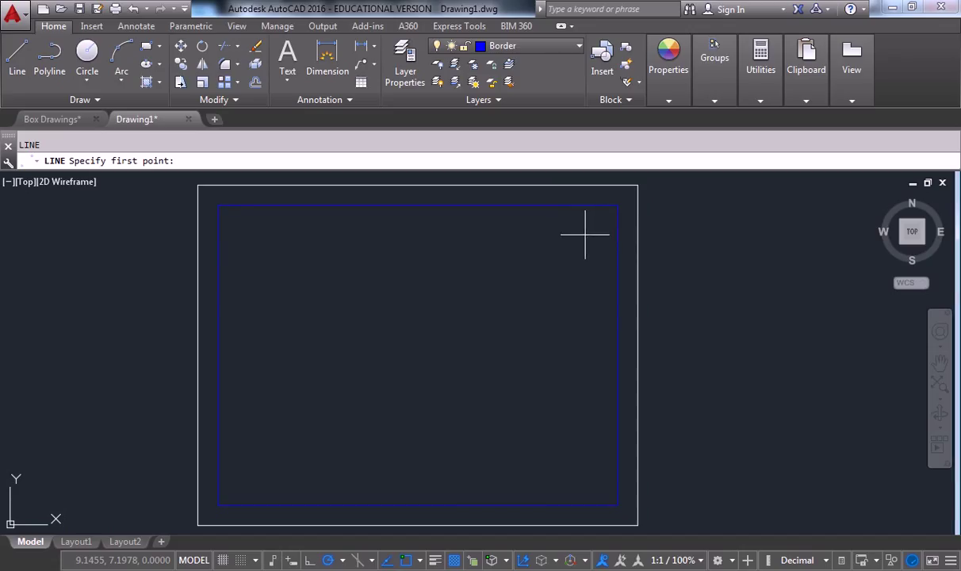
pyautogui.moveTo(615, 206)
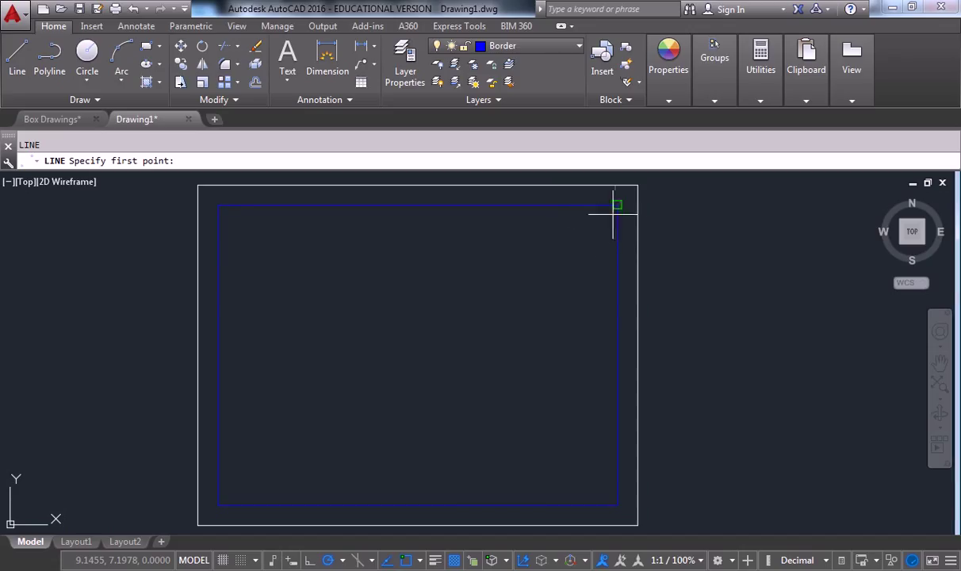
pyautogui.moveTo(599, 205)
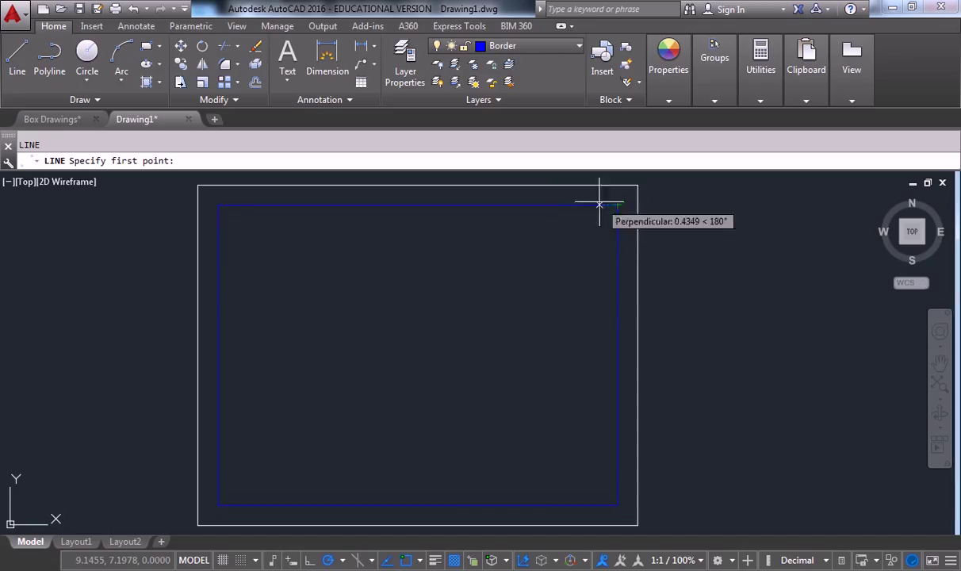
pyautogui.moveTo(571, 205)
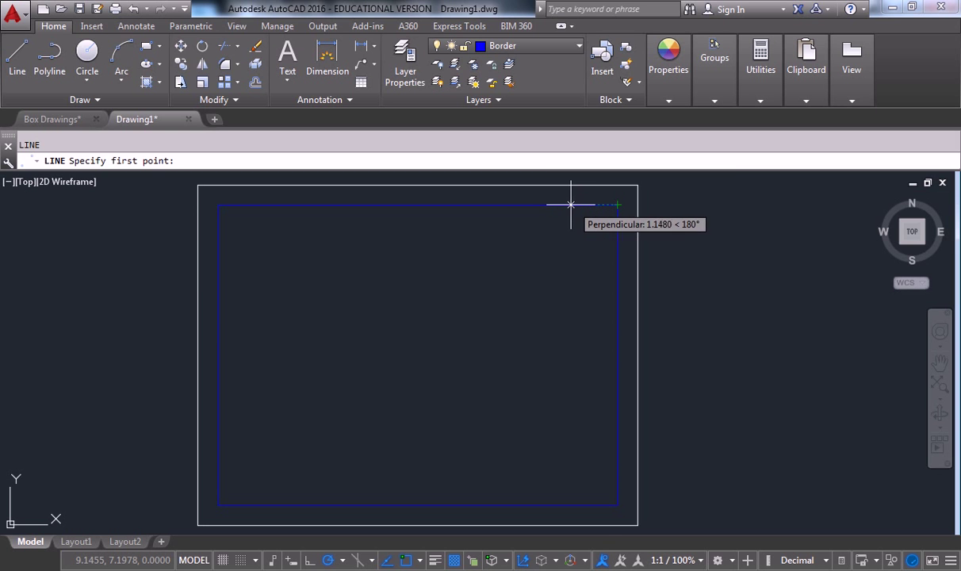
pyautogui.moveTo(547, 205)
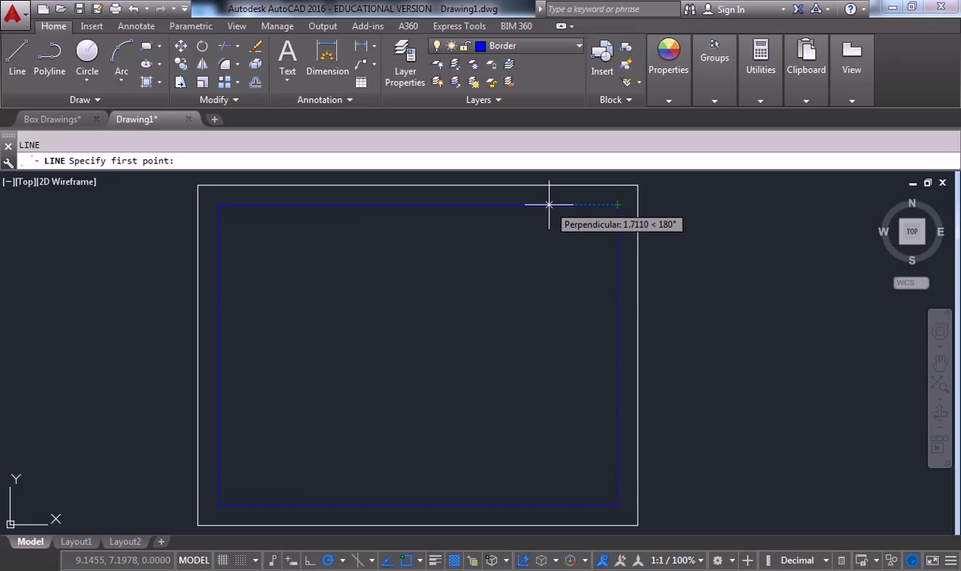
# Draw the right-column divider 1.25 units in from the border and close its bottom box
pyautogui.write('1')
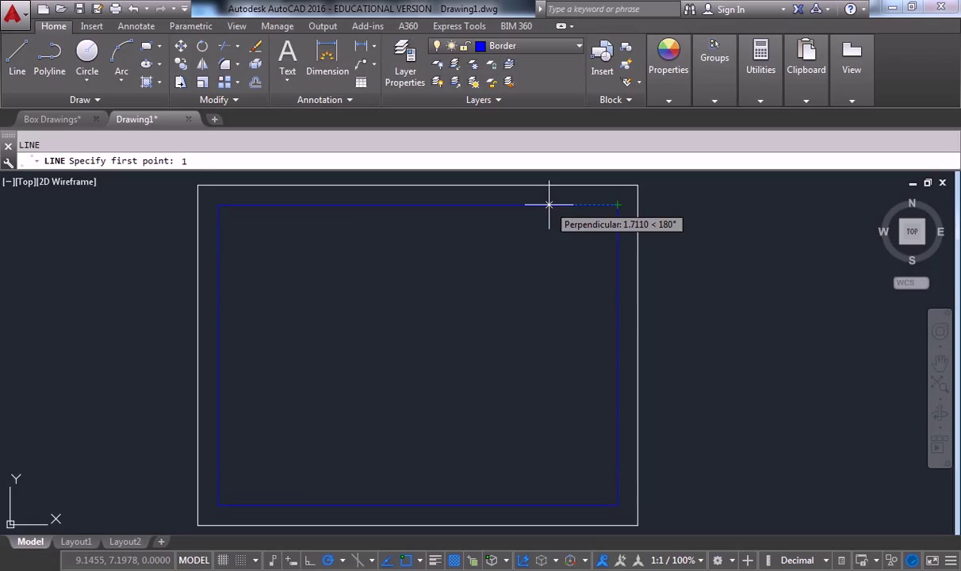
pyautogui.write('.25')
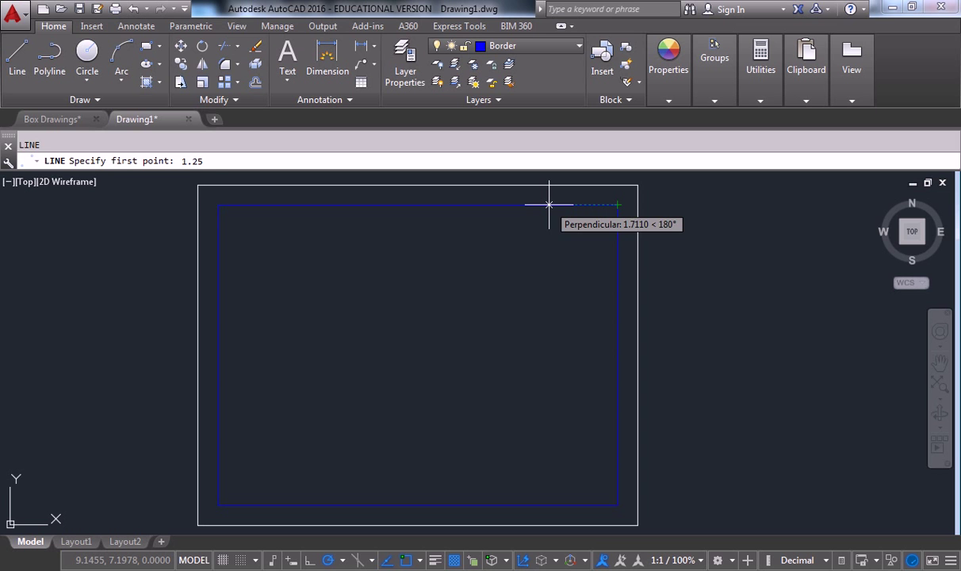
pyautogui.click(549, 205)
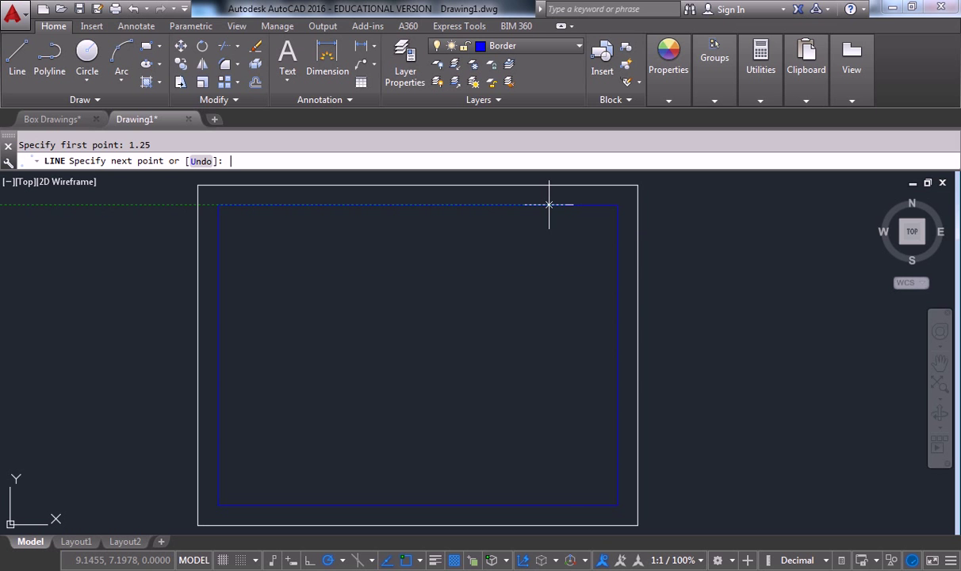
pyautogui.moveTo(568, 429)
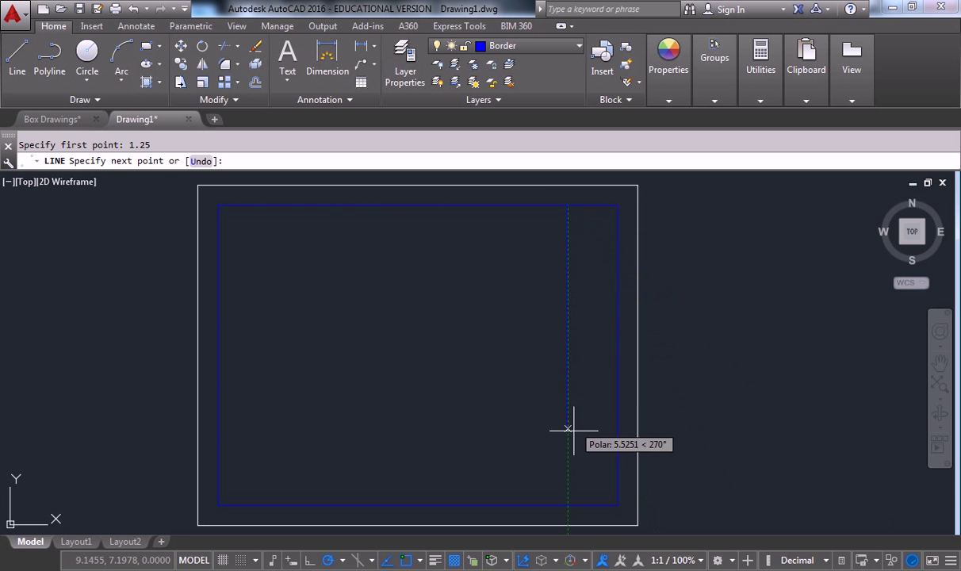
pyautogui.moveTo(586, 390)
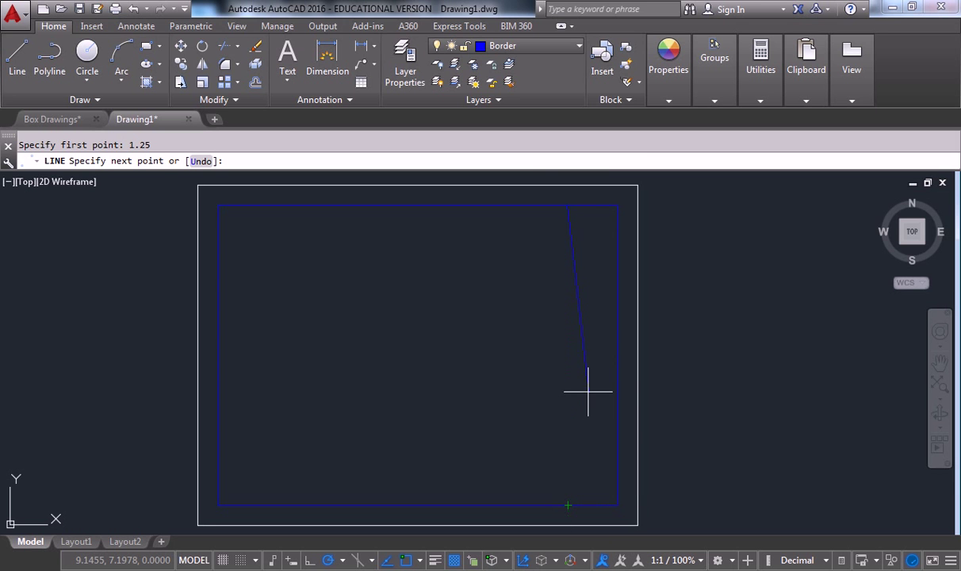
pyautogui.moveTo(587, 389); pyautogui.dragTo(539, 349)
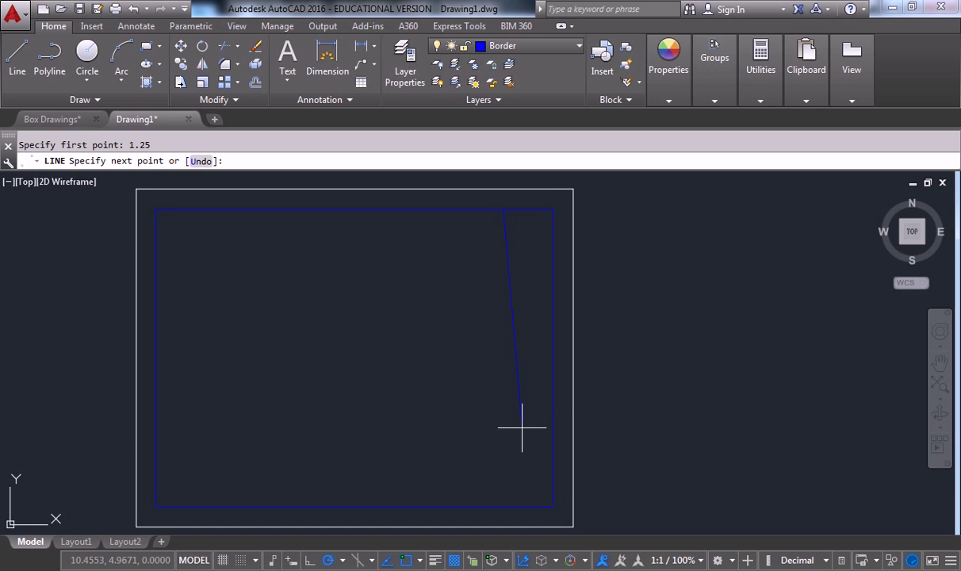
pyautogui.moveTo(502, 507)
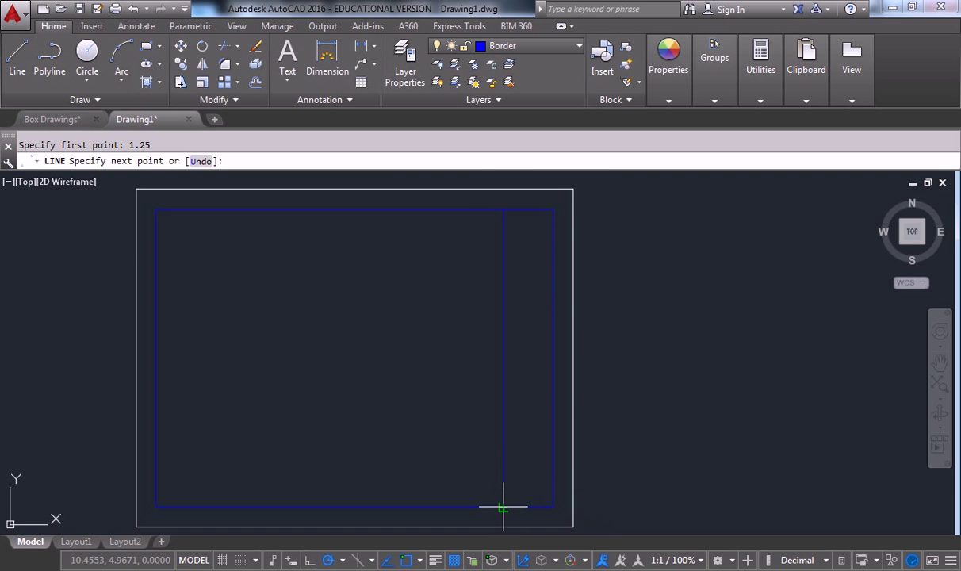
pyautogui.moveTo(504, 508)
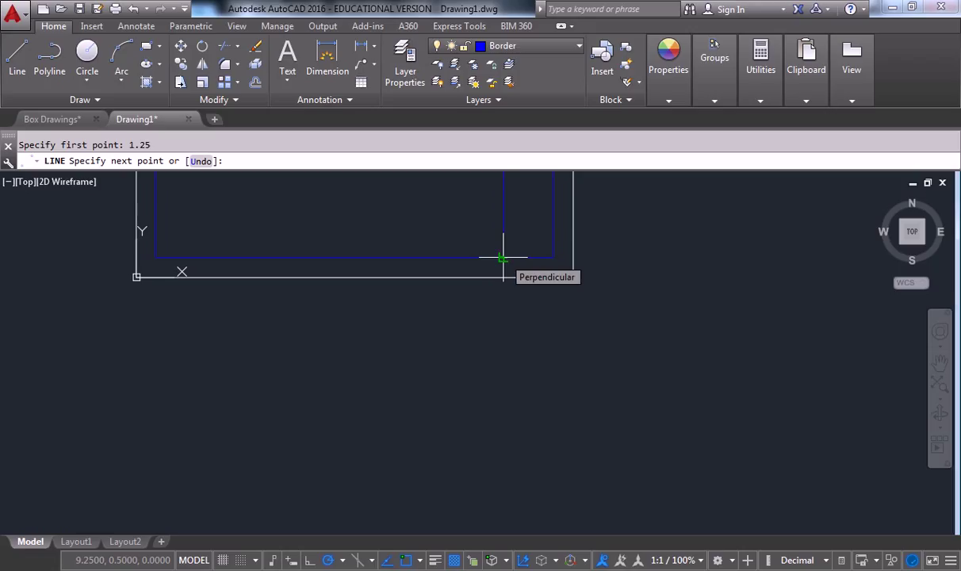
pyautogui.moveTo(552, 257)
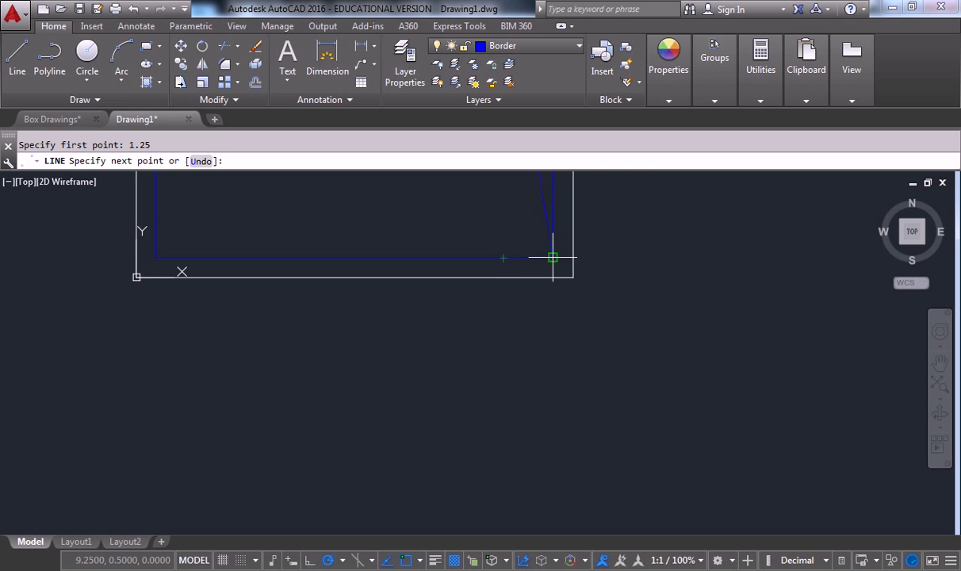
pyautogui.moveTo(501, 256)
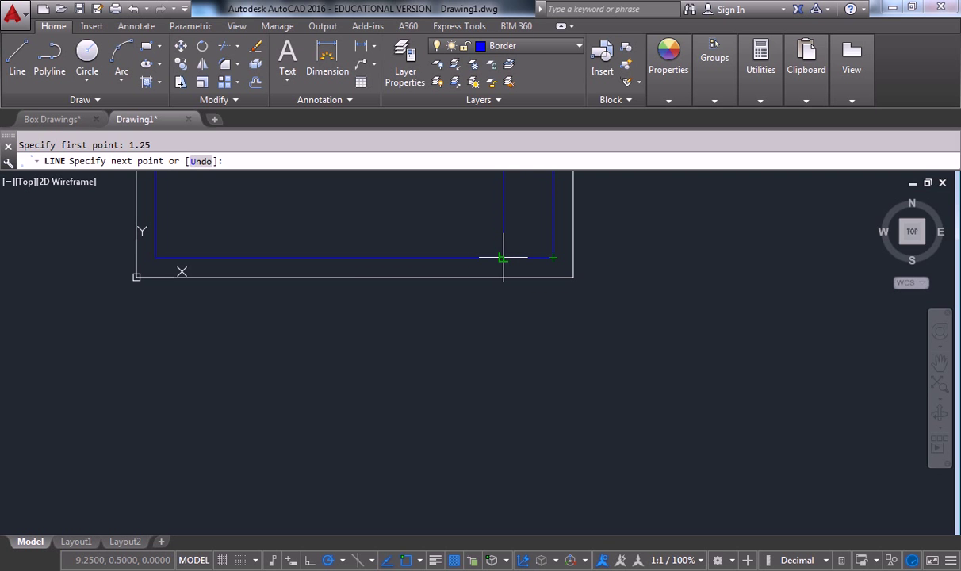
pyautogui.moveTo(504, 257)
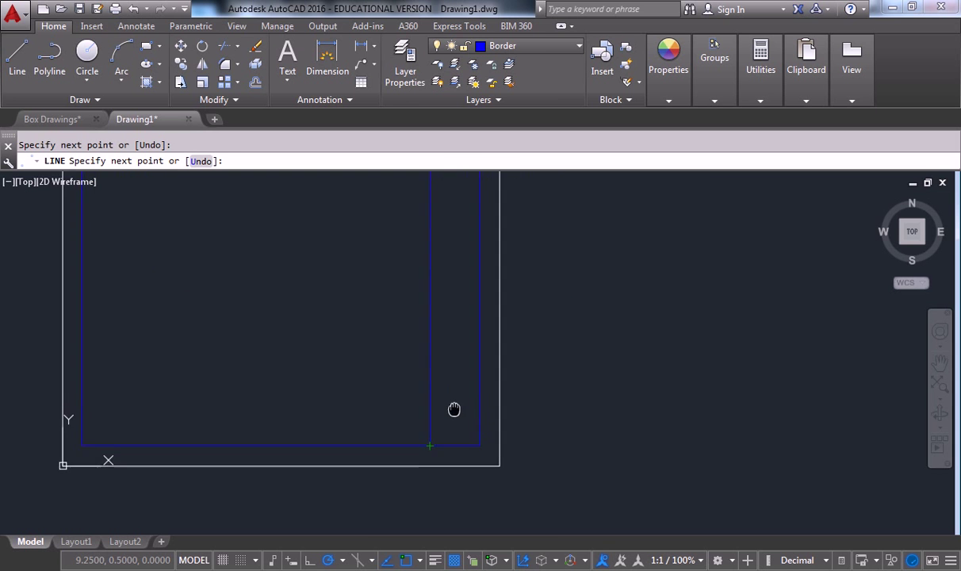
pyautogui.press('Escape')
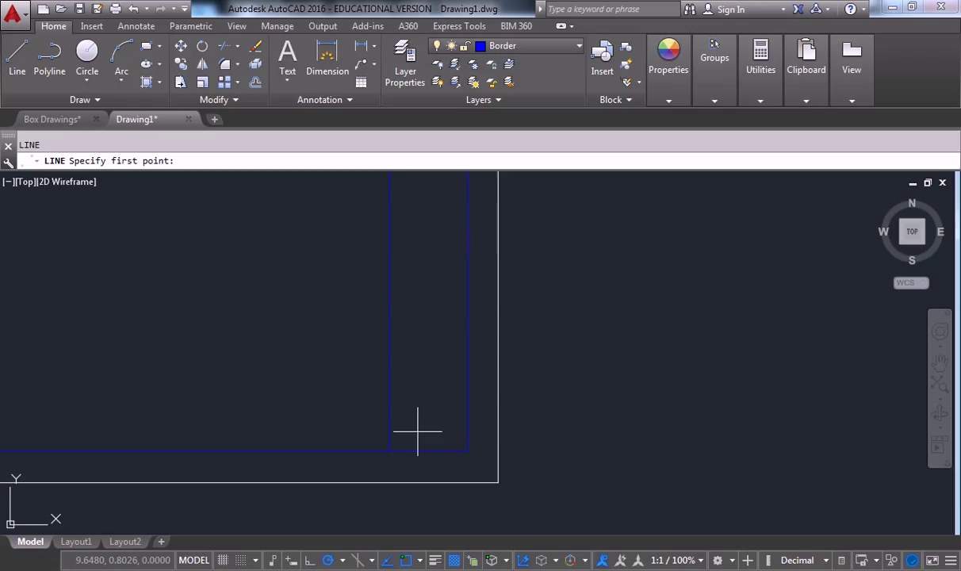
pyautogui.moveTo(409, 434)
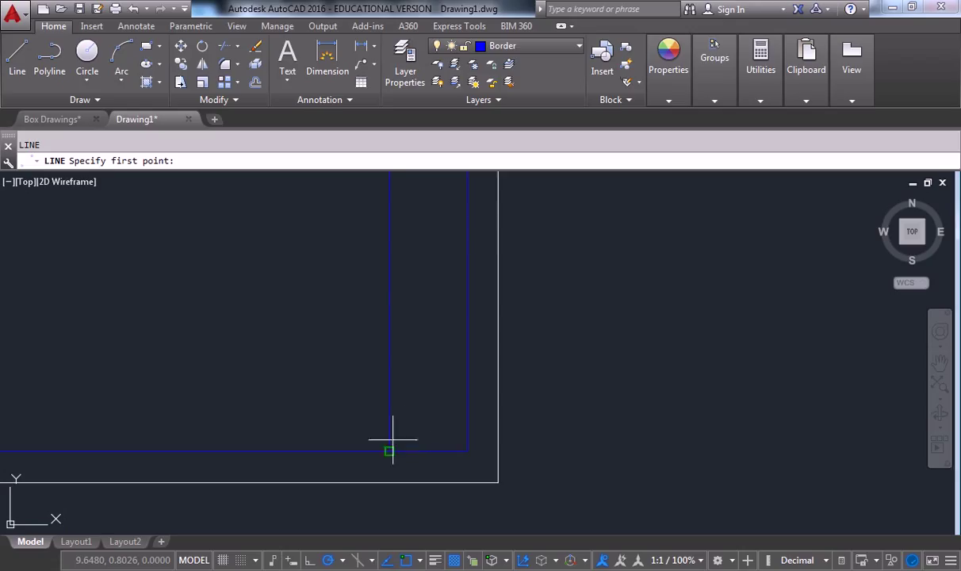
pyautogui.moveTo(388, 450)
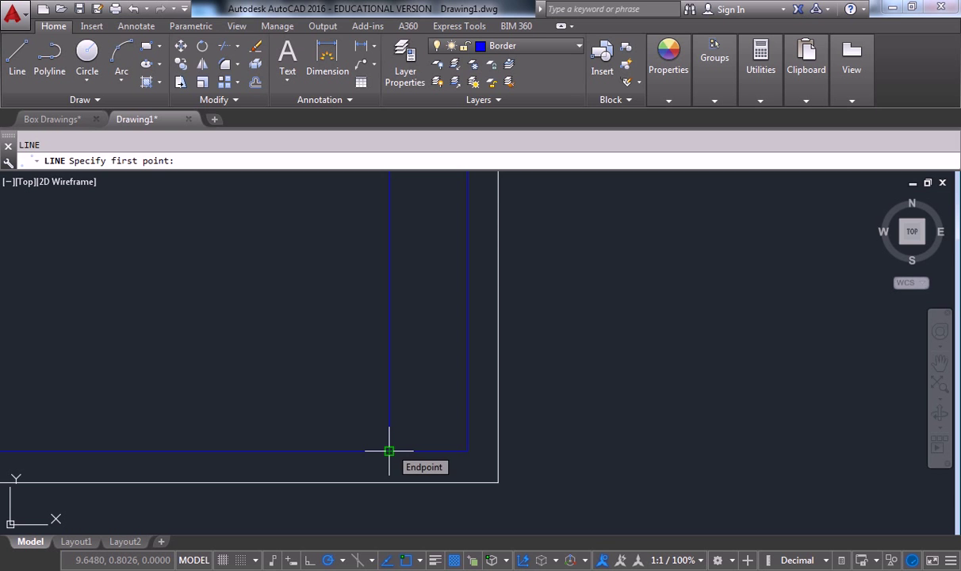
pyautogui.moveTo(390, 389)
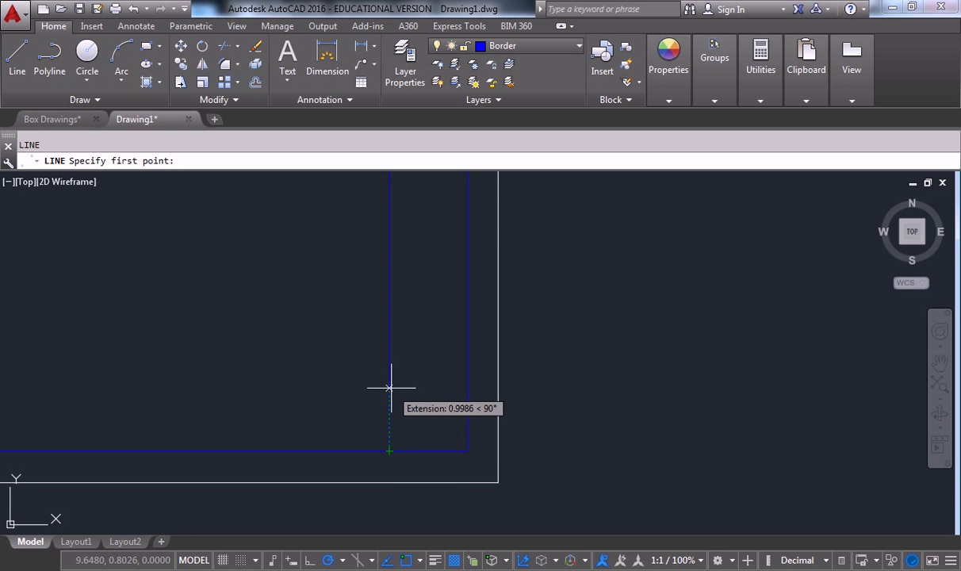
# Draw a vertical line 1.25 over, from the bottom box's top edge up to the top border
pyautogui.write('1.25')
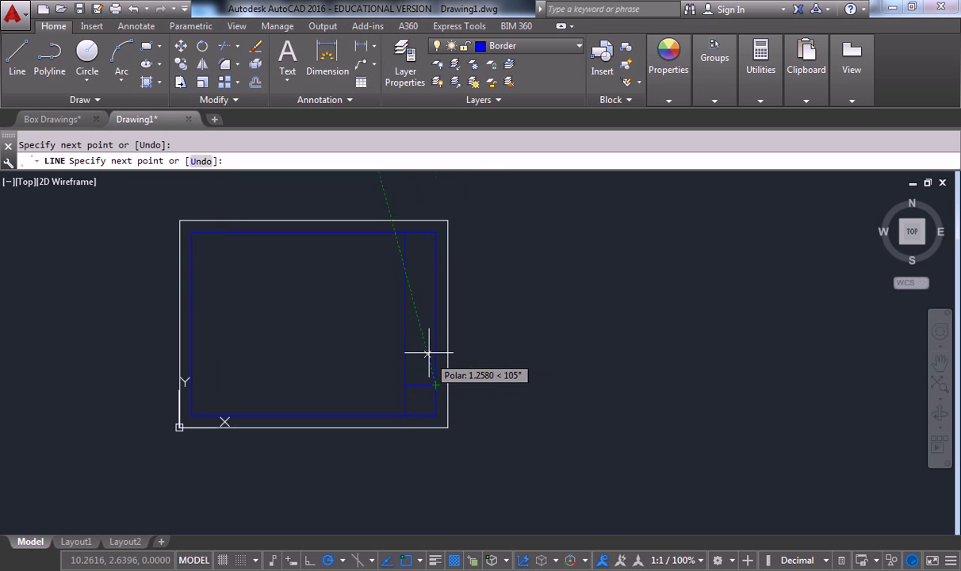
pyautogui.press('Escape')
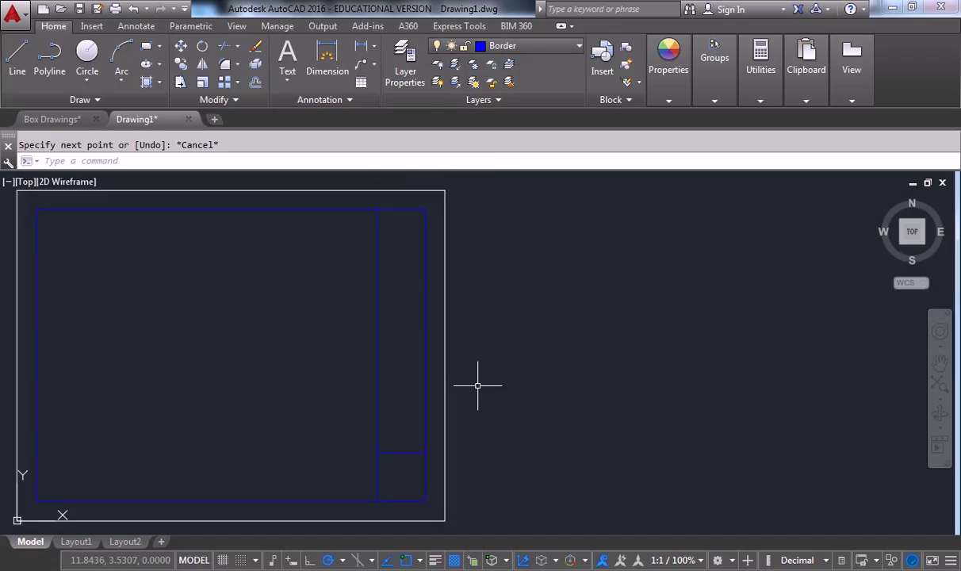
pyautogui.click(18, 60)
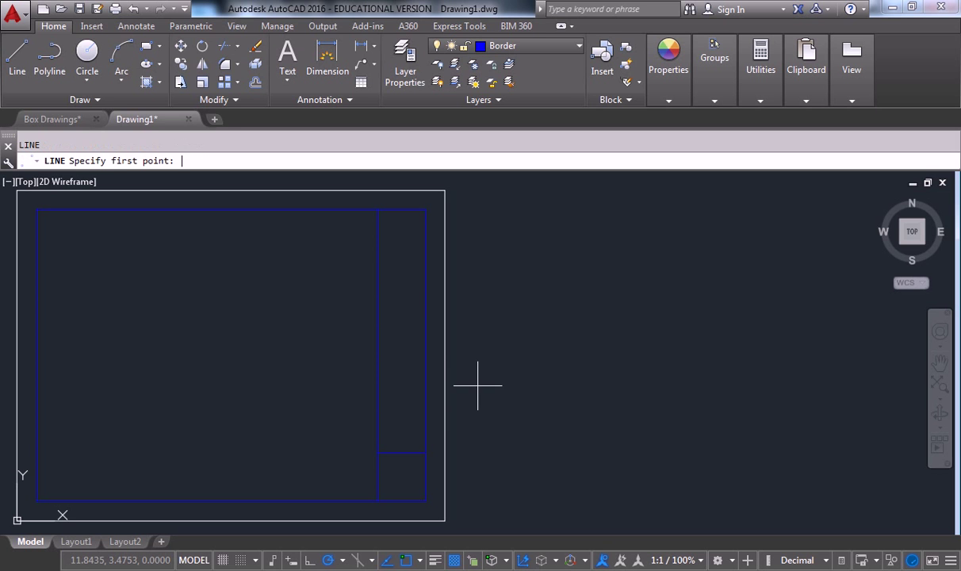
pyautogui.moveTo(399, 454)
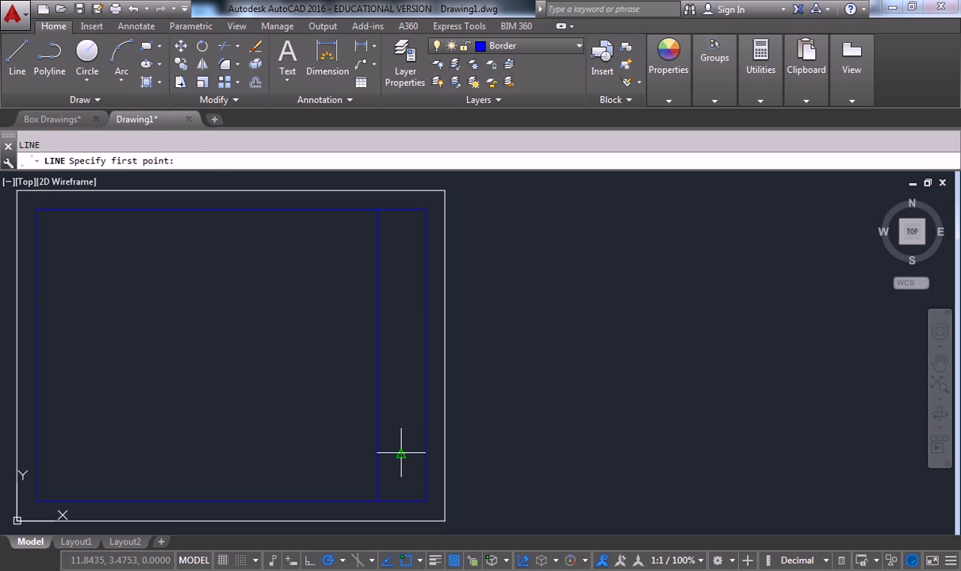
pyautogui.click(399, 453)
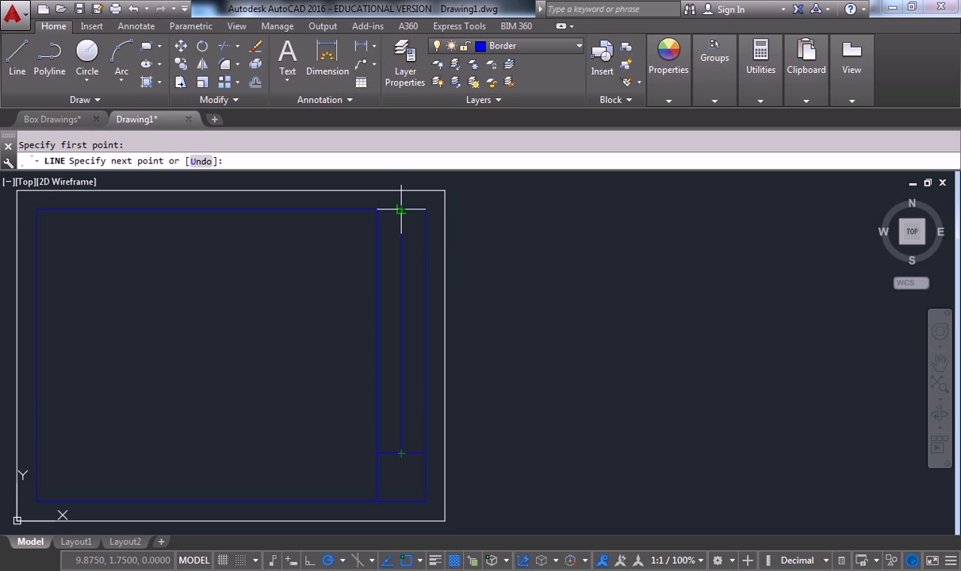
pyautogui.click(401, 211)
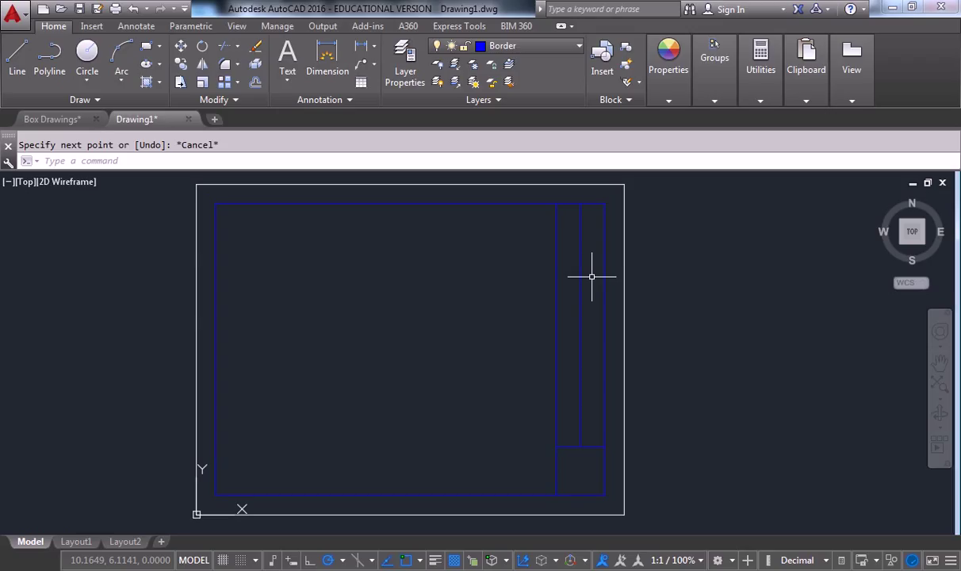
pyautogui.moveTo(589, 273)
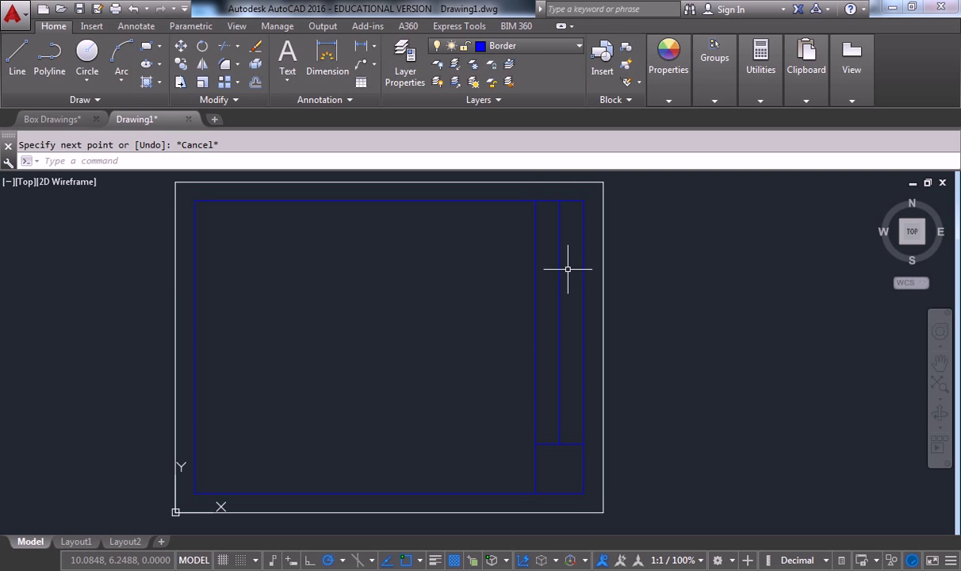
pyautogui.moveTo(567, 457)
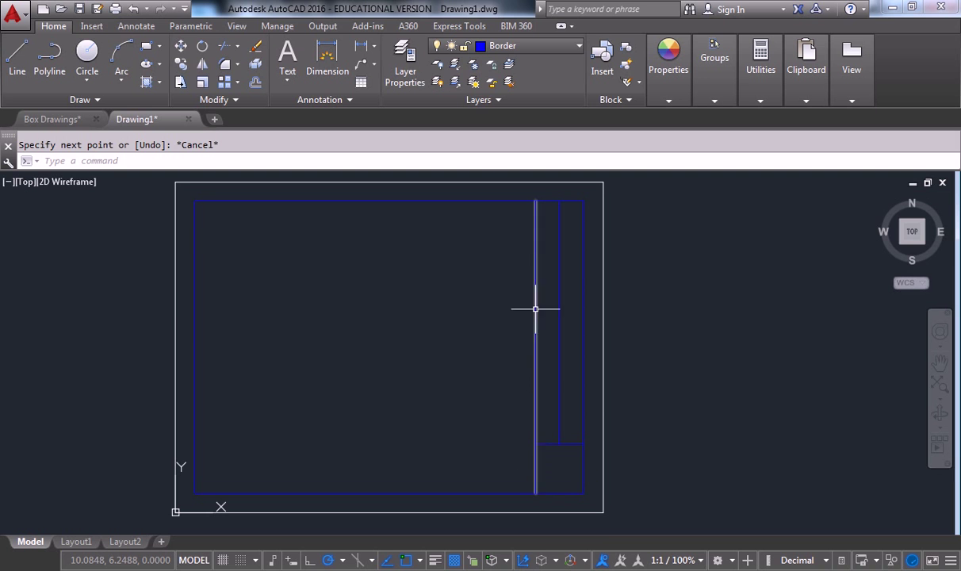
pyautogui.moveTo(552, 282)
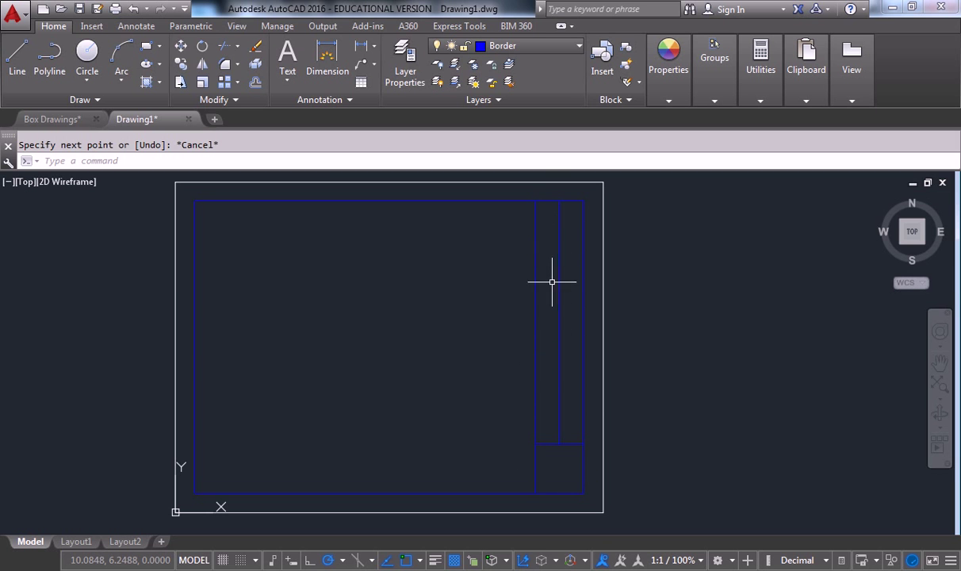
pyautogui.moveTo(576, 325)
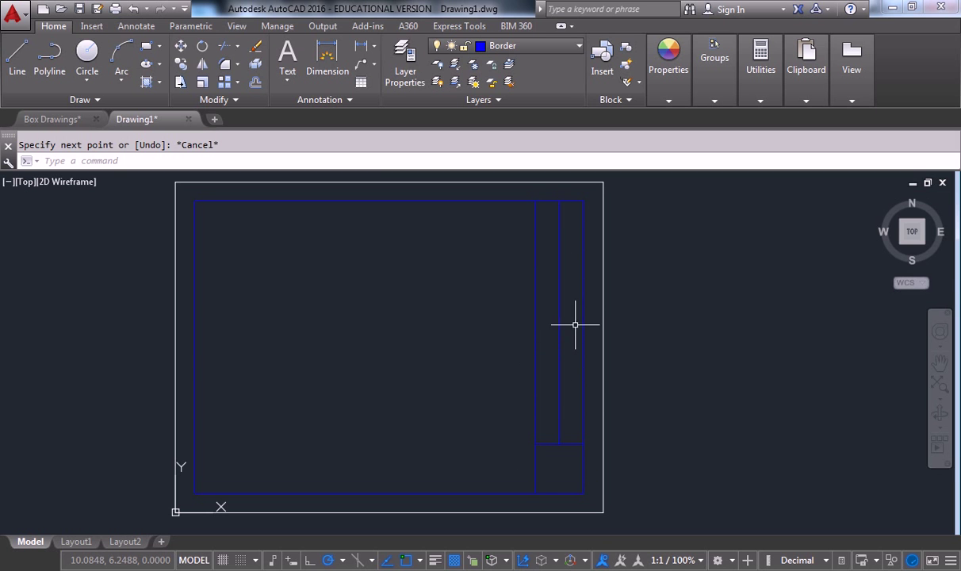
pyautogui.moveTo(574, 219)
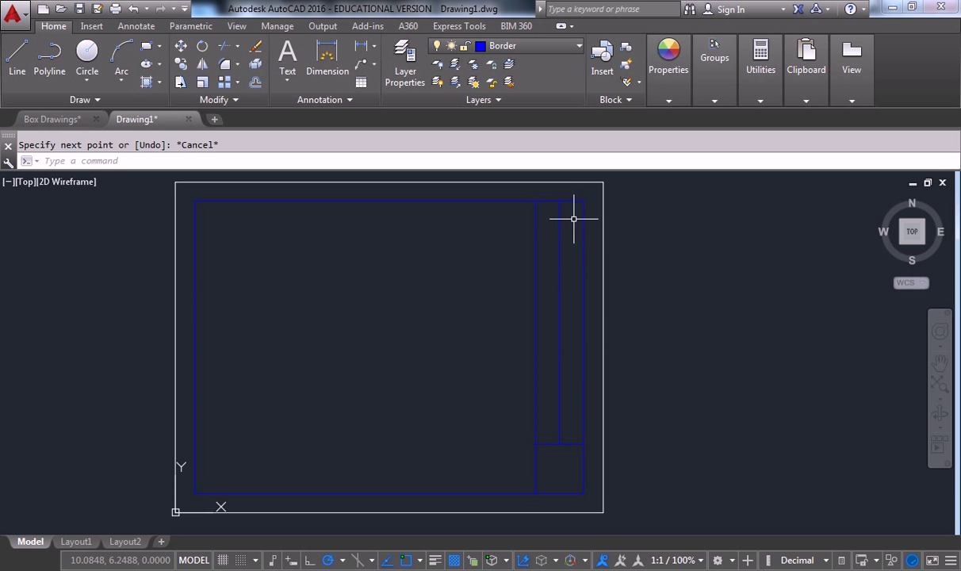
pyautogui.moveTo(567, 222)
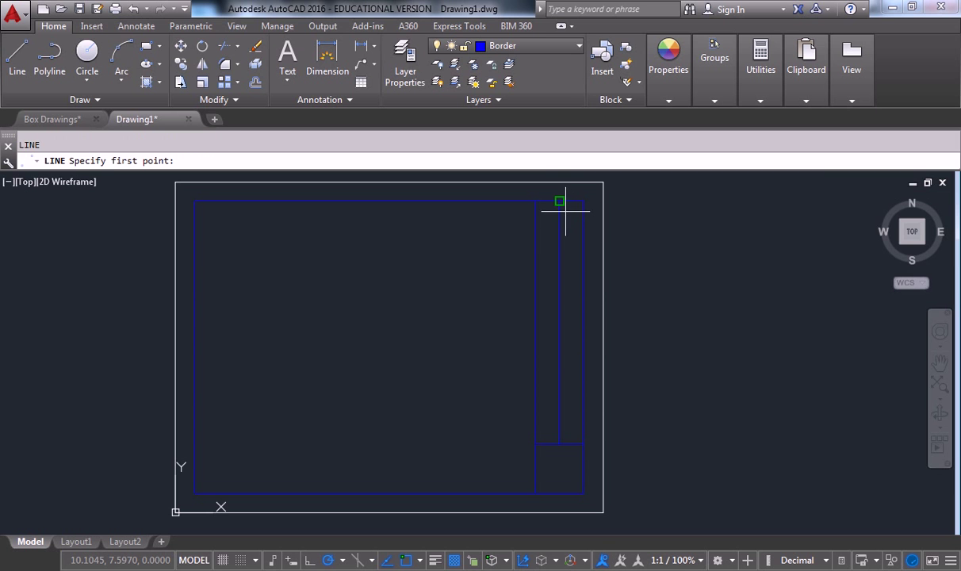
pyautogui.moveTo(559, 219)
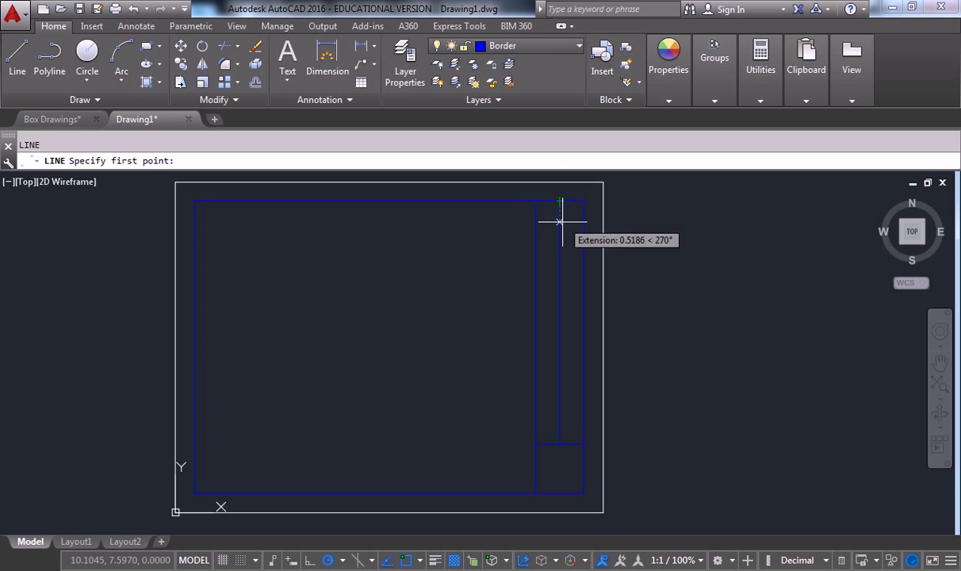
pyautogui.moveTo(560, 266)
pyautogui.write('1.5')
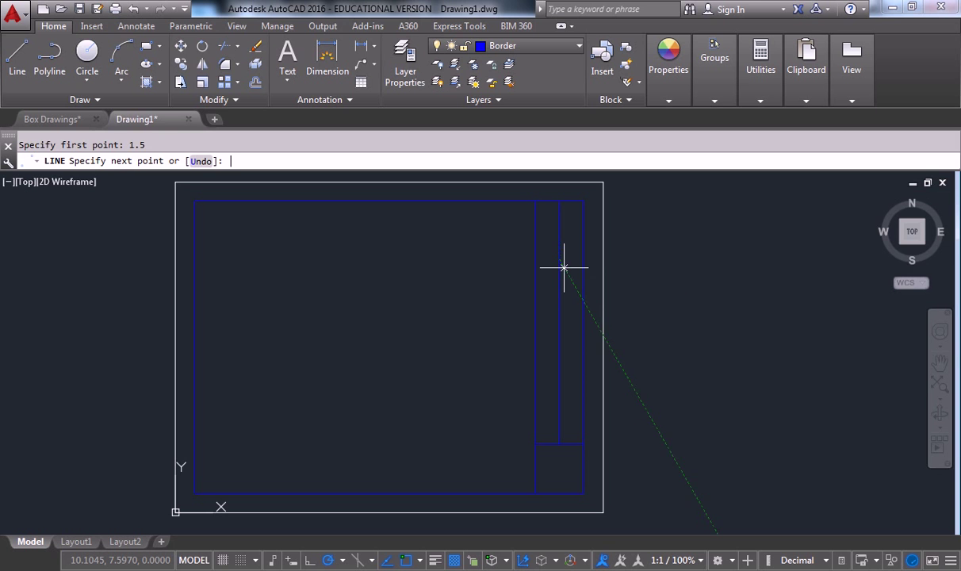
# End the short horizontal line at the right border, closing a small cell at the column top
pyautogui.click(563, 266)
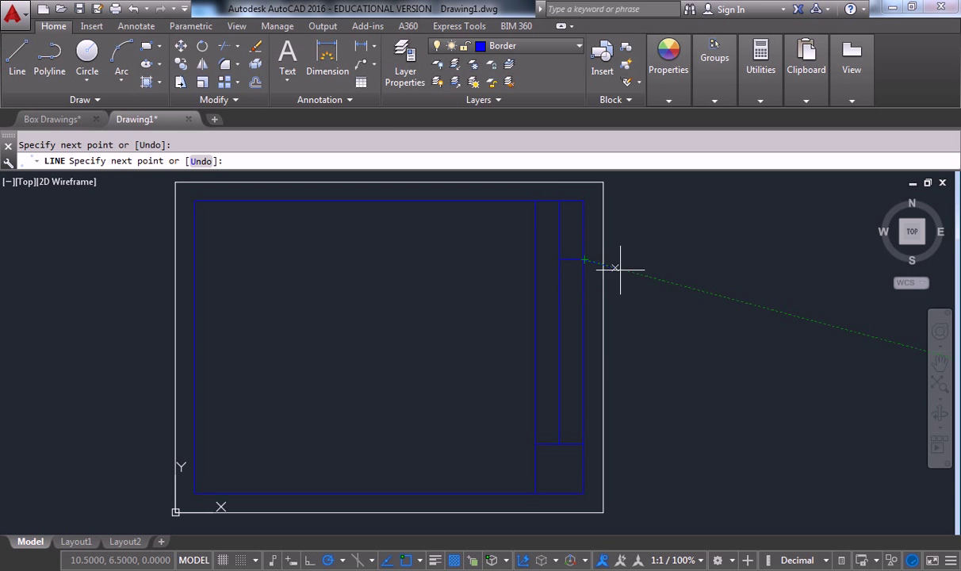
pyautogui.press('Escape')
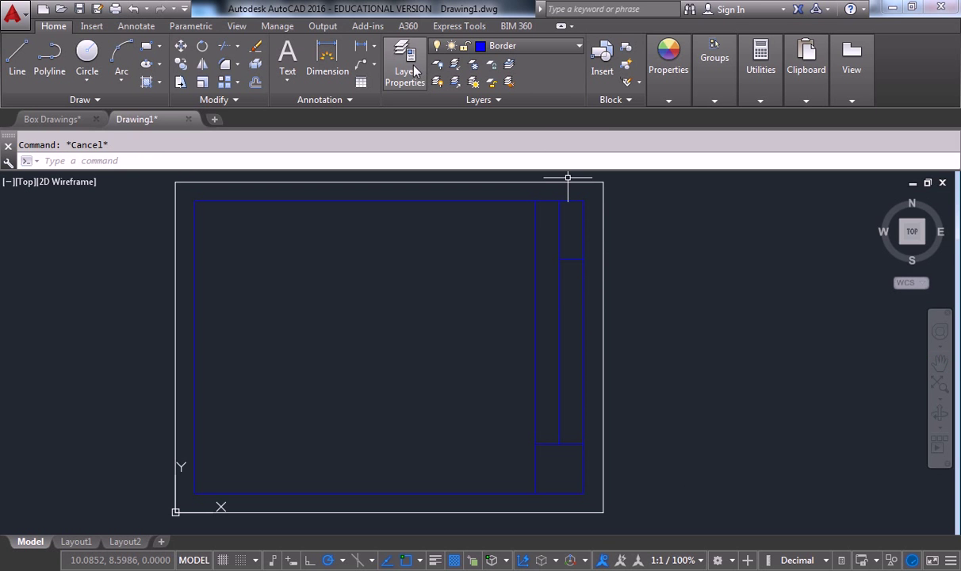
pyautogui.moveTo(405, 60)
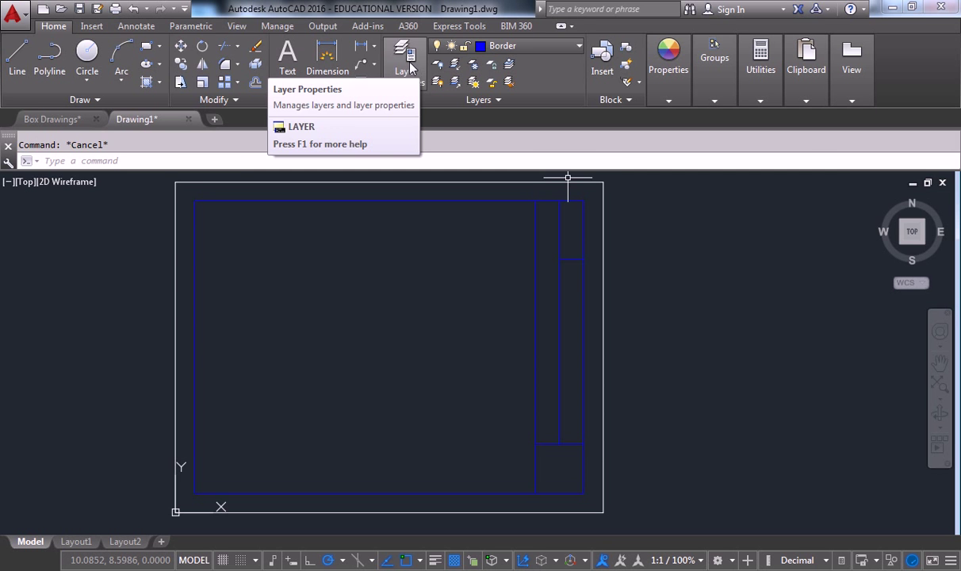
# Recolour the Border layer to cyan in Layer Properties
pyautogui.click(405, 60)
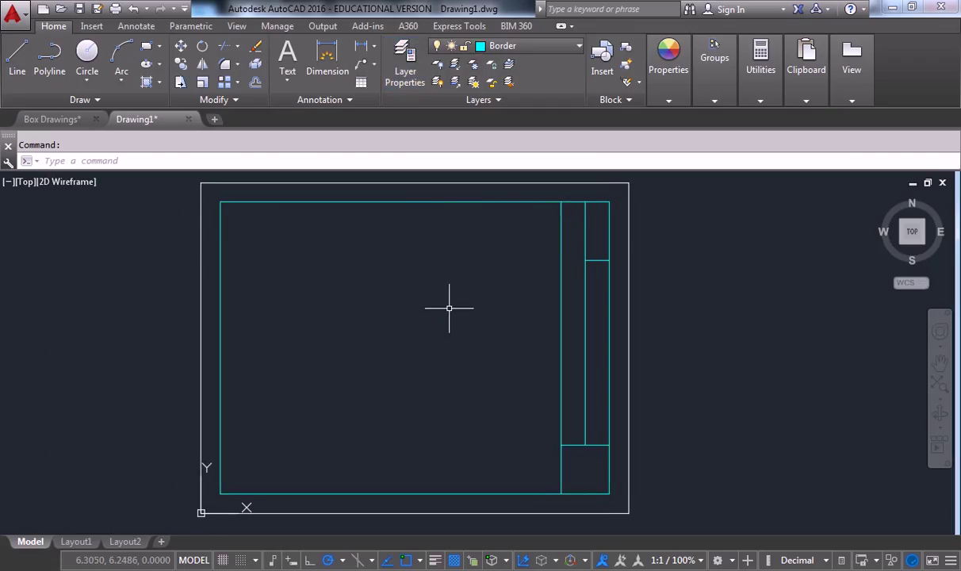
pyautogui.press('Escape')
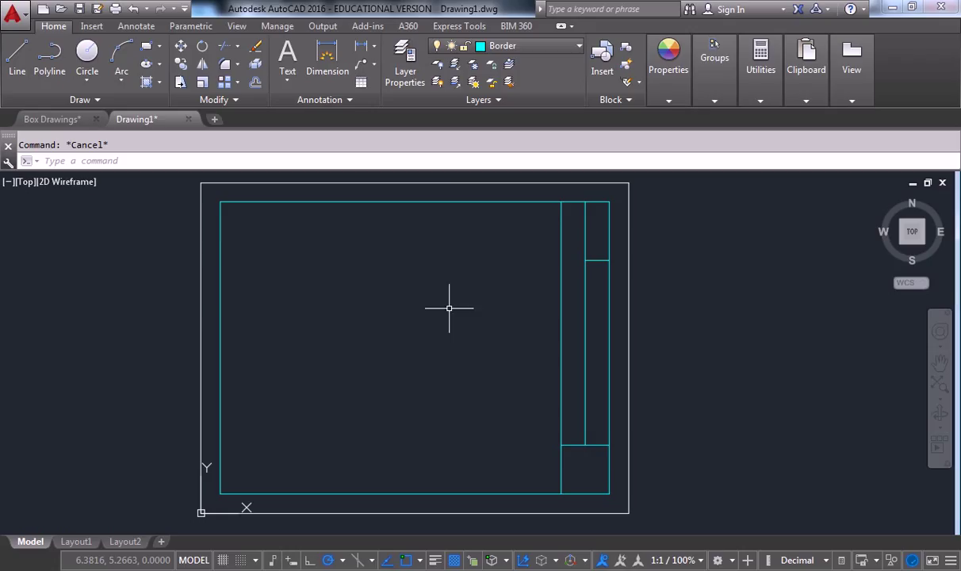
pyautogui.moveTo(456, 301)
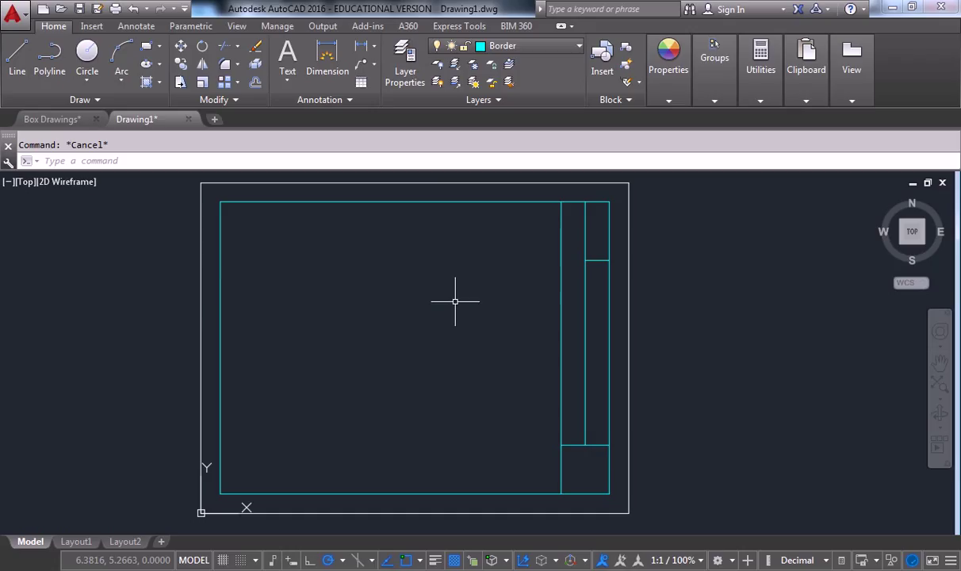
pyautogui.moveTo(453, 273)
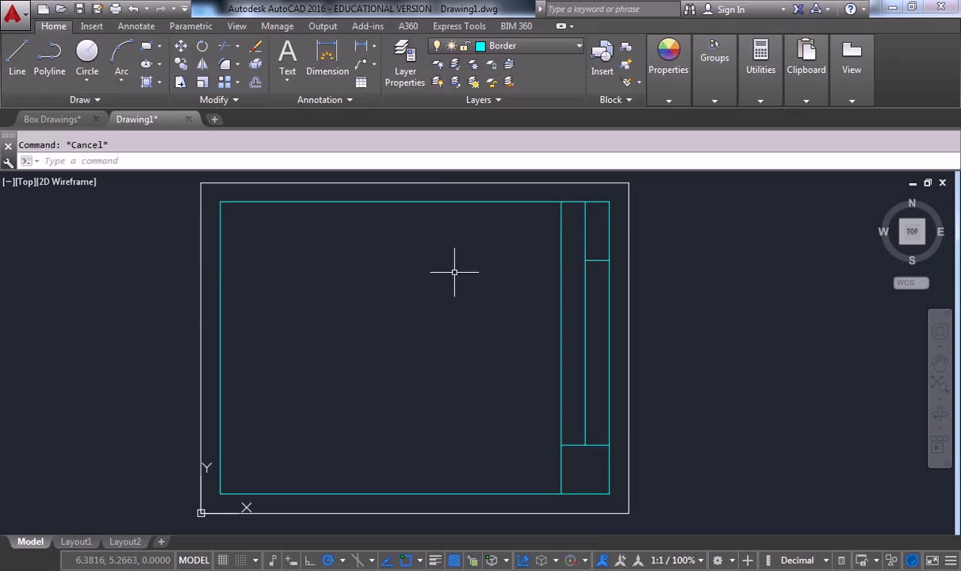
pyautogui.moveTo(452, 285)
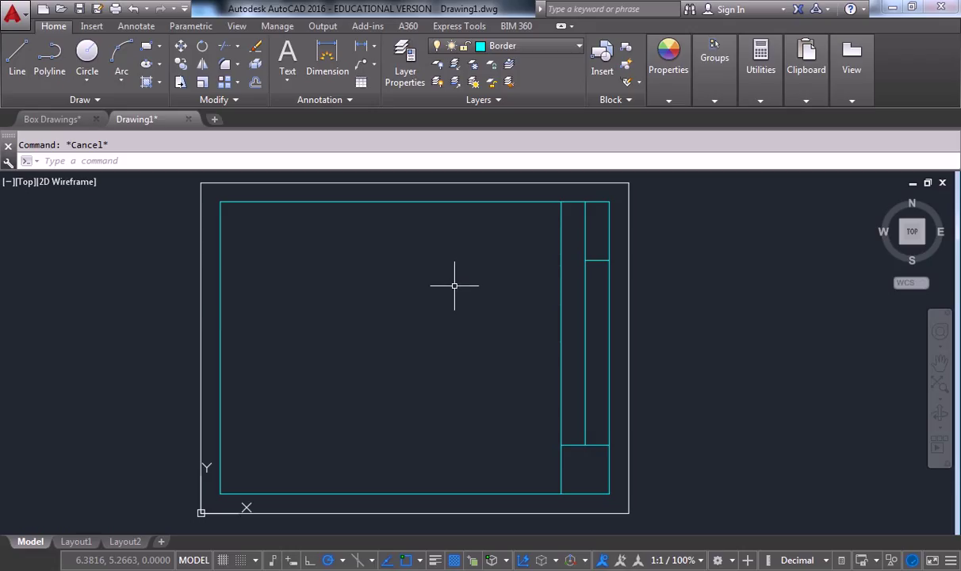
pyautogui.moveTo(453, 286); pyautogui.dragTo(390, 411)
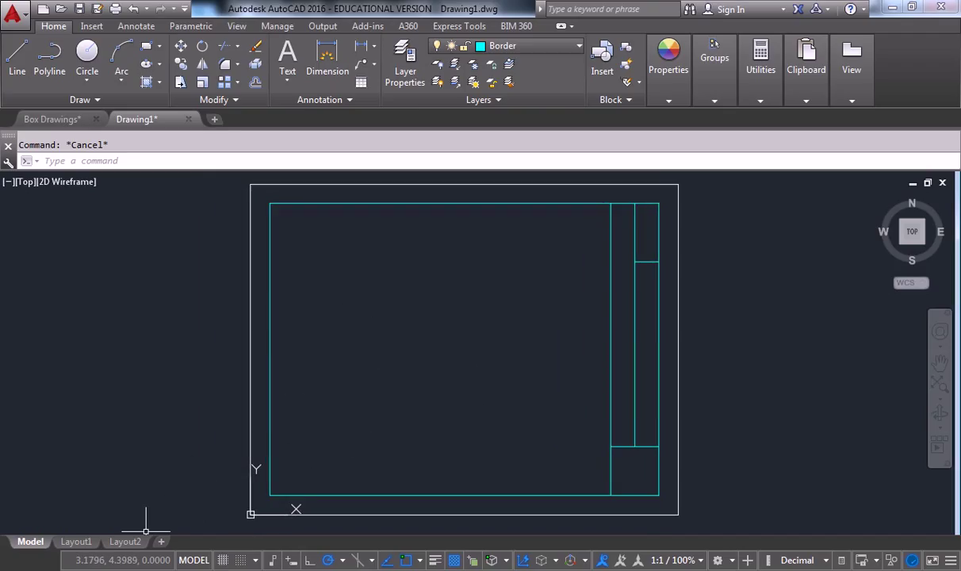
pyautogui.click(404, 60)
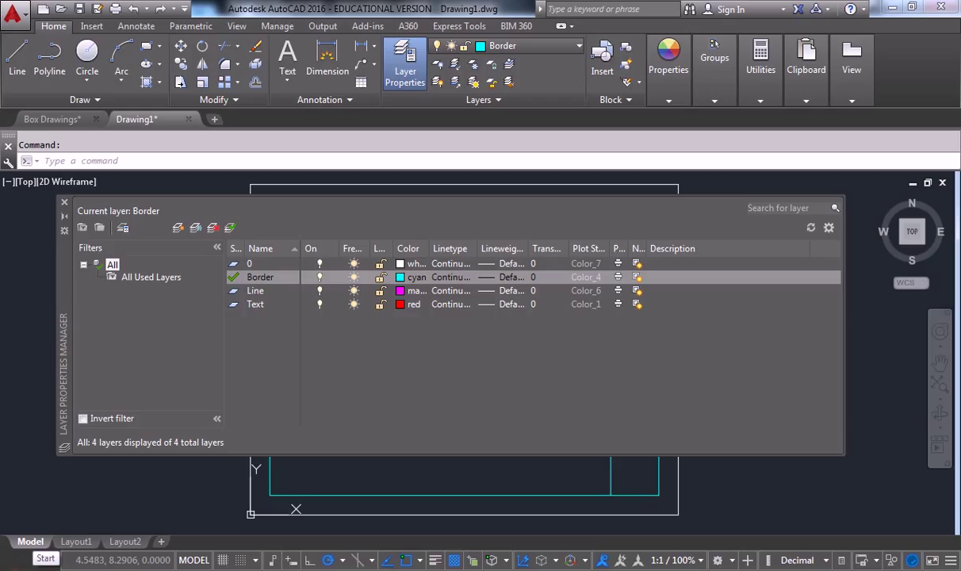
pyautogui.moveTo(457, 345)
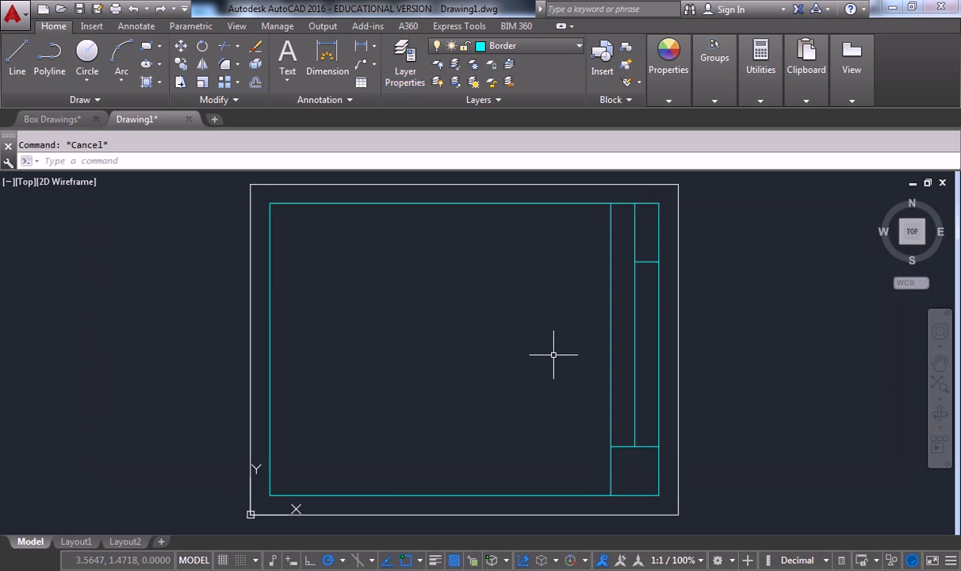
pyautogui.moveTo(250, 339)
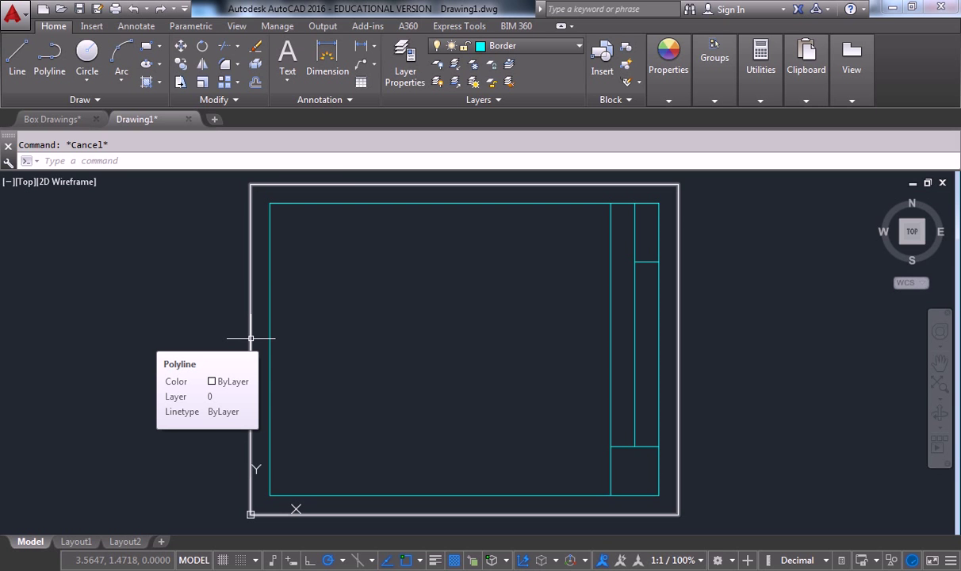
pyautogui.moveTo(531, 224)
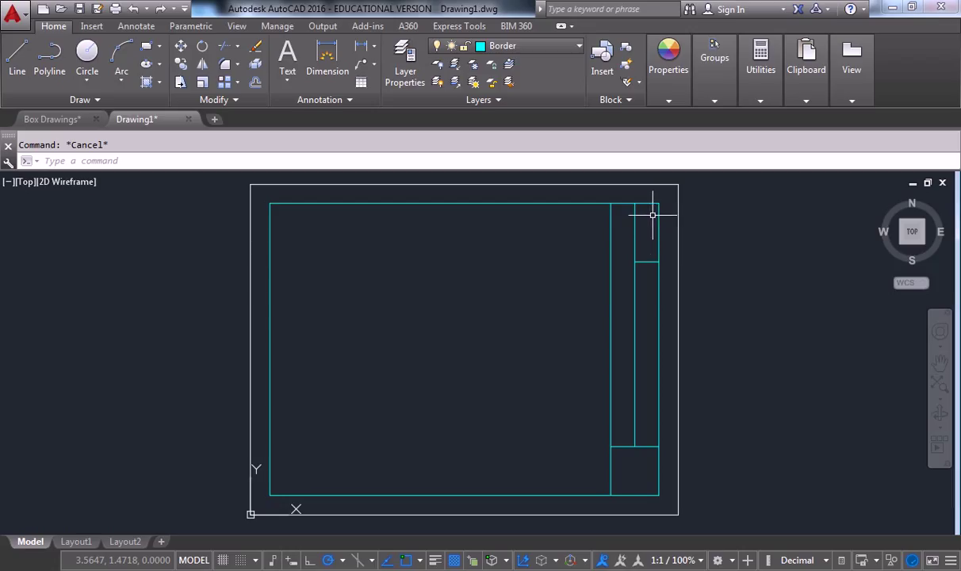
pyautogui.moveTo(643, 247)
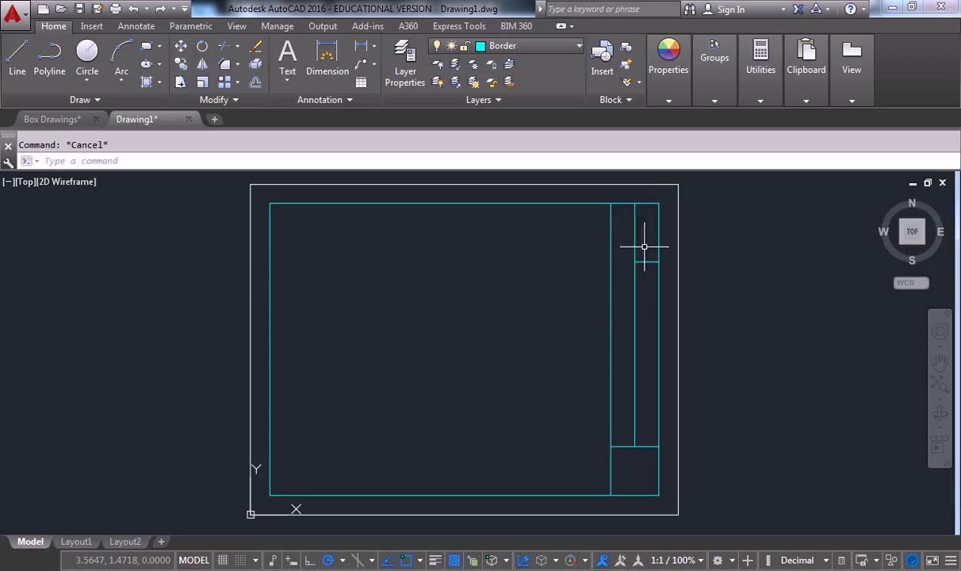
pyautogui.moveTo(648, 264)
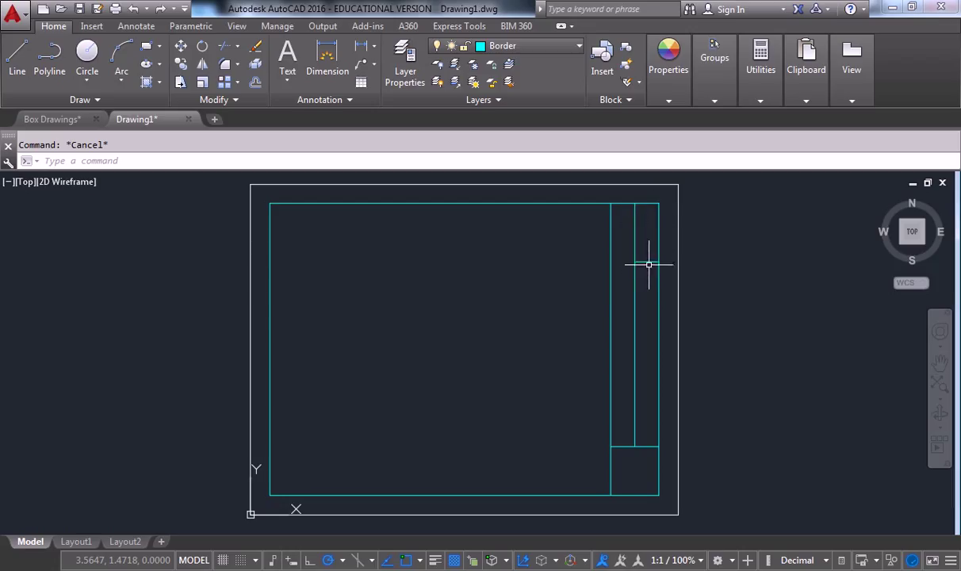
pyautogui.moveTo(648, 262)
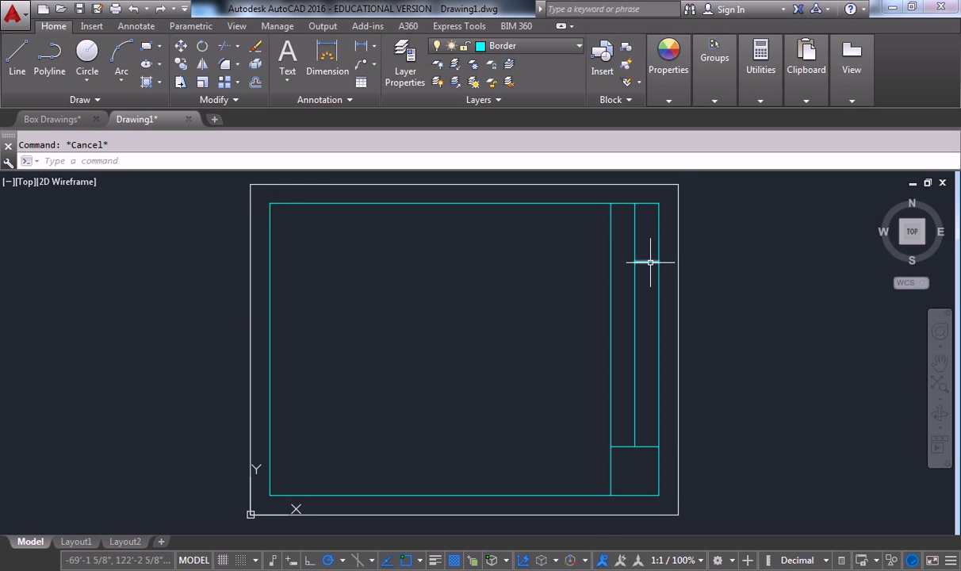
pyautogui.moveTo(650, 221)
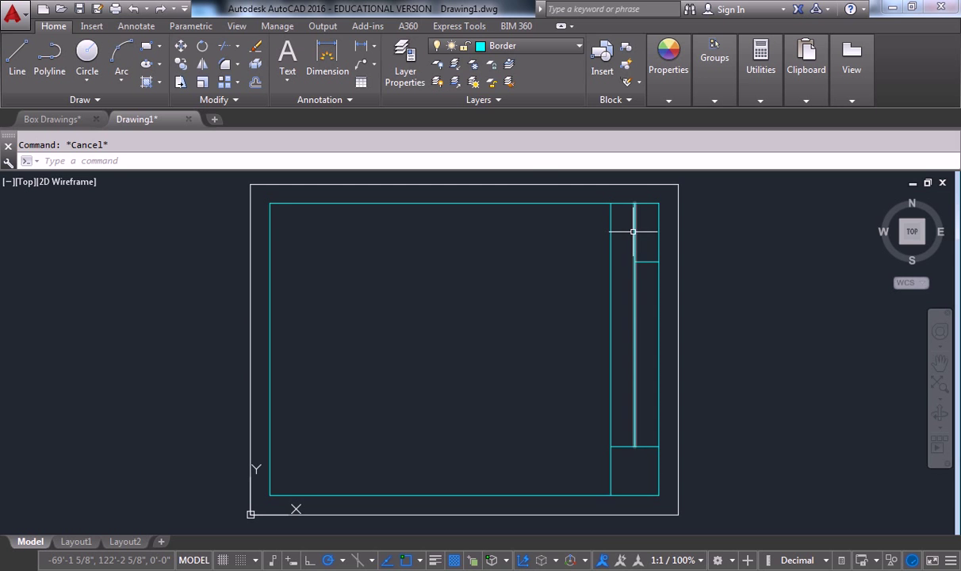
pyautogui.moveTo(633, 231)
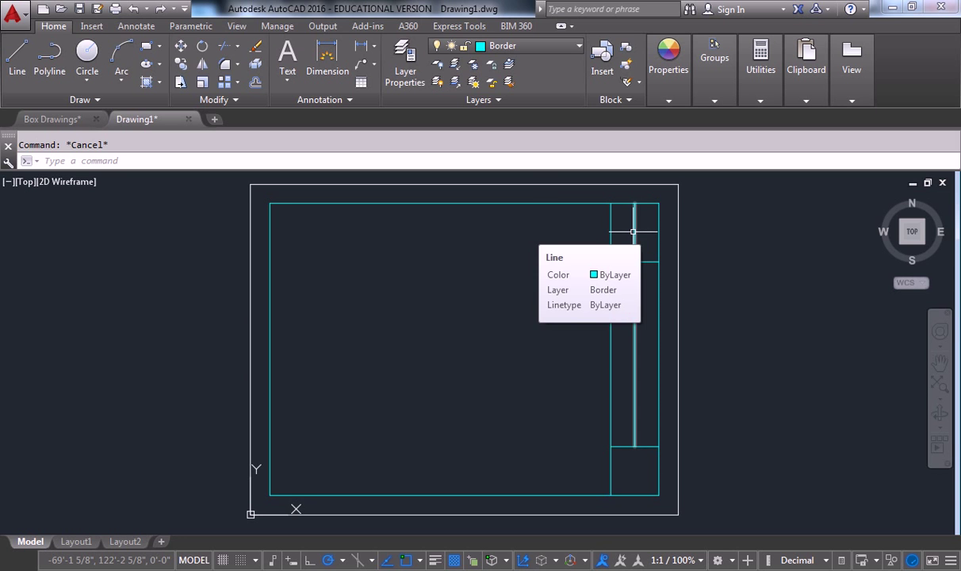
pyautogui.moveTo(632, 257)
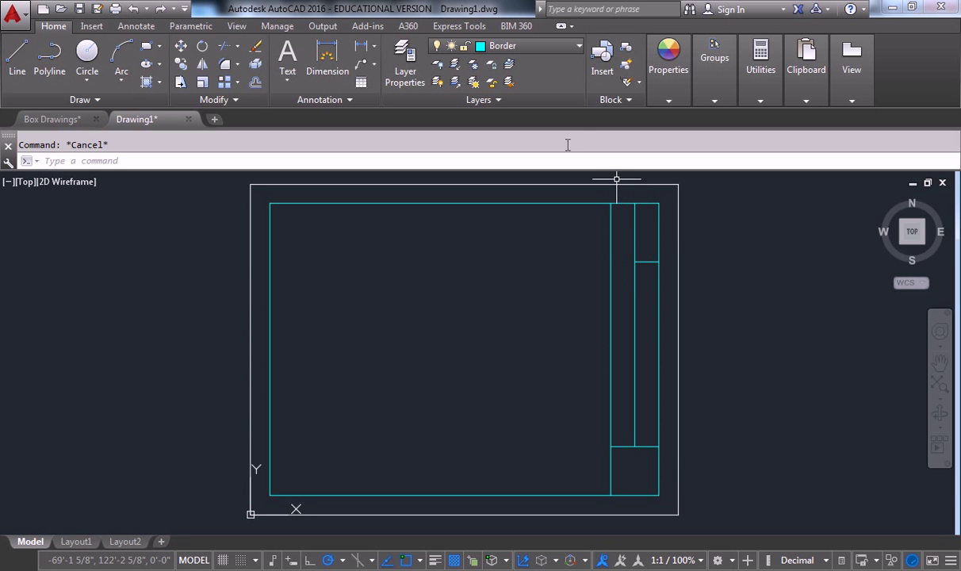
# Make the magenta Line layer current instead of Border
pyautogui.click(577, 45)
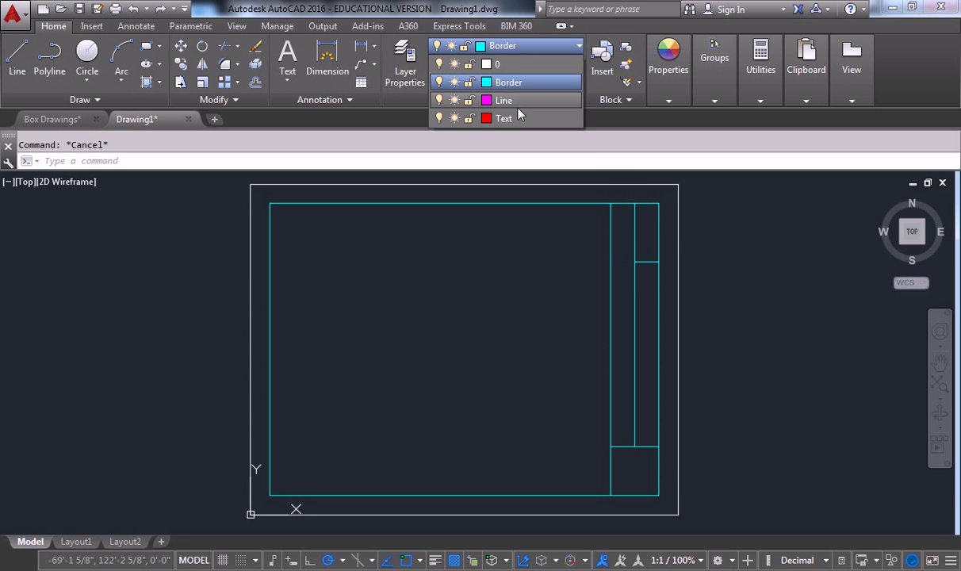
pyautogui.click(504, 100)
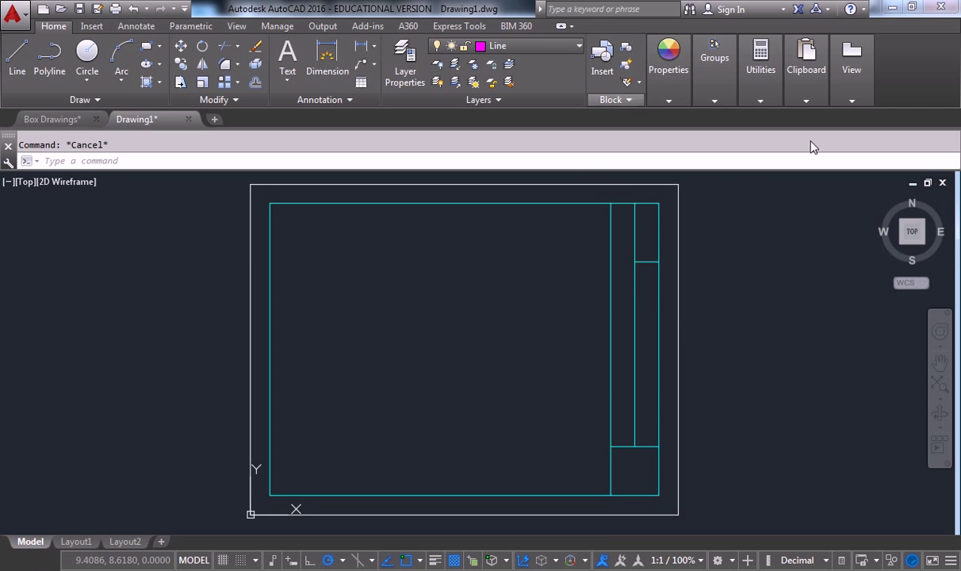
pyautogui.moveTo(679, 283)
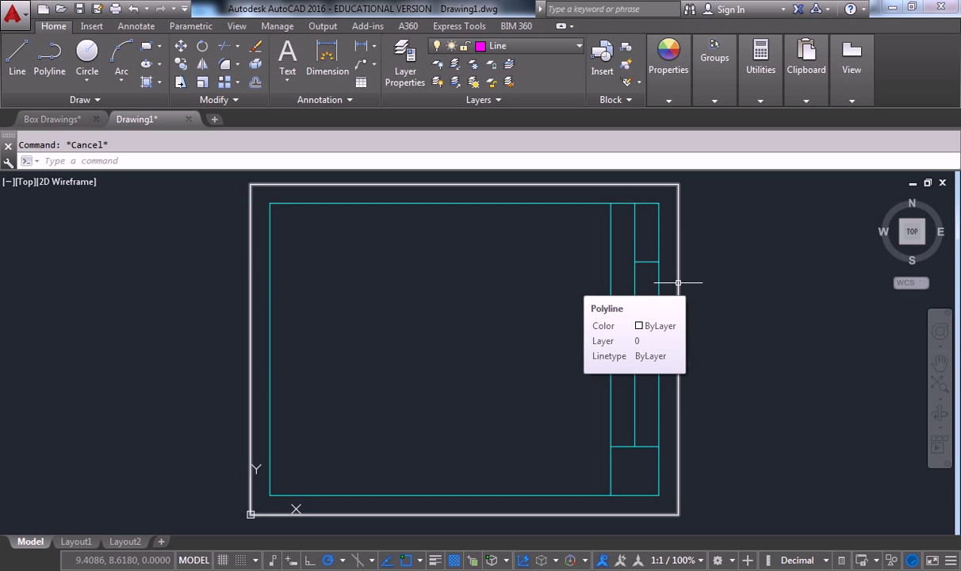
pyautogui.moveTo(684, 295)
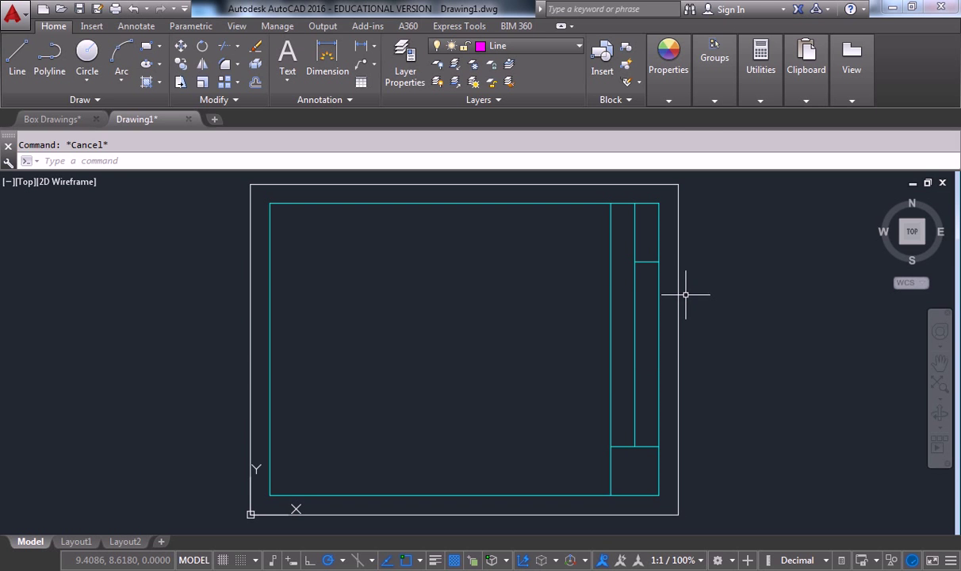
# Abandon a line started with a 1/8 offset and call up the Drawing Units dialog (UN)
pyautogui.click(16, 60)
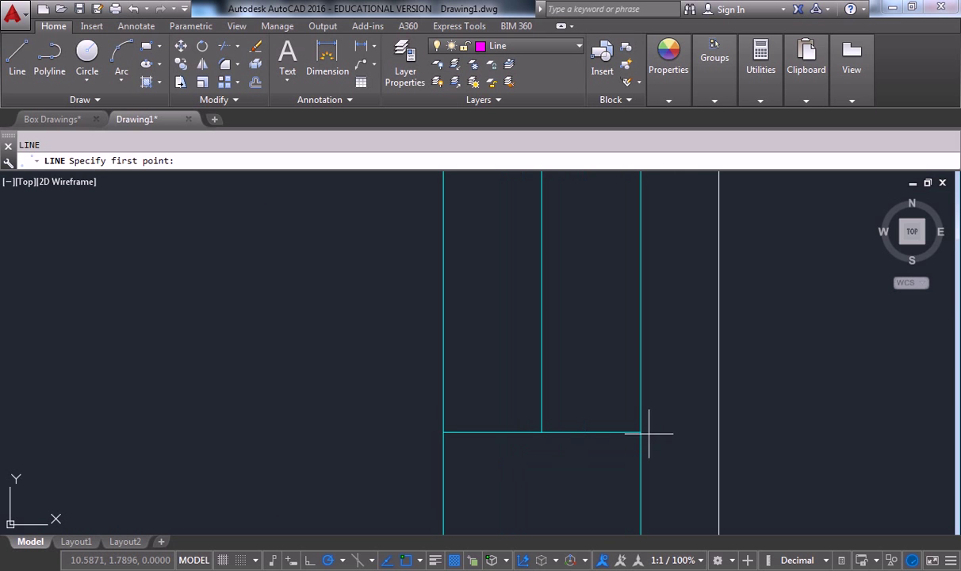
pyautogui.moveTo(621, 431)
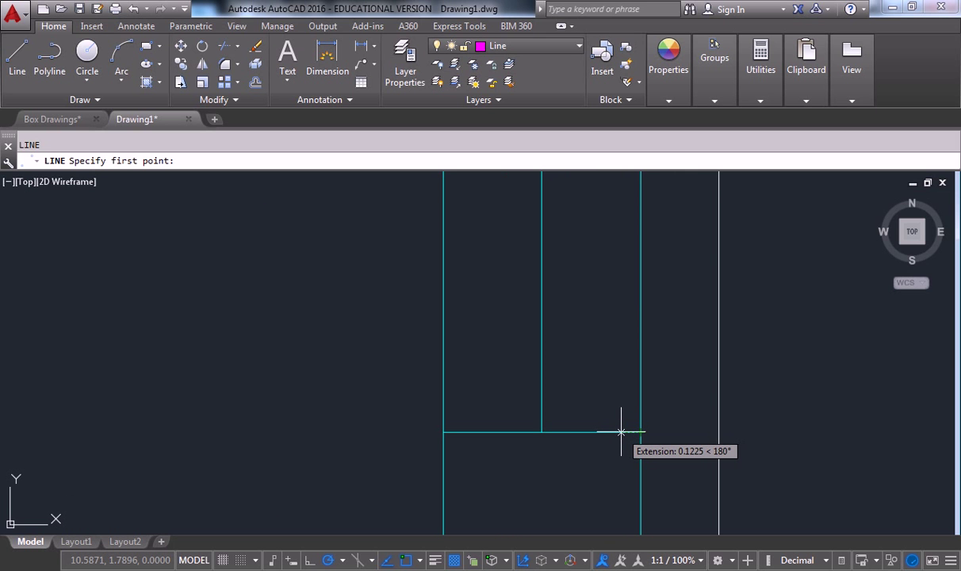
pyautogui.write('1/')
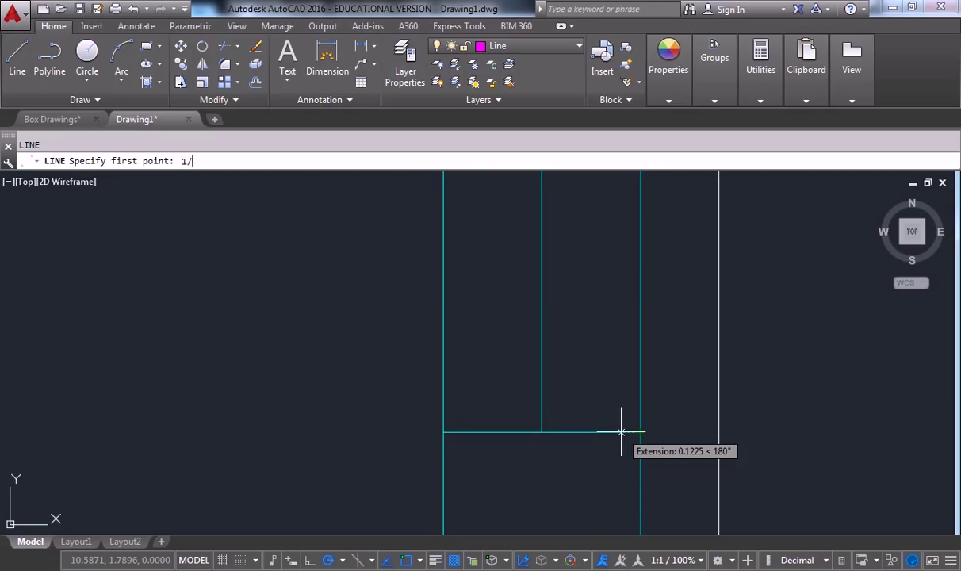
pyautogui.write('8')
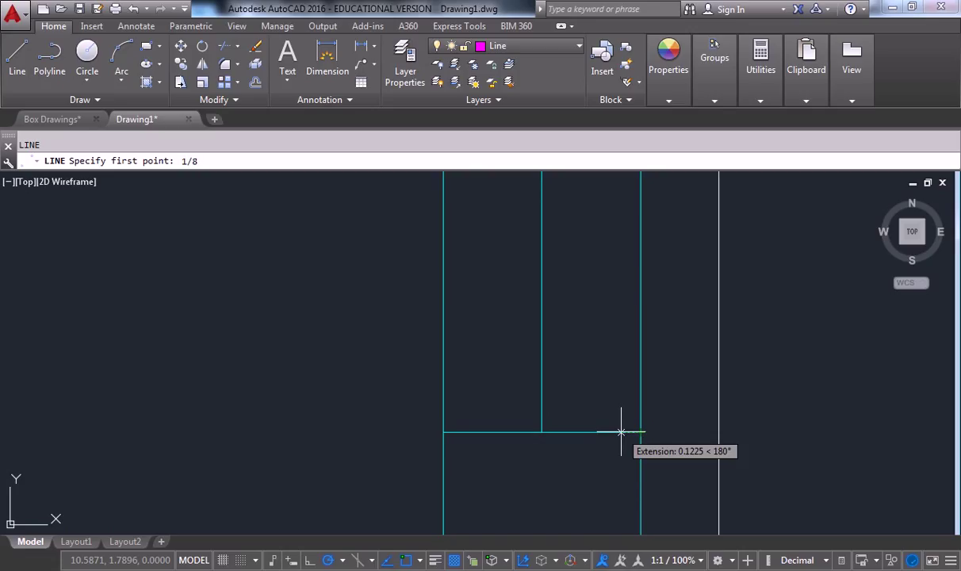
pyautogui.press('Escape')
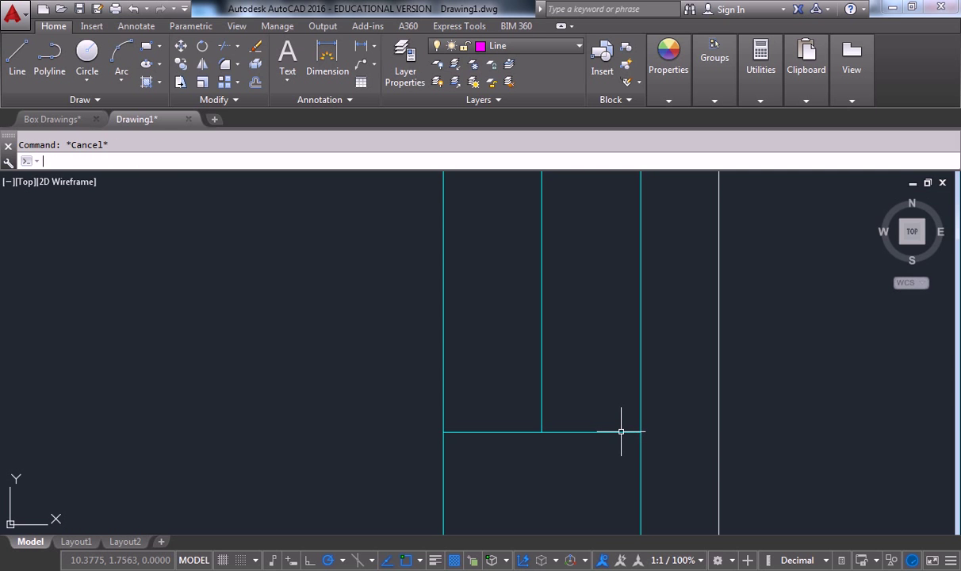
pyautogui.write('Un')
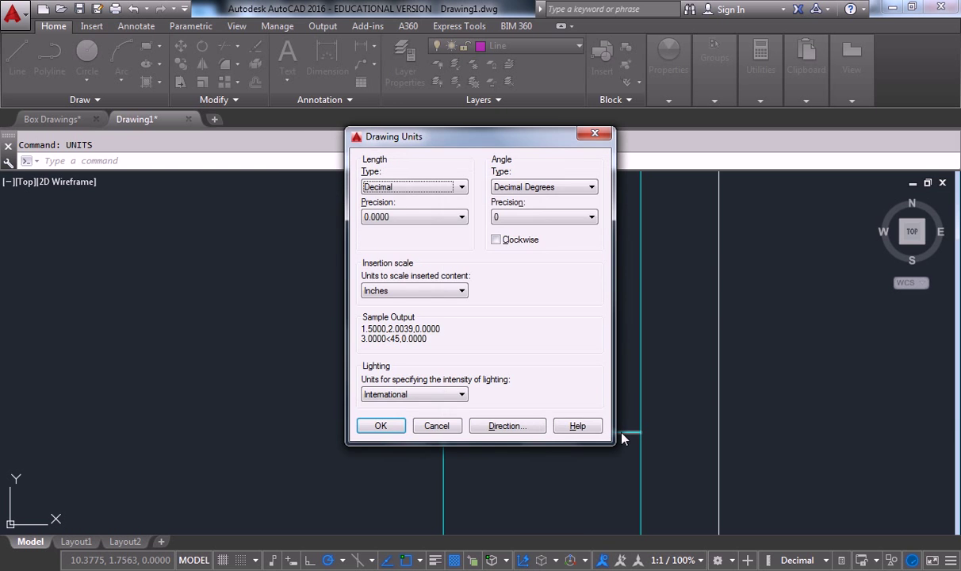
# Set length type to Architectural and start the vertical line with a 1/8" offset
pyautogui.click(462, 187)
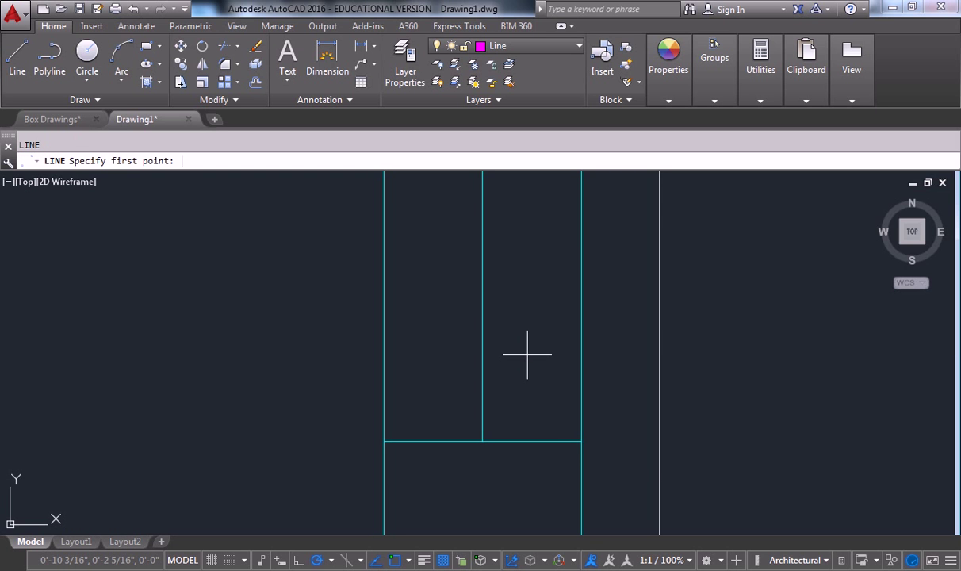
pyautogui.moveTo(563, 441)
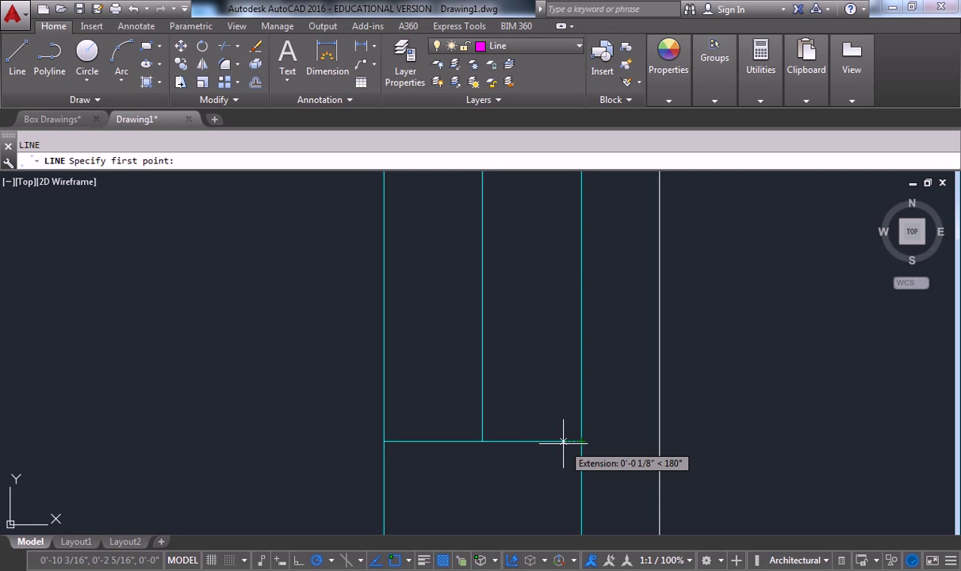
pyautogui.write('1/')
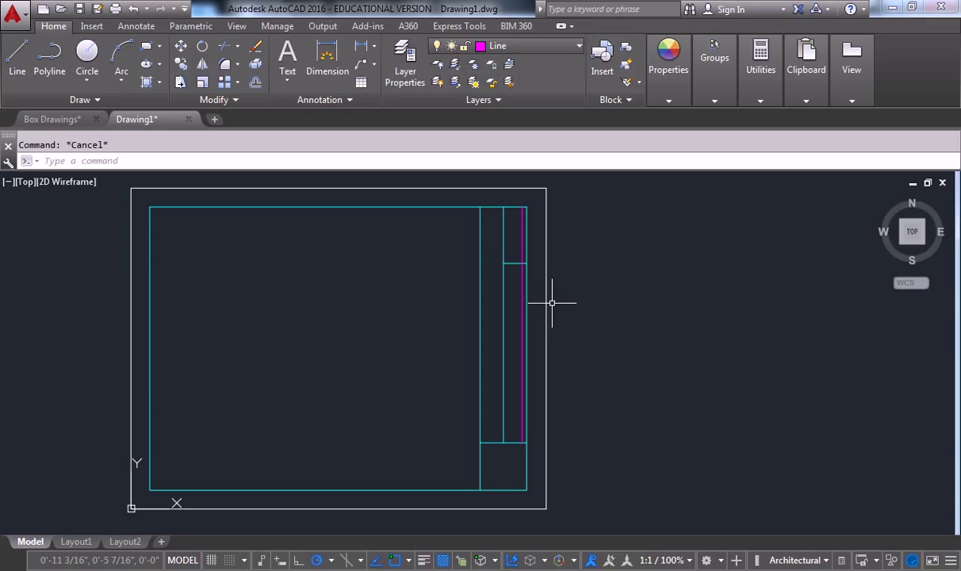
pyautogui.moveTo(463, 279)
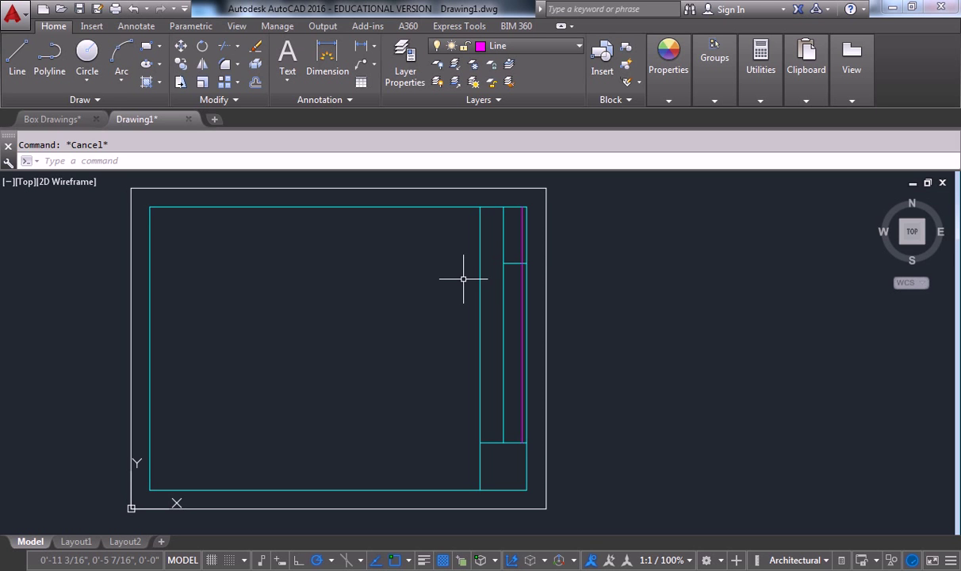
pyautogui.moveTo(516, 336)
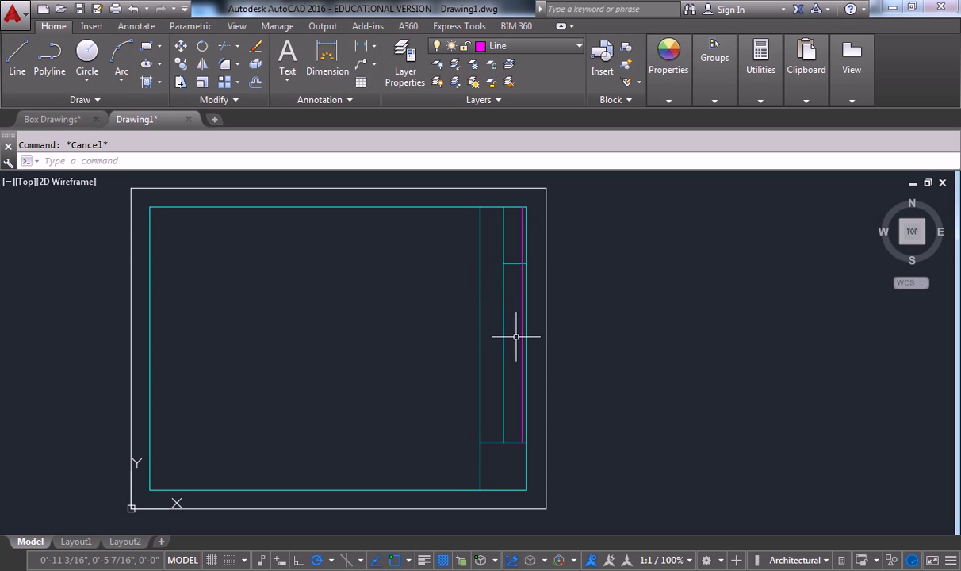
# Copy the magenta vertical line from its bottom endpoint to a point just left
pyautogui.click(515, 325)
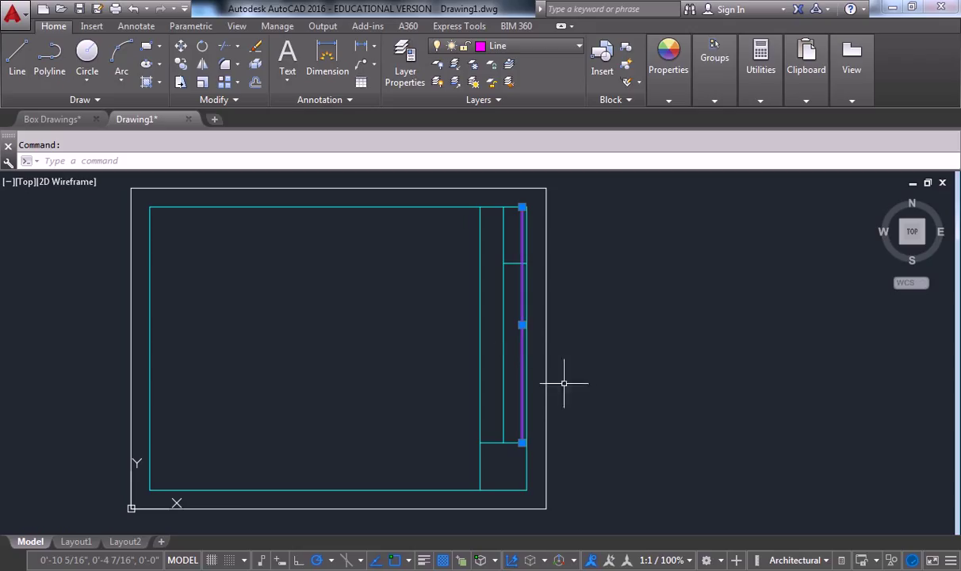
pyautogui.moveTo(555, 390)
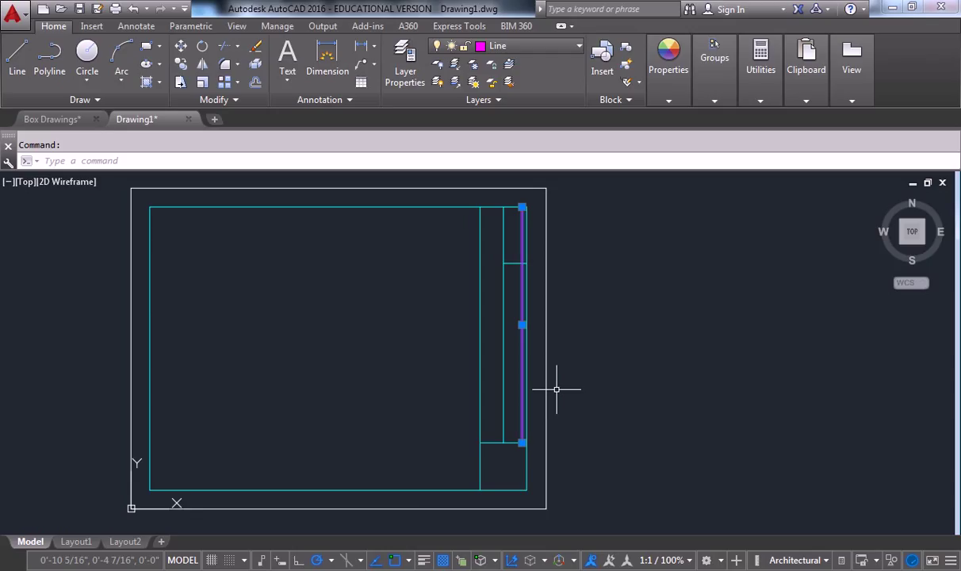
pyautogui.write('co')
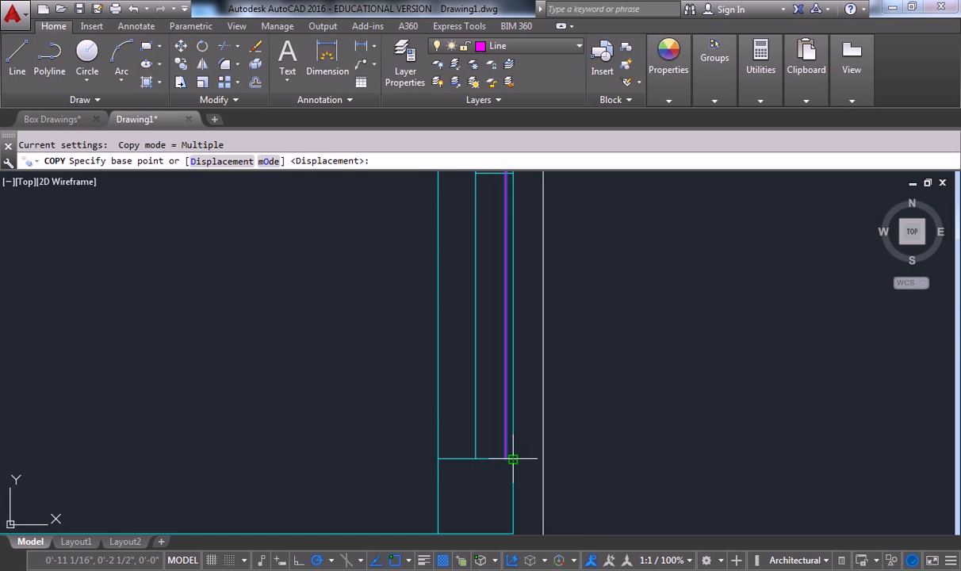
pyautogui.click(510, 459)
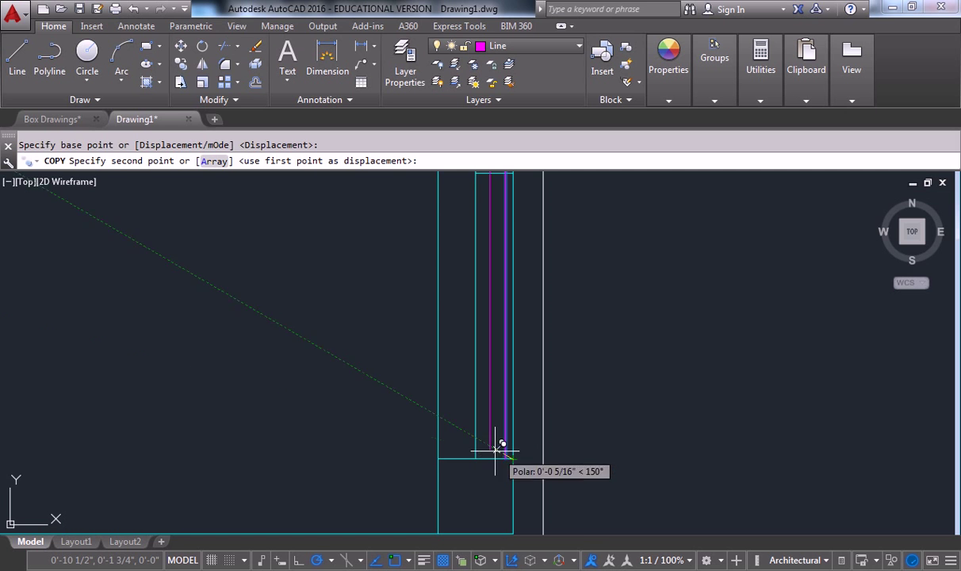
pyautogui.click(513, 458)
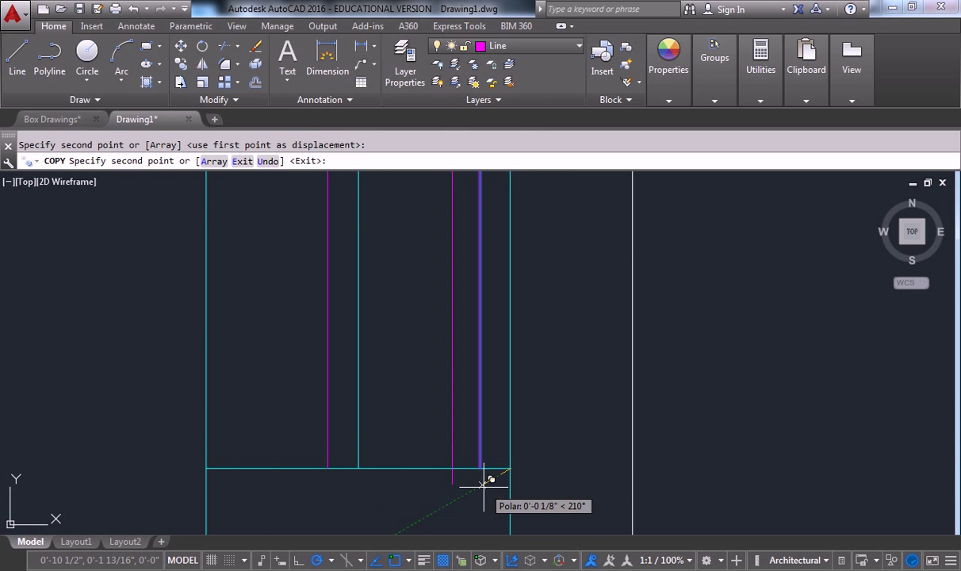
pyautogui.moveTo(452, 504)
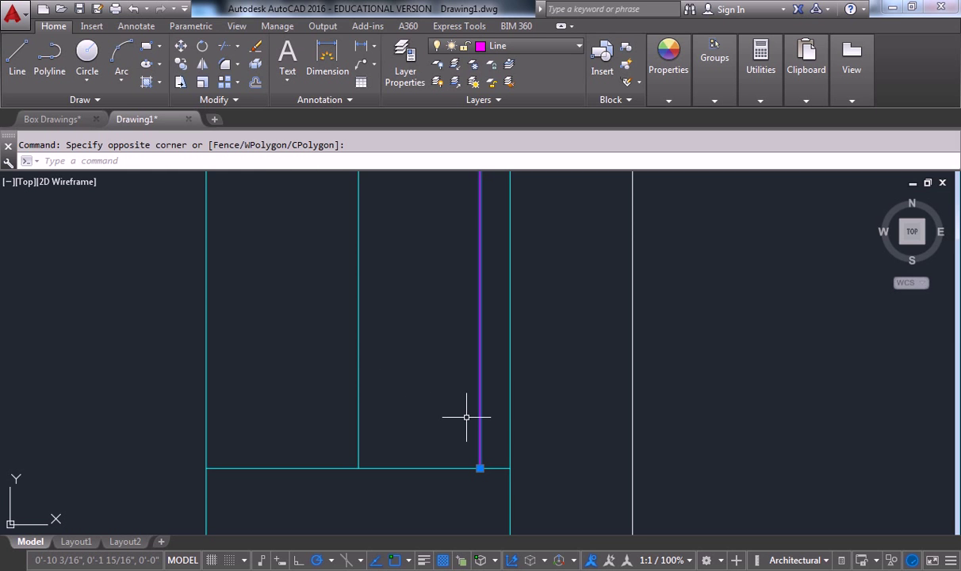
# Copy the line again further left in the column, giving two parallel magenta stripes
pyautogui.write('c')
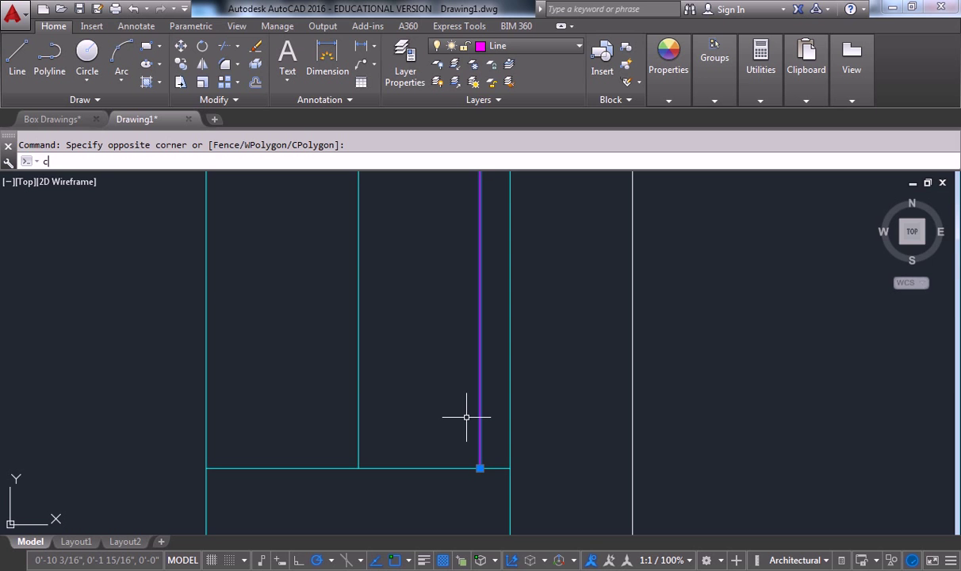
pyautogui.write('o')
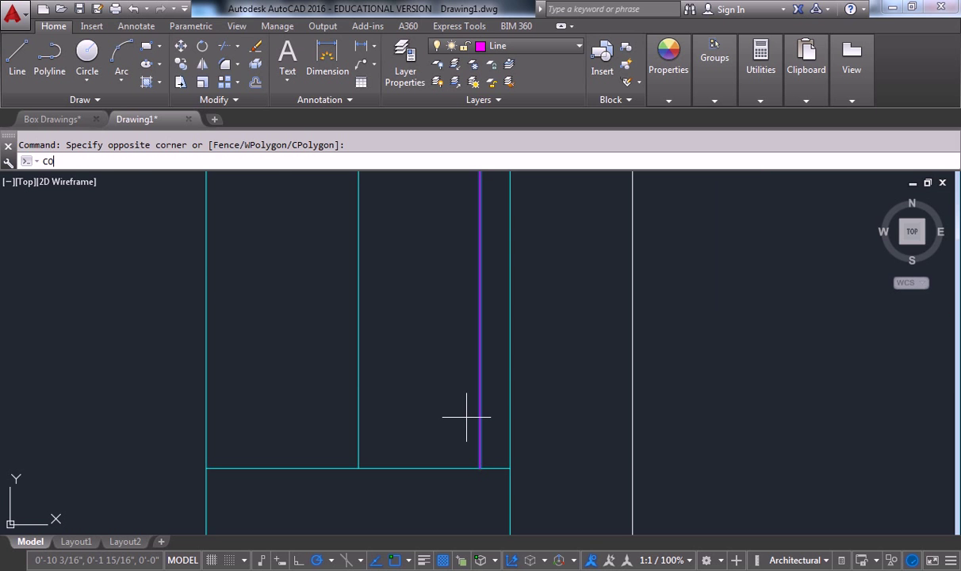
pyautogui.press('Return')
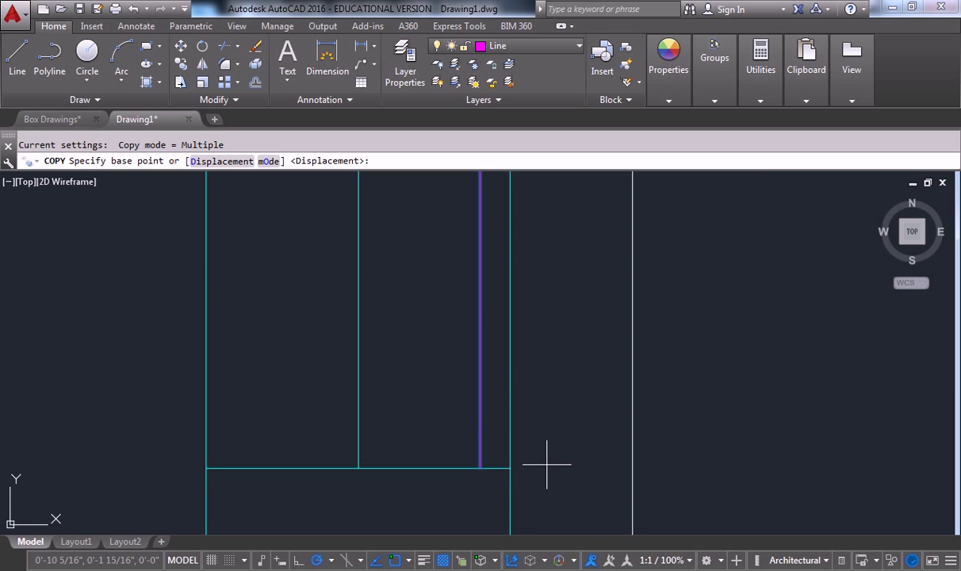
pyautogui.moveTo(510, 467)
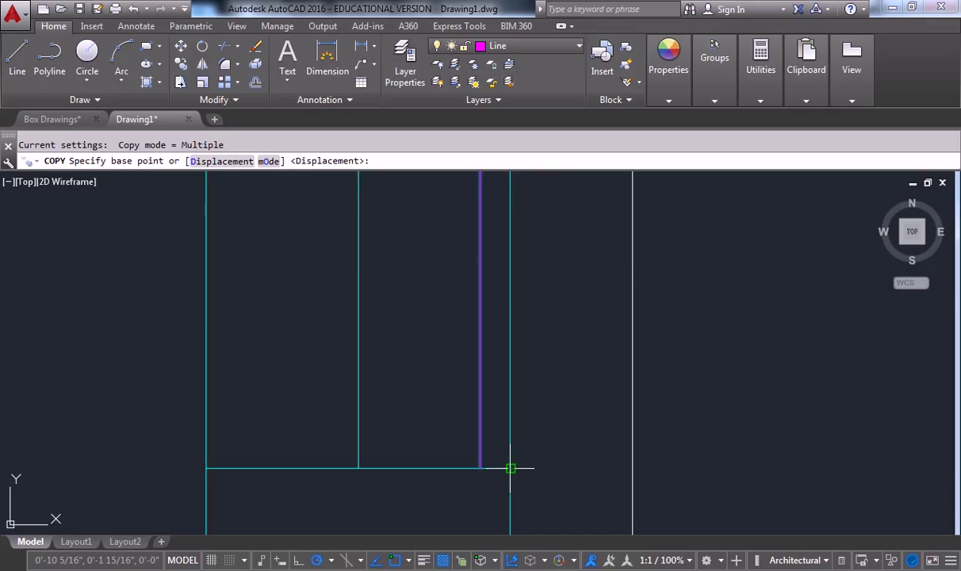
pyautogui.moveTo(511, 468)
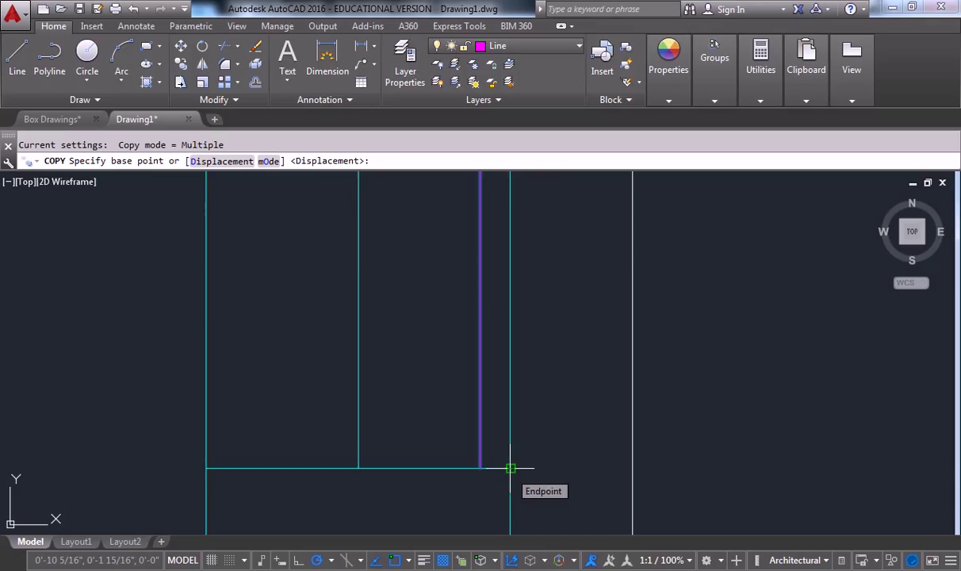
pyautogui.click(511, 468)
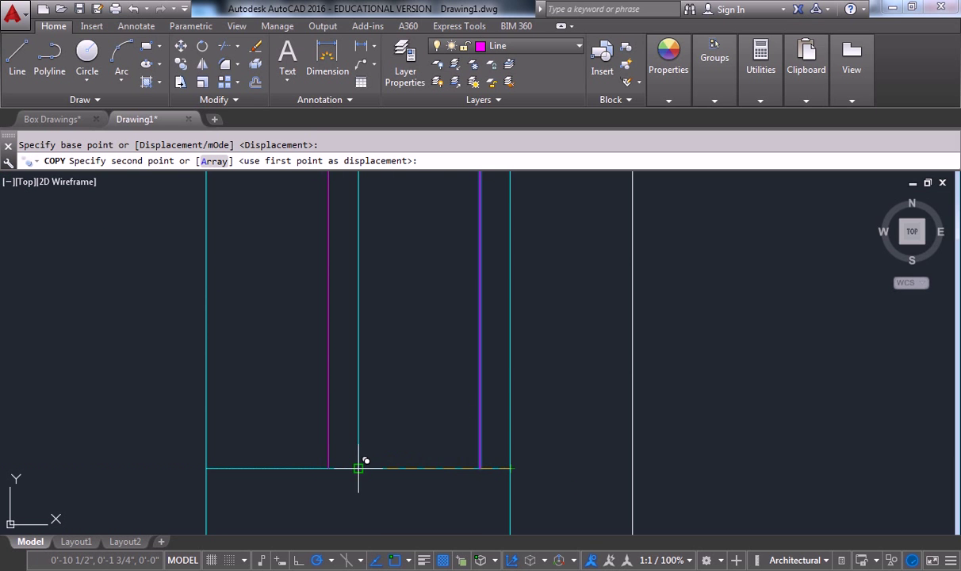
pyautogui.click(358, 468)
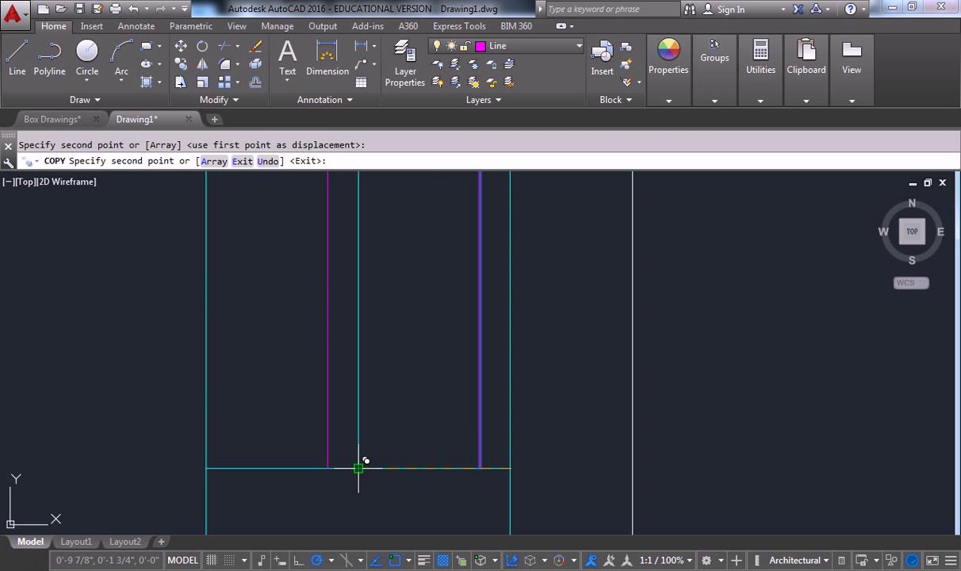
pyautogui.press('Escape')
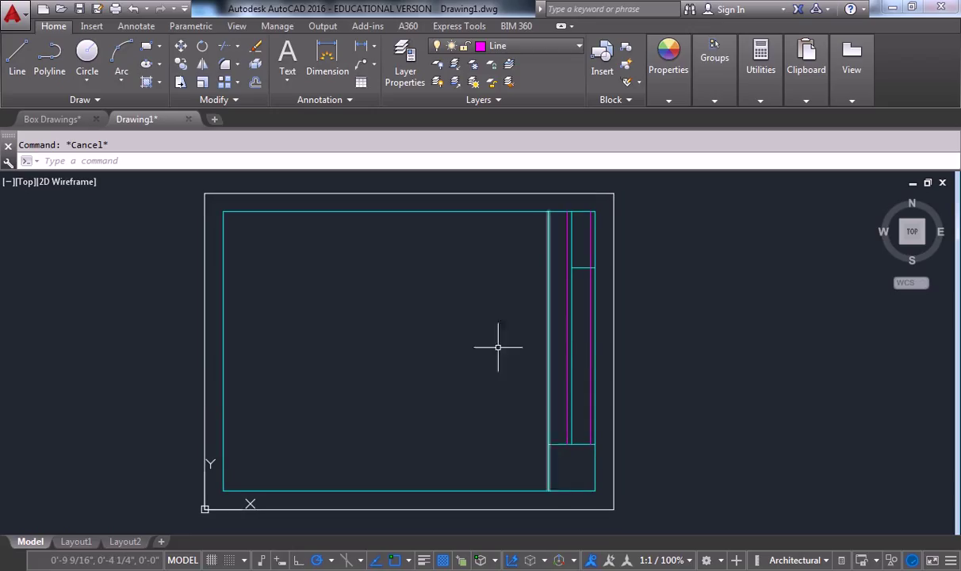
pyautogui.moveTo(473, 352)
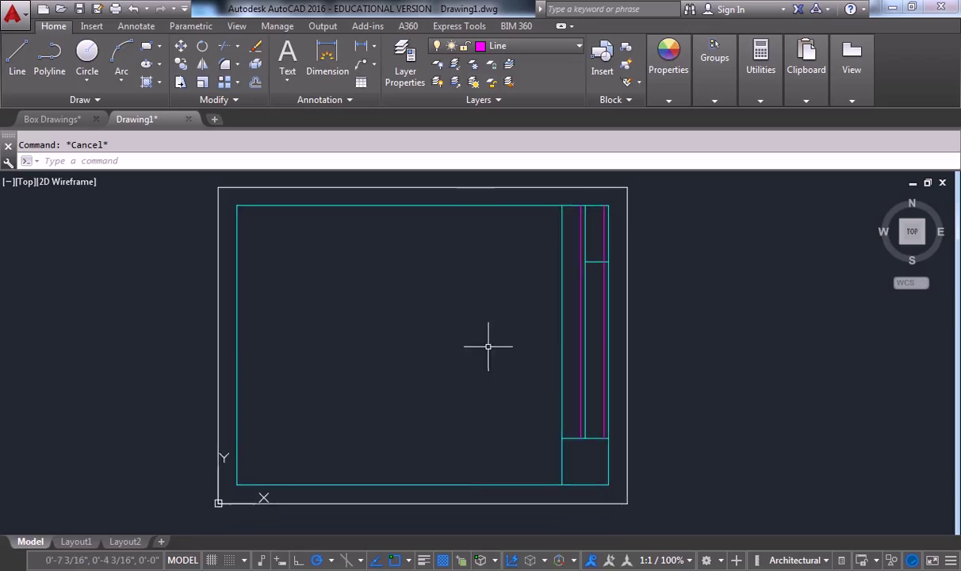
pyautogui.moveTo(483, 314)
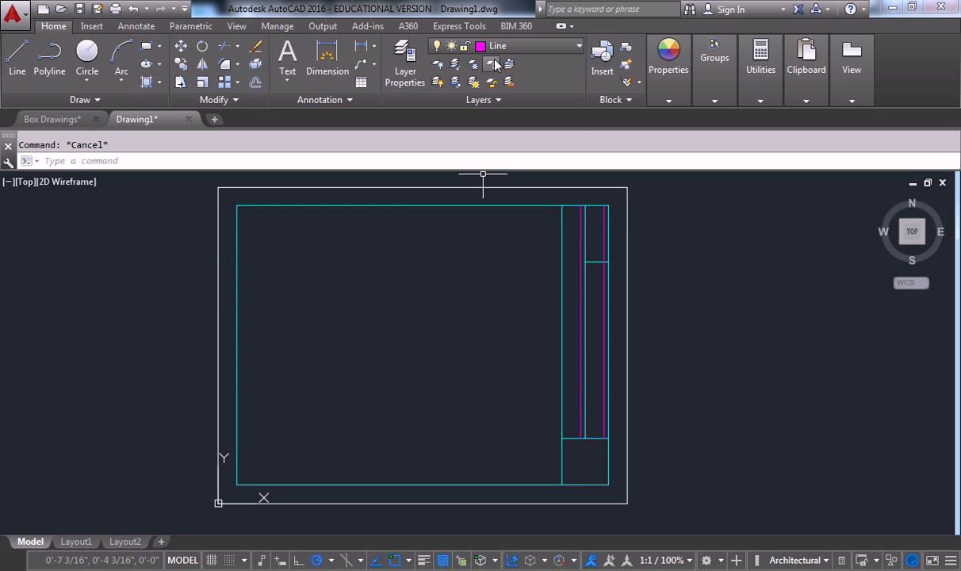
# Make the red Text layer current in place of the magenta Line layer
pyautogui.click(577, 44)
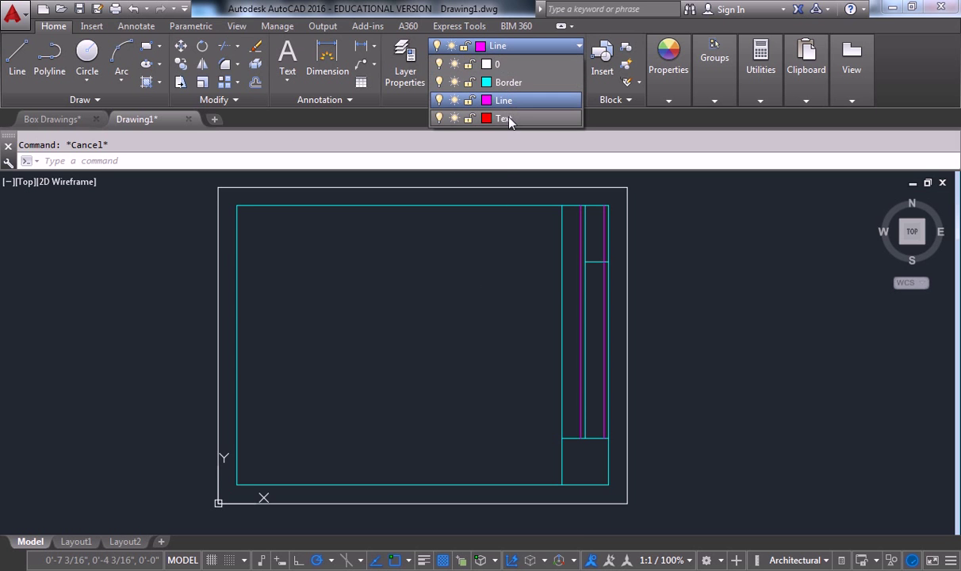
pyautogui.click(505, 118)
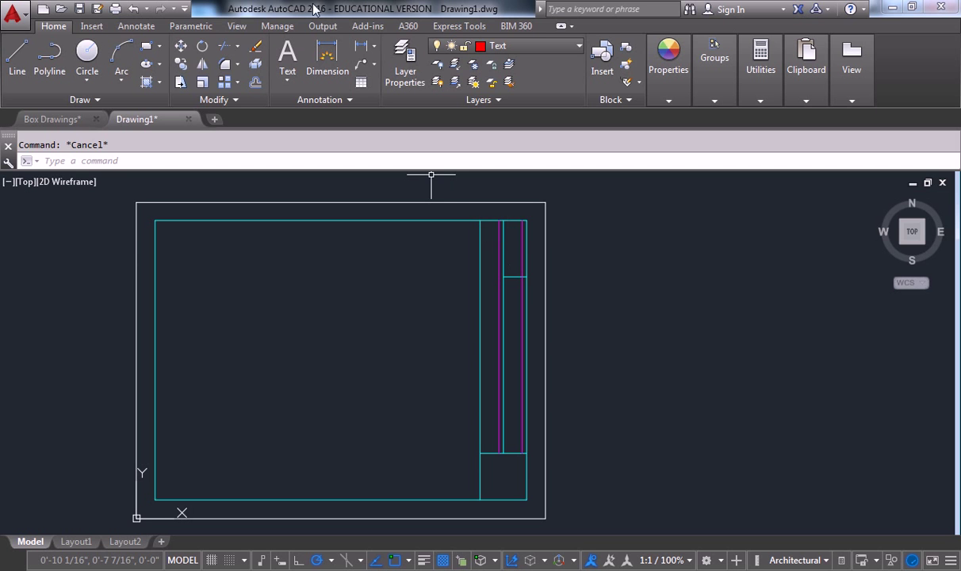
pyautogui.moveTo(287, 70)
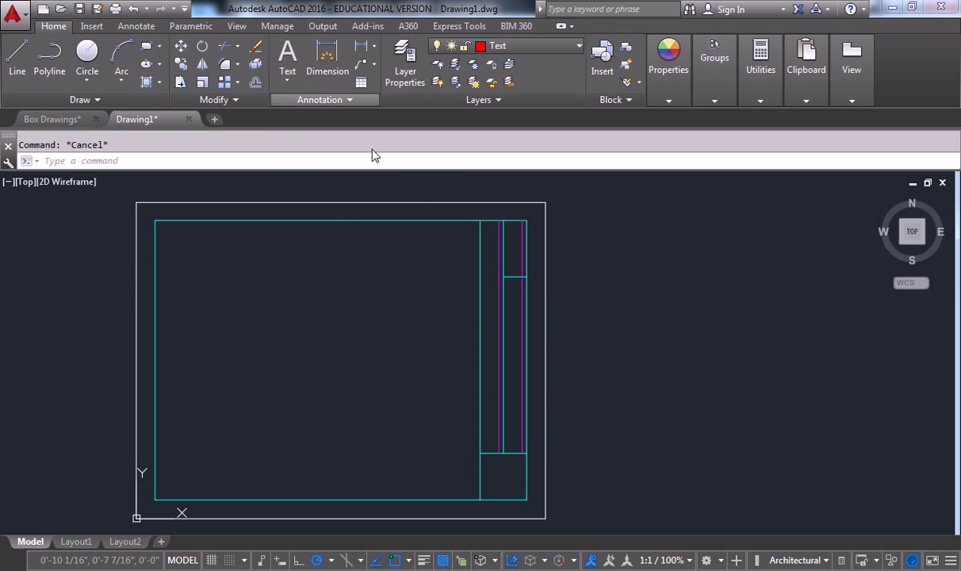
# Expand the Text tool to show the Multiline Text and Single Line options
pyautogui.click(287, 60)
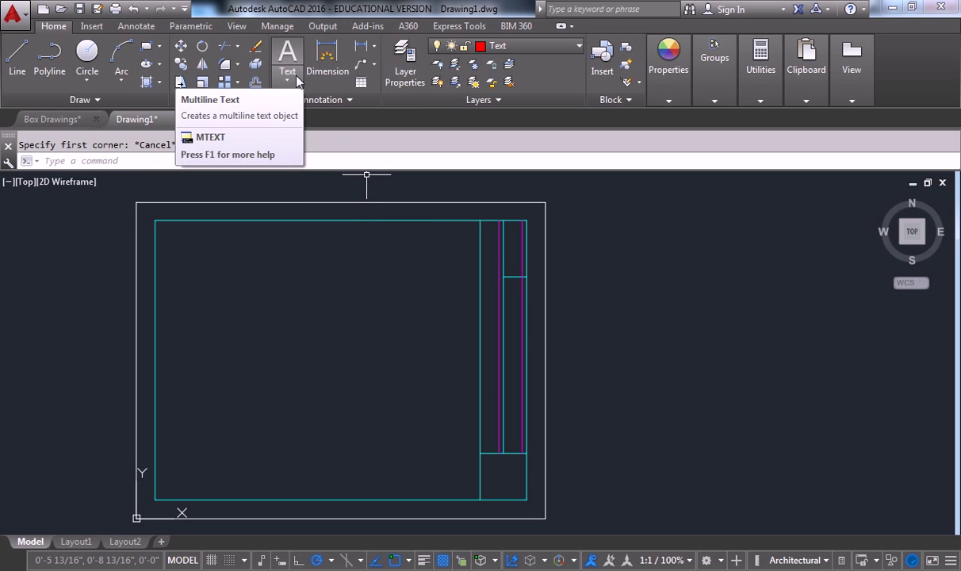
pyautogui.moveTo(287, 60)
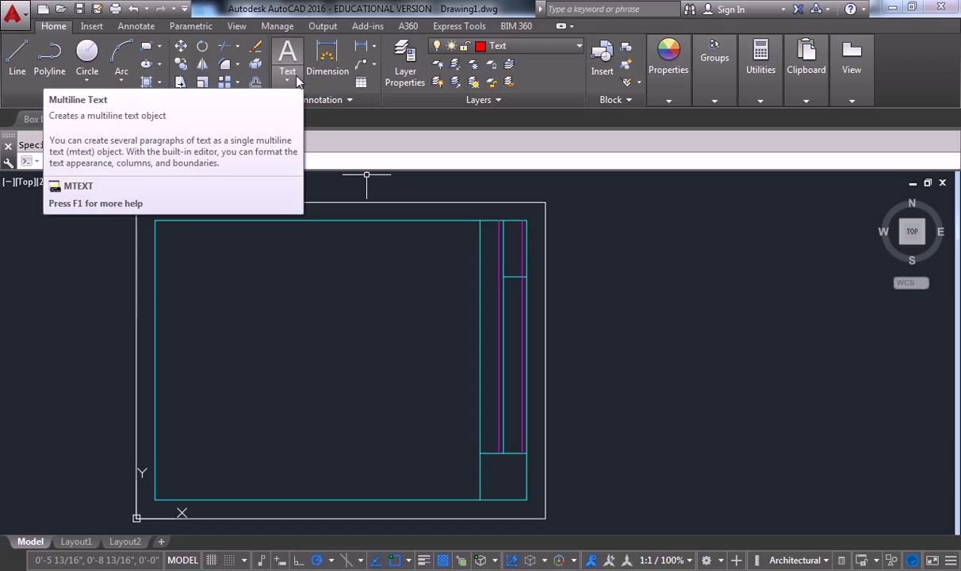
pyautogui.moveTo(287, 57)
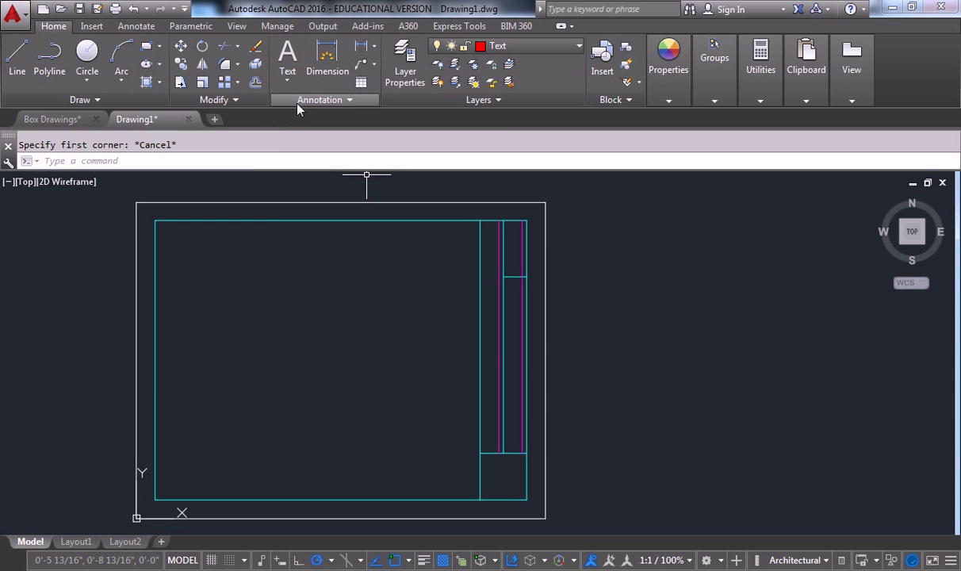
pyautogui.moveTo(352, 105)
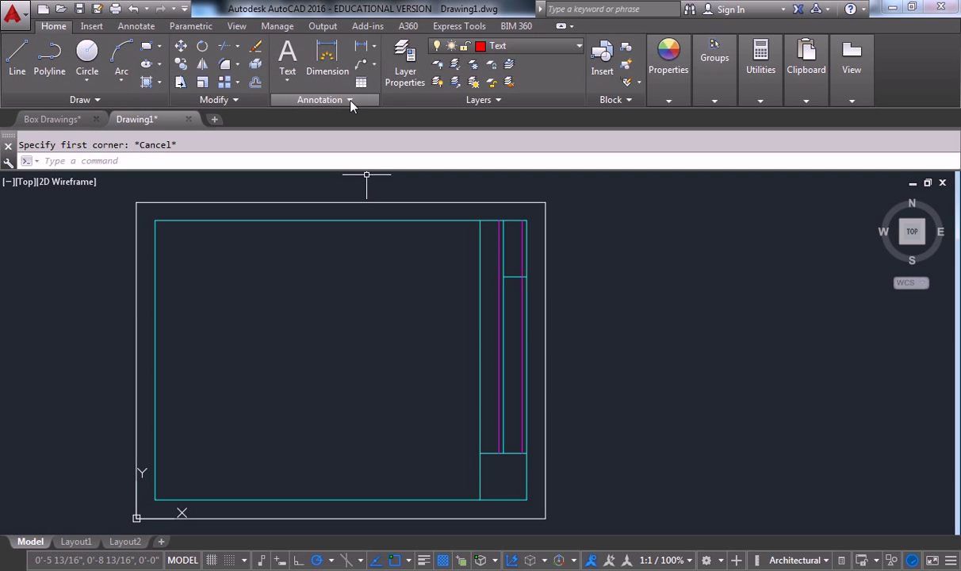
pyautogui.moveTo(330, 15)
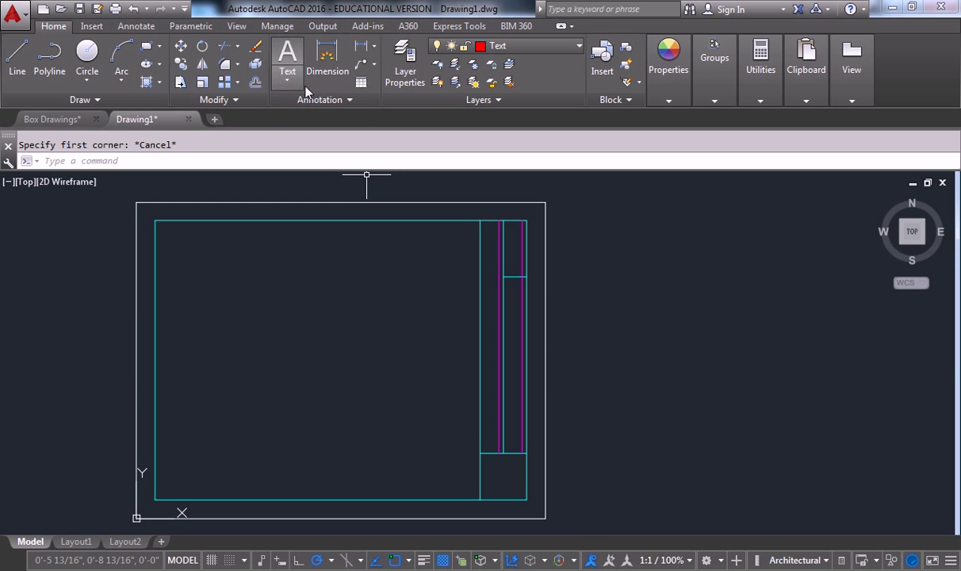
pyautogui.moveTo(287, 51)
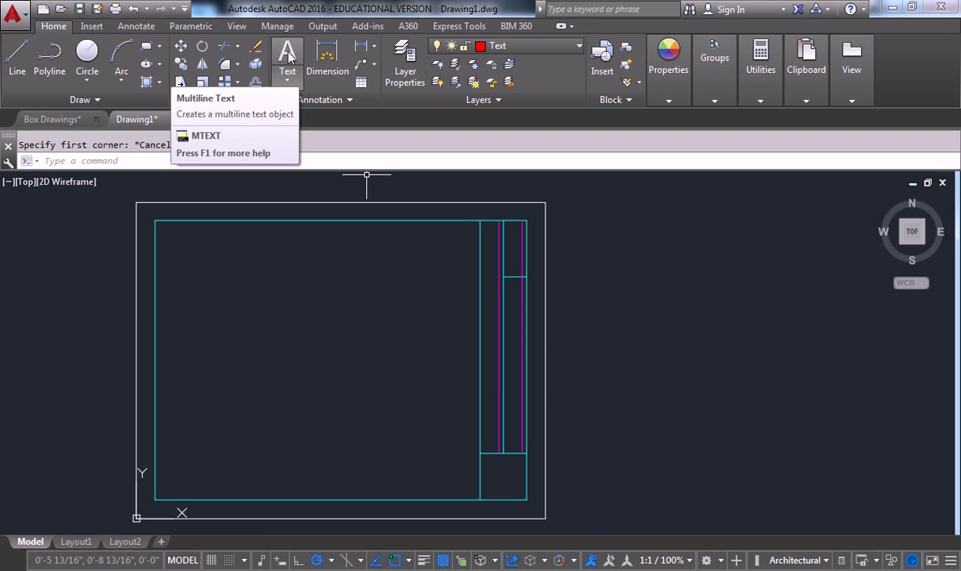
pyautogui.moveTo(247, 527)
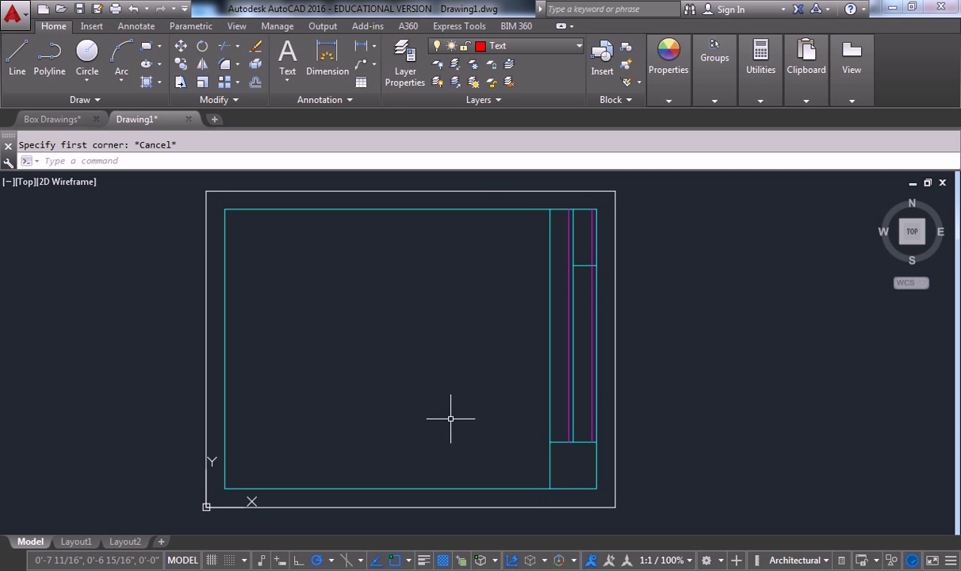
pyautogui.moveTo(327, 114)
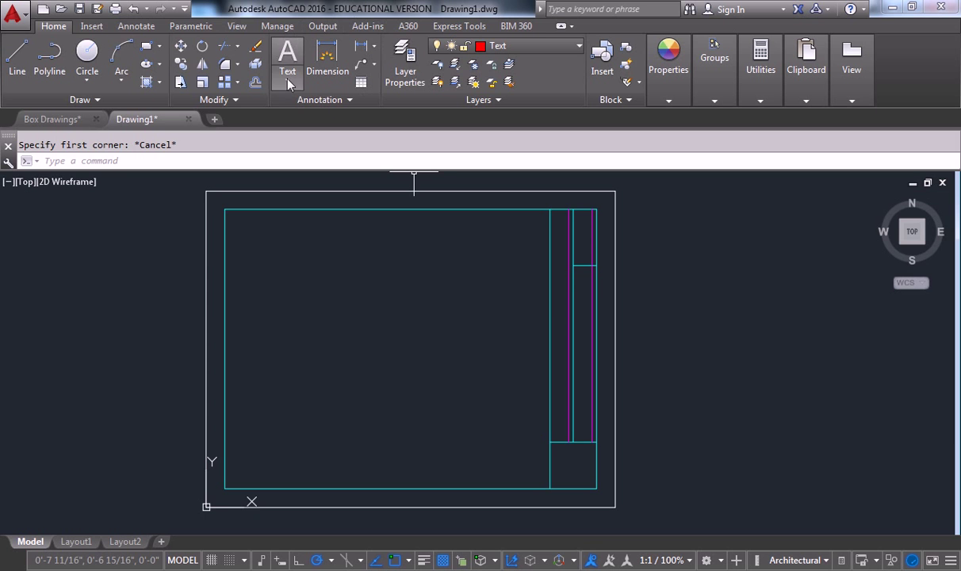
pyautogui.moveTo(54, 25)
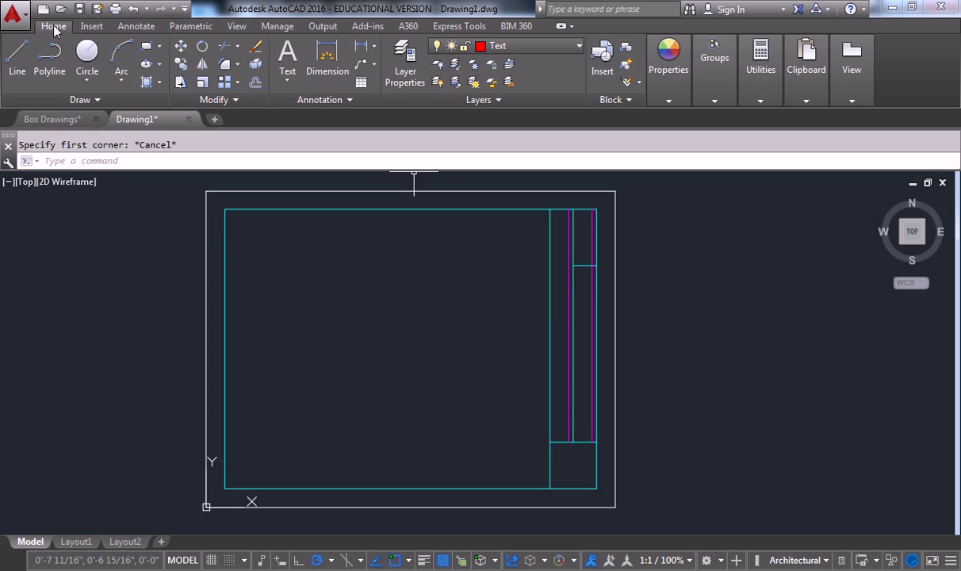
pyautogui.moveTo(321, 99)
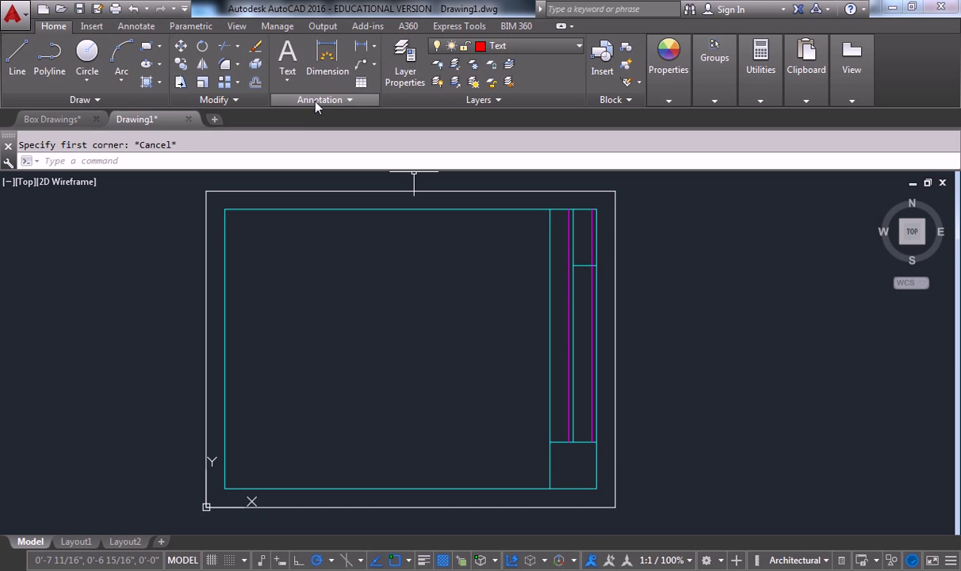
pyautogui.moveTo(287, 54)
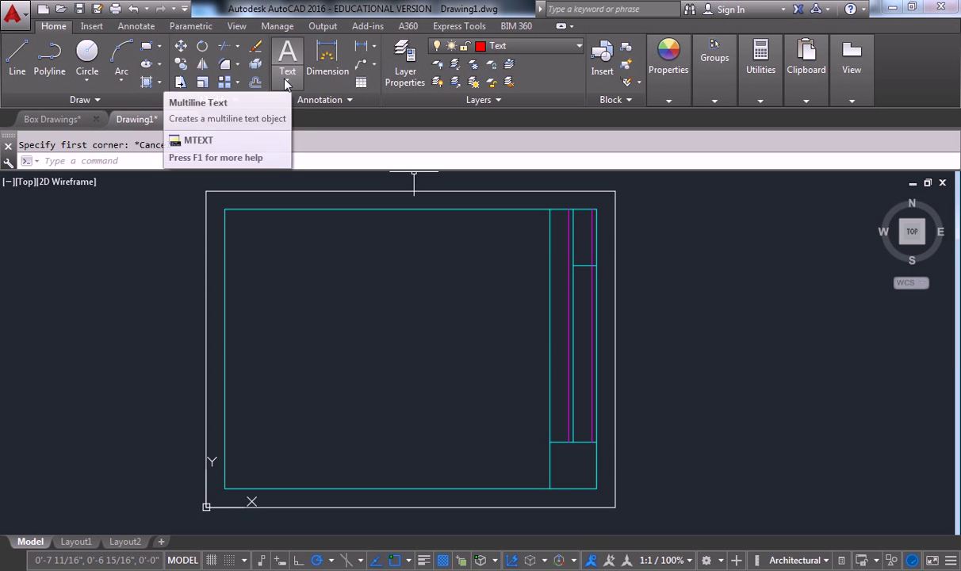
pyautogui.click(288, 83)
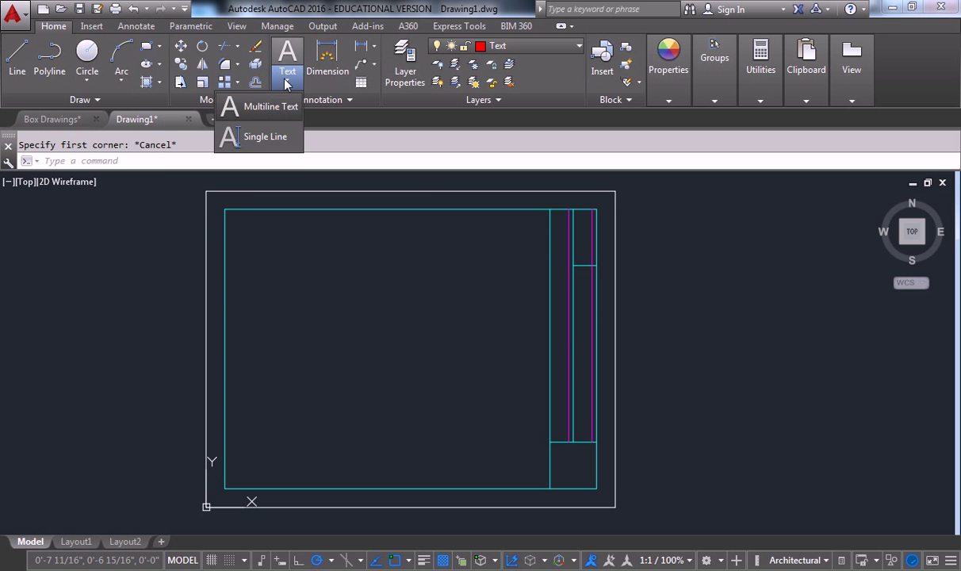
pyautogui.moveTo(269, 105)
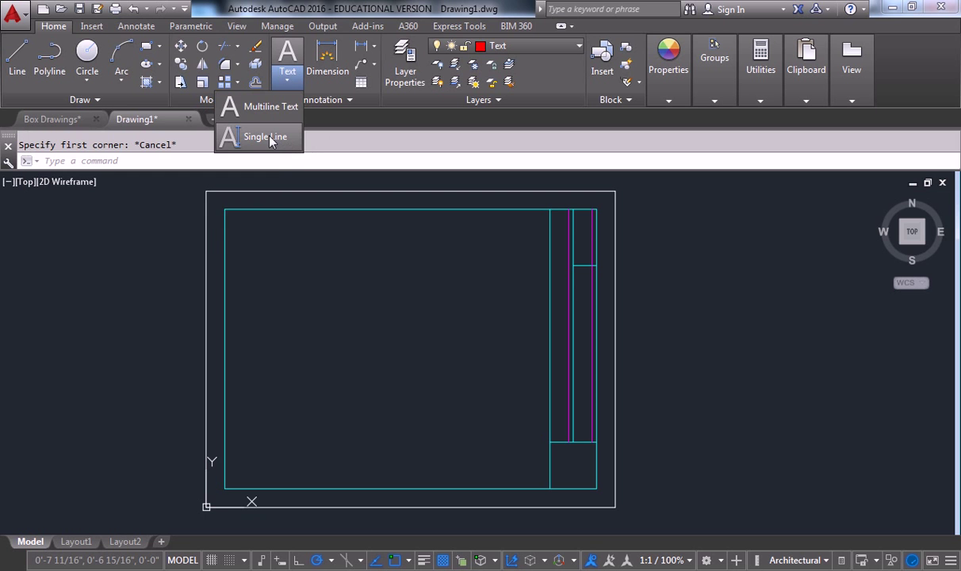
pyautogui.moveTo(266, 137)
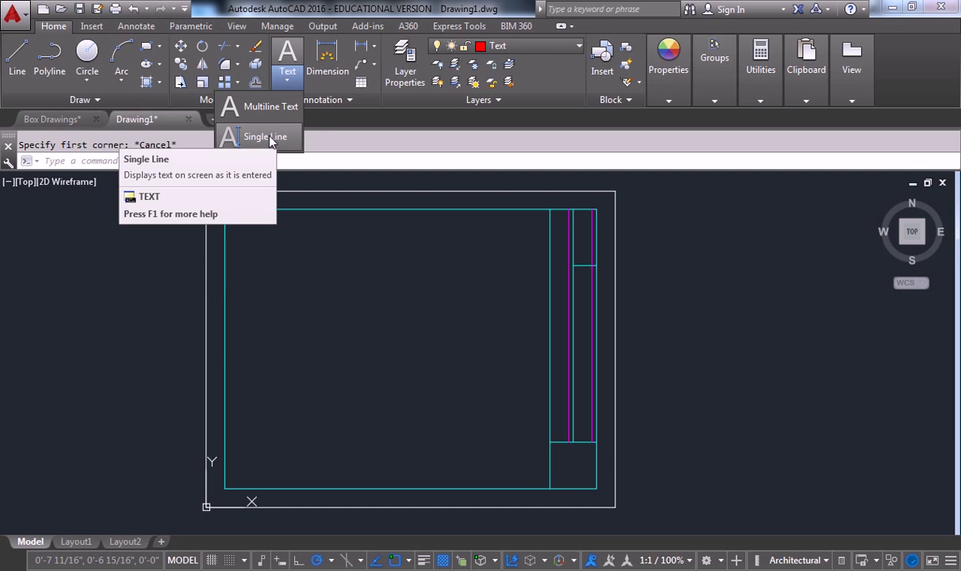
pyautogui.moveTo(267, 136)
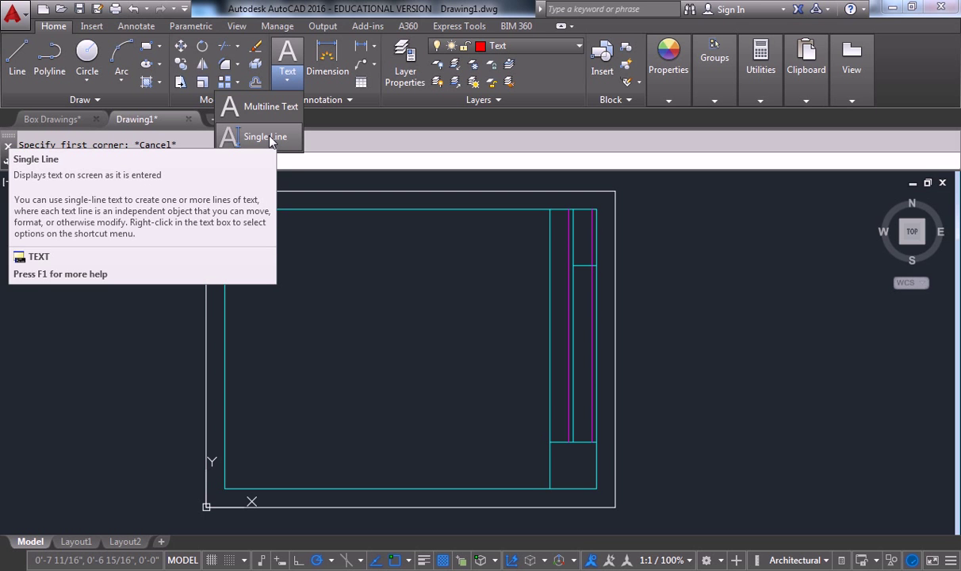
pyautogui.moveTo(271, 104)
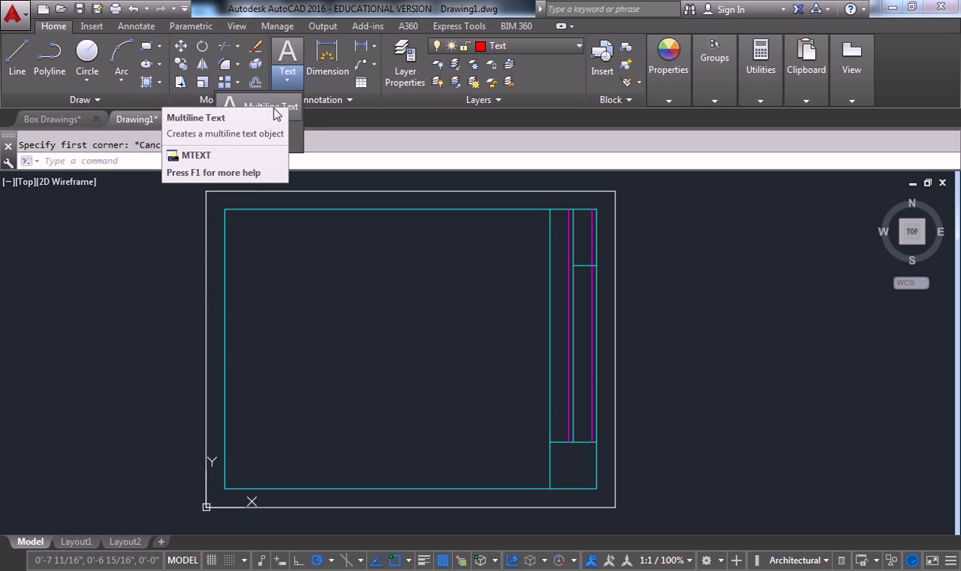
pyautogui.moveTo(267, 108)
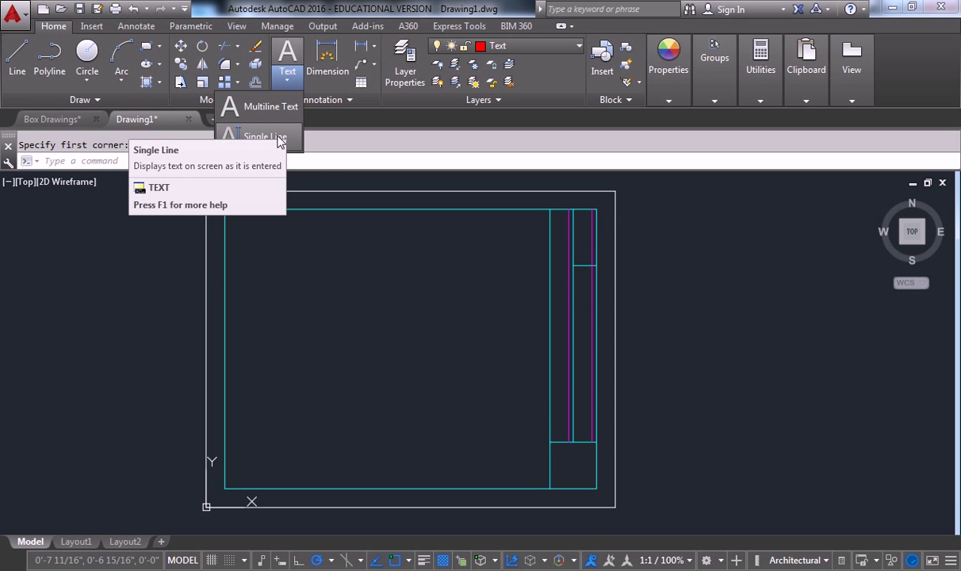
# Place single-line text 'ARCH 121' rotated 90° at a start point in the sheet's left area
pyautogui.click(265, 136)
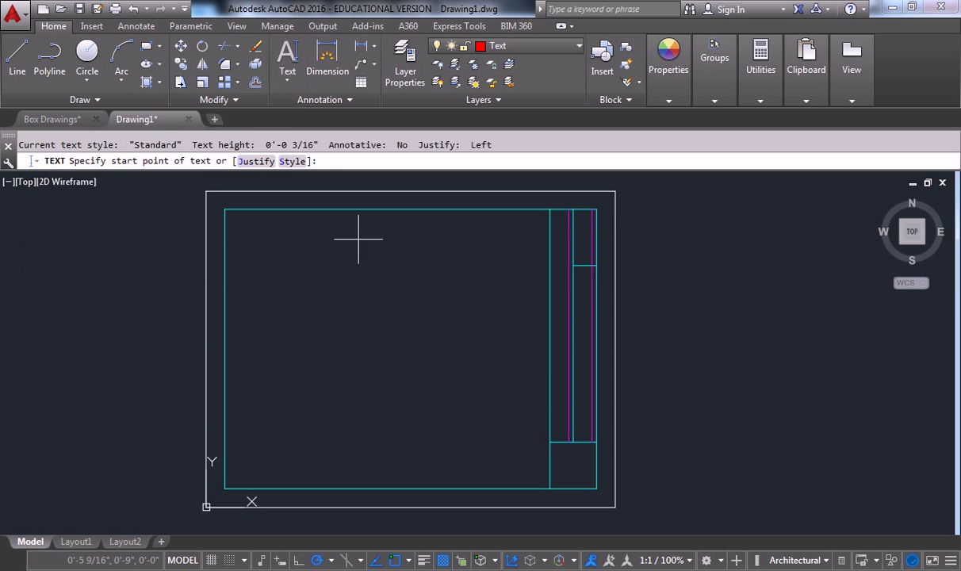
pyautogui.moveTo(323, 309)
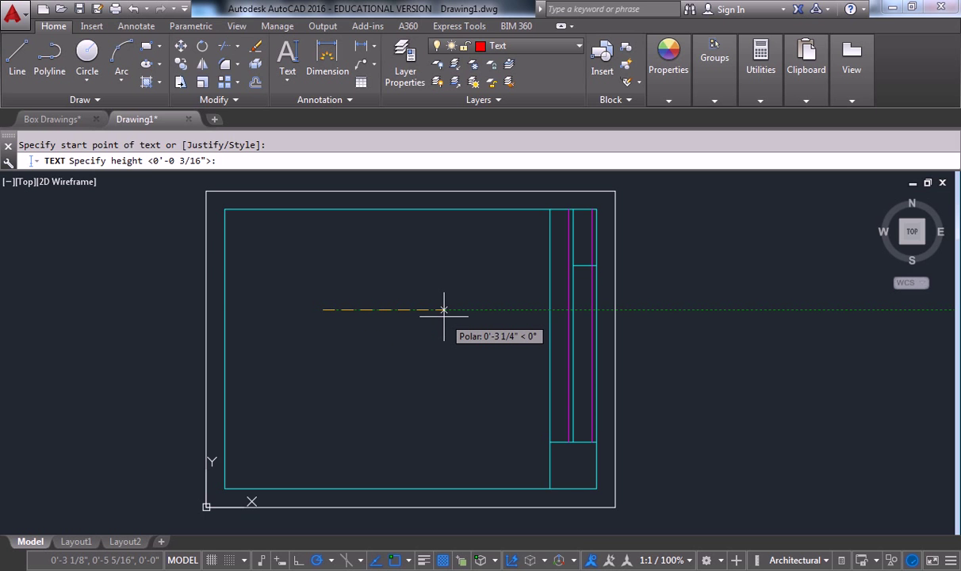
pyautogui.moveTo(323, 246)
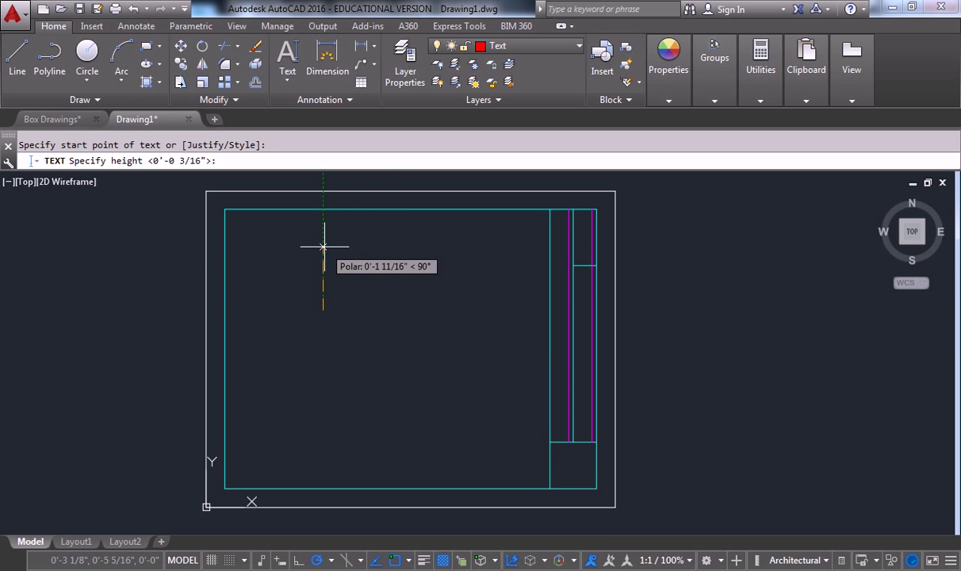
pyautogui.press('Escape')
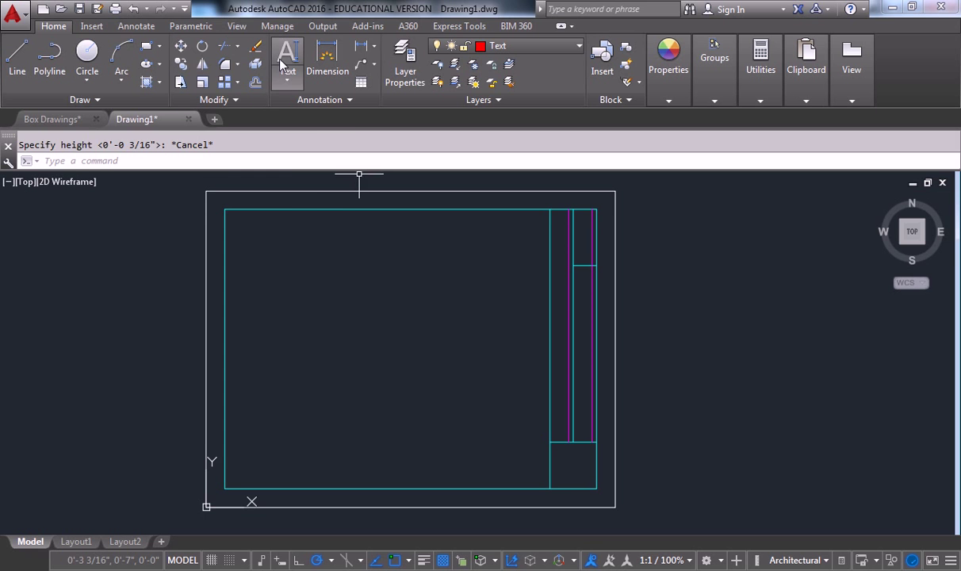
pyautogui.click(287, 56)
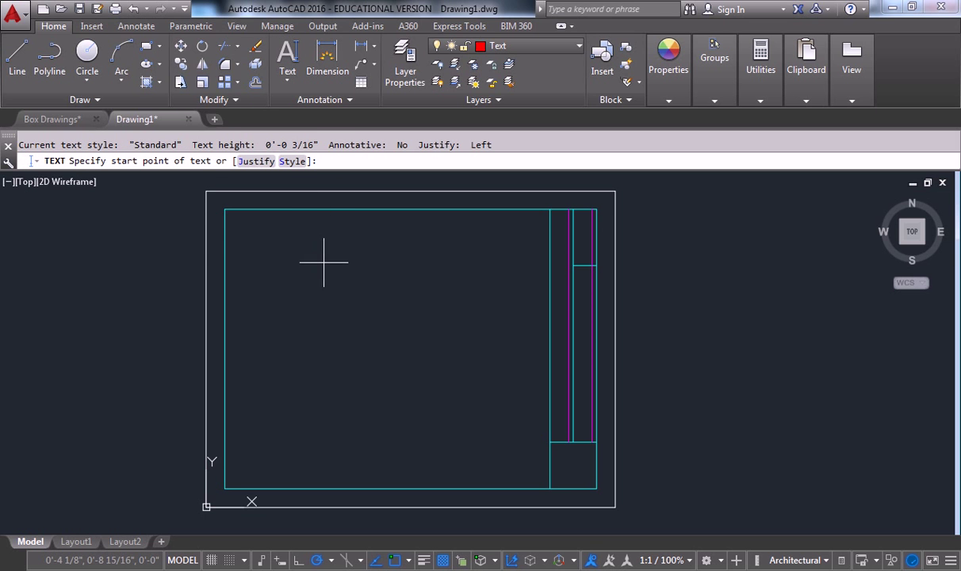
pyautogui.moveTo(303, 278)
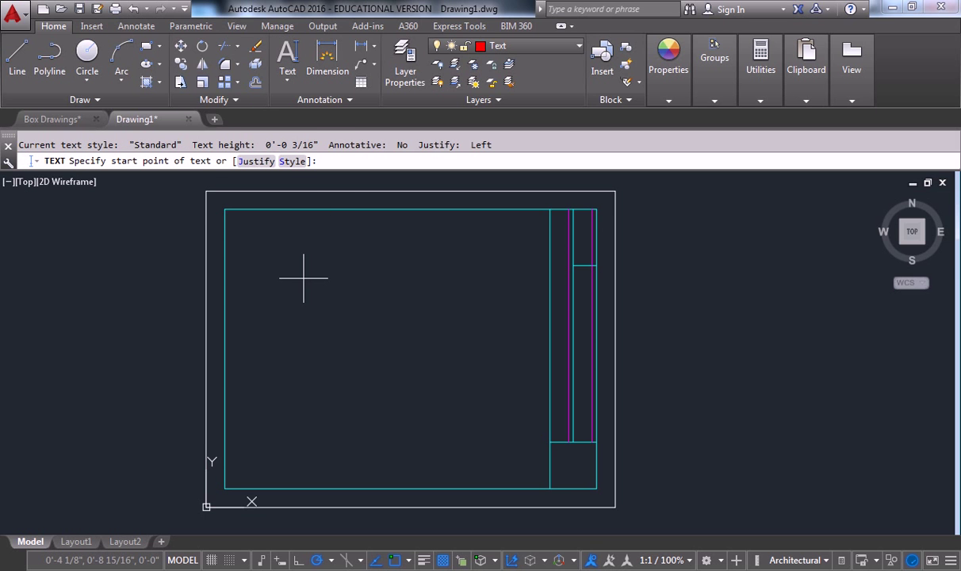
pyautogui.click(305, 254)
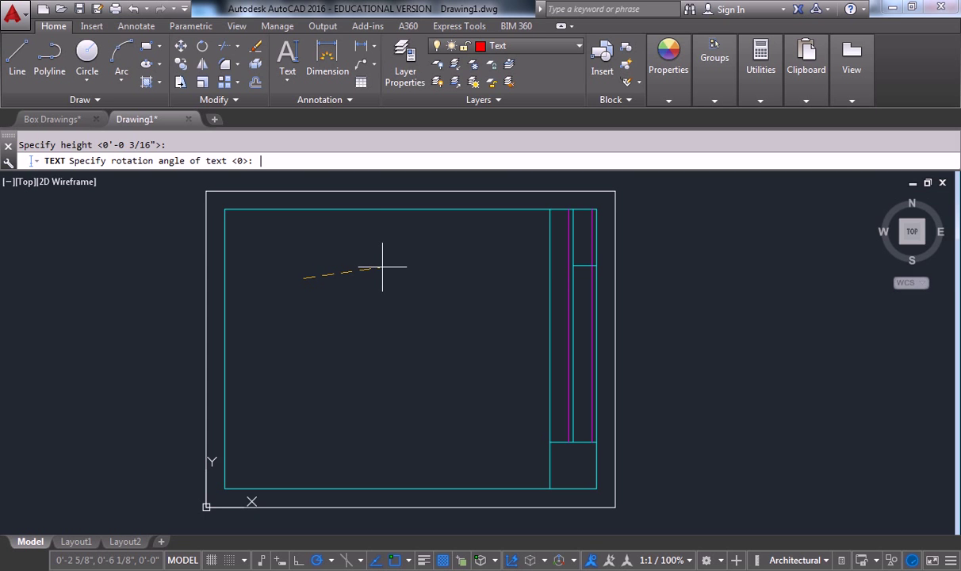
pyautogui.moveTo(432, 278)
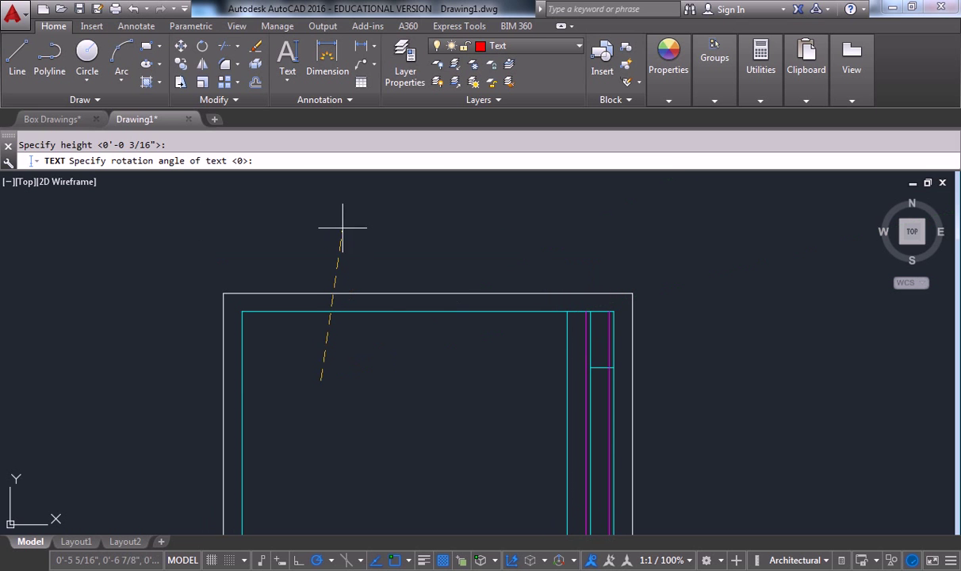
pyautogui.moveTo(320, 237)
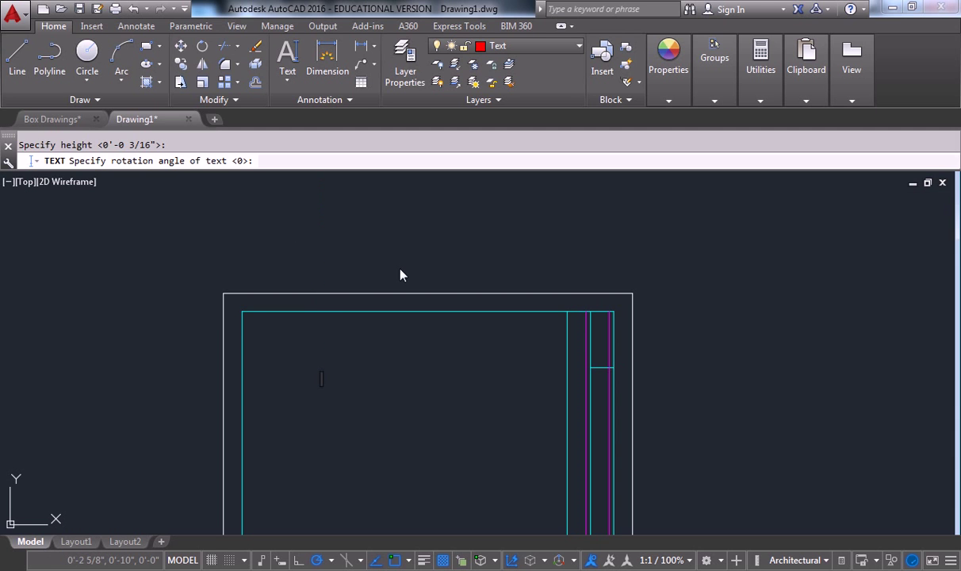
pyautogui.moveTo(346, 412)
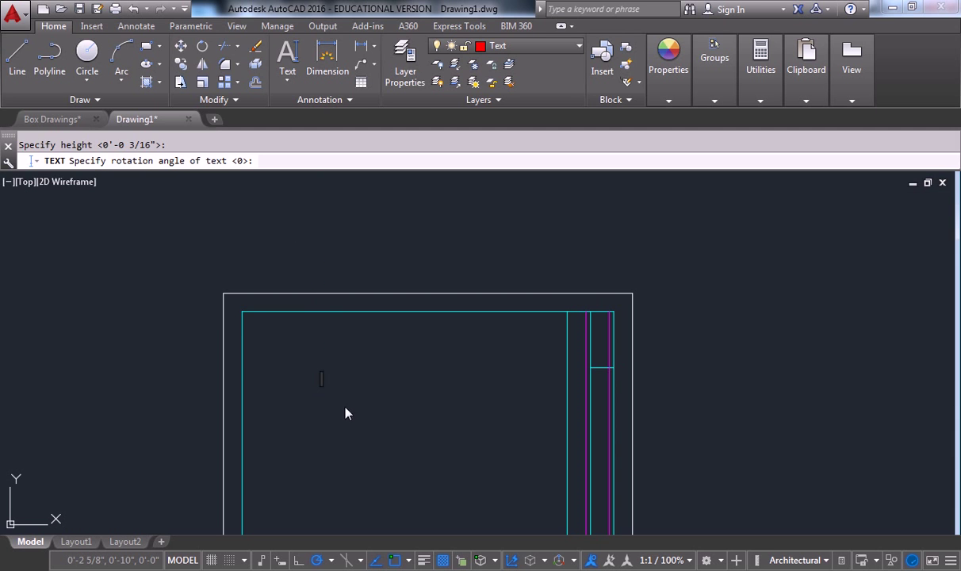
pyautogui.moveTo(307, 393)
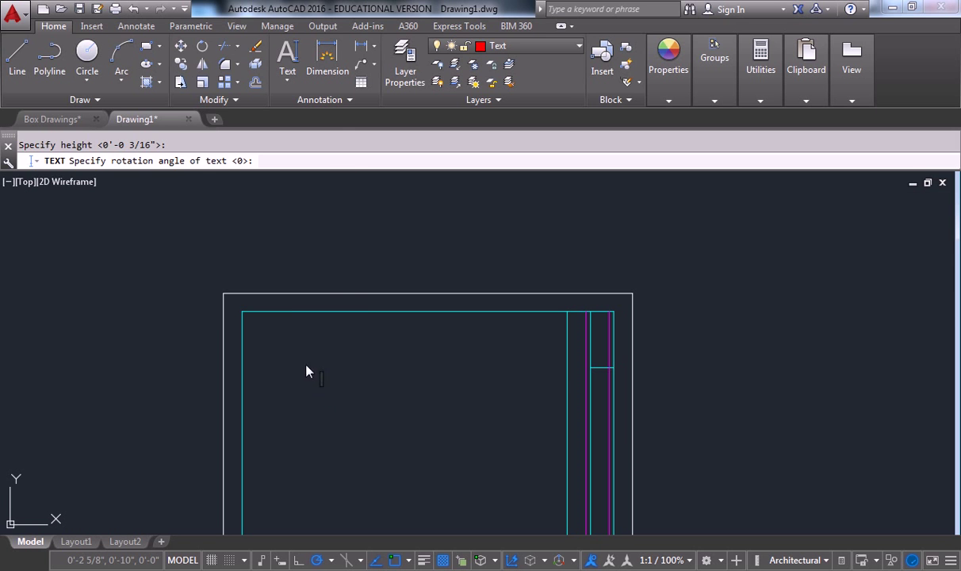
pyautogui.moveTo(359, 425)
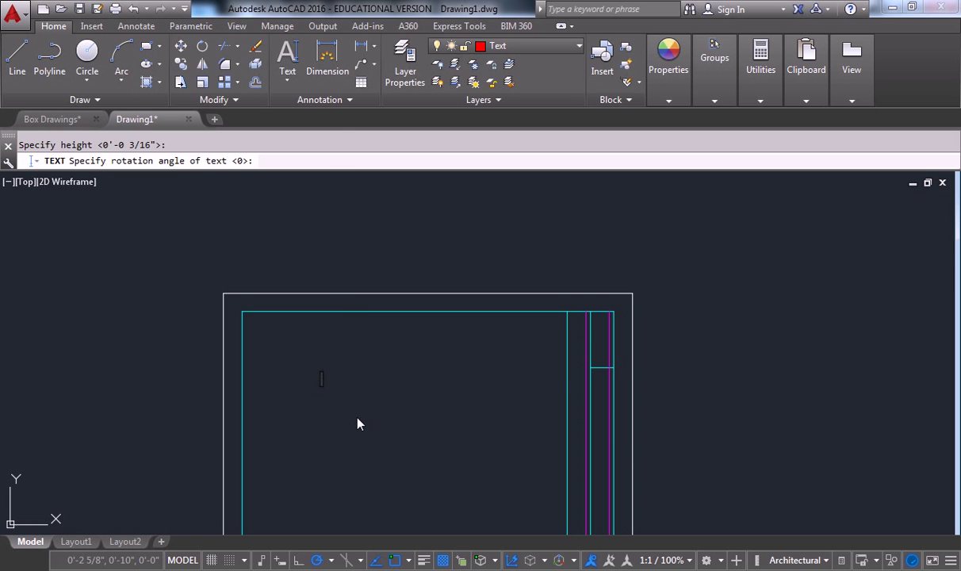
pyautogui.moveTo(428, 404)
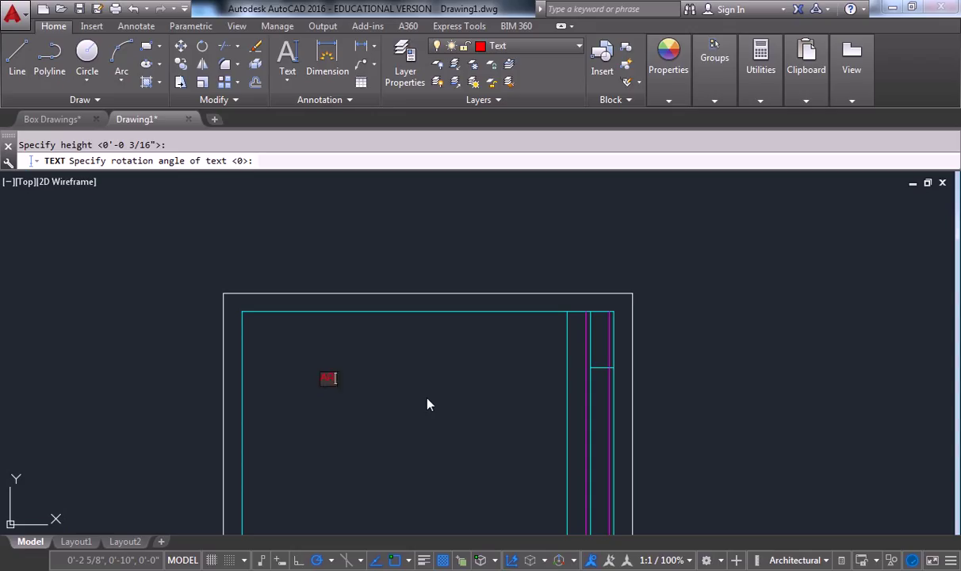
pyautogui.write('ARCH')
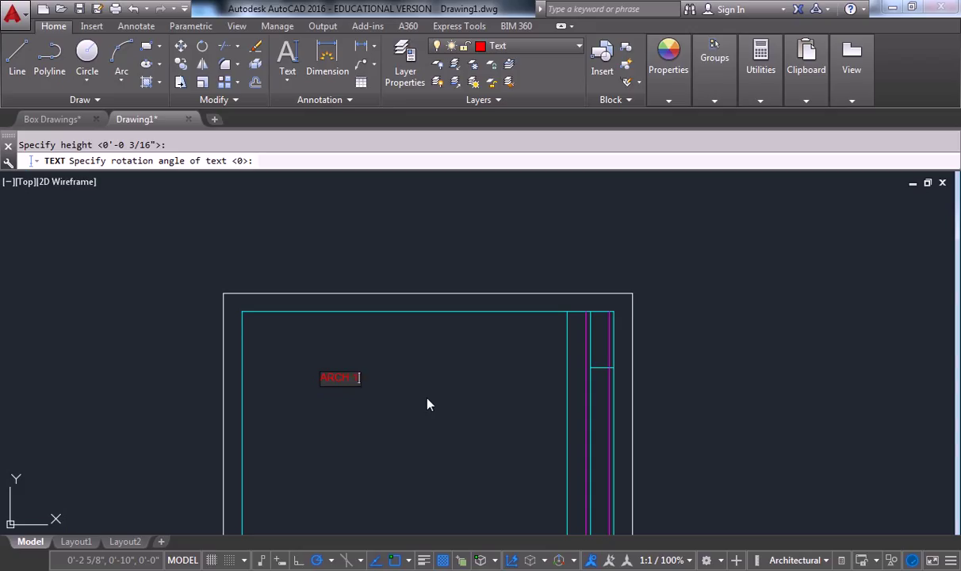
pyautogui.write('121')
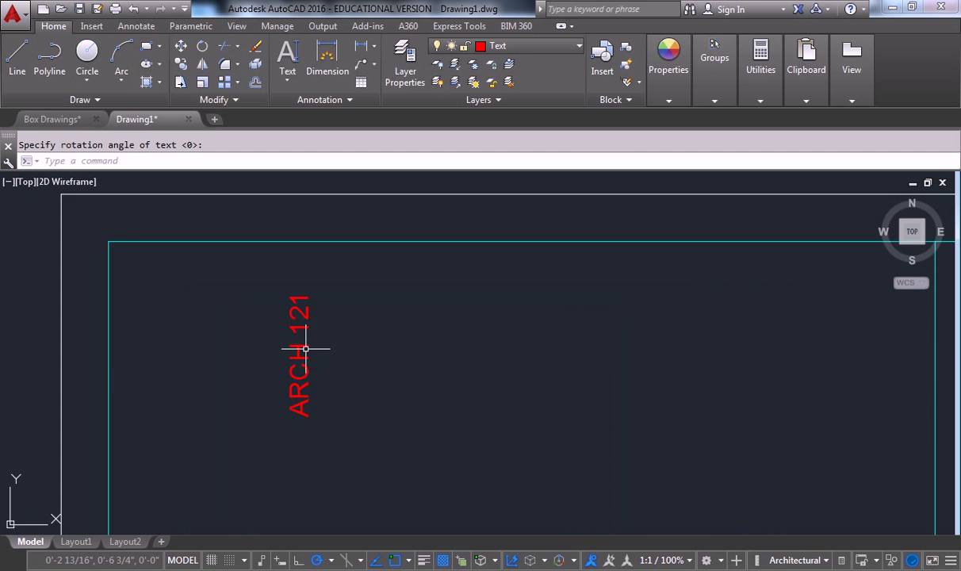
pyautogui.moveTo(311, 346)
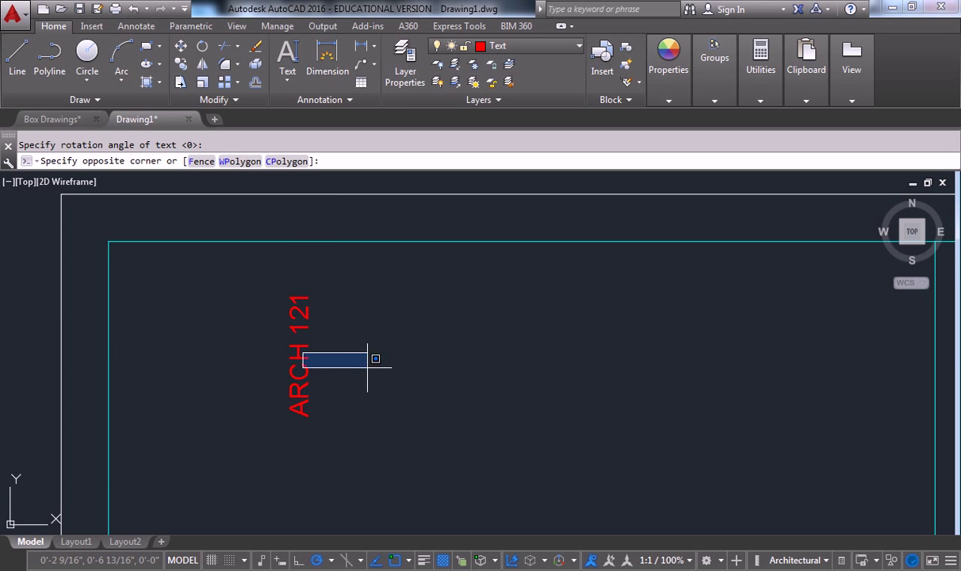
# Grip-move the ARCH 121 text into the title block's narrow right column and nudge it upward
pyautogui.press('Escape')
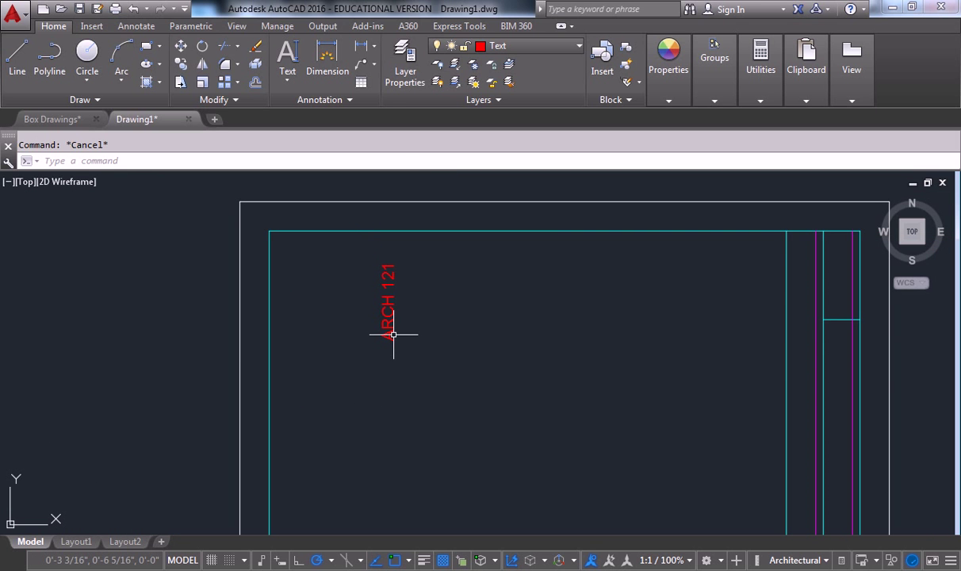
pyautogui.moveTo(392, 333)
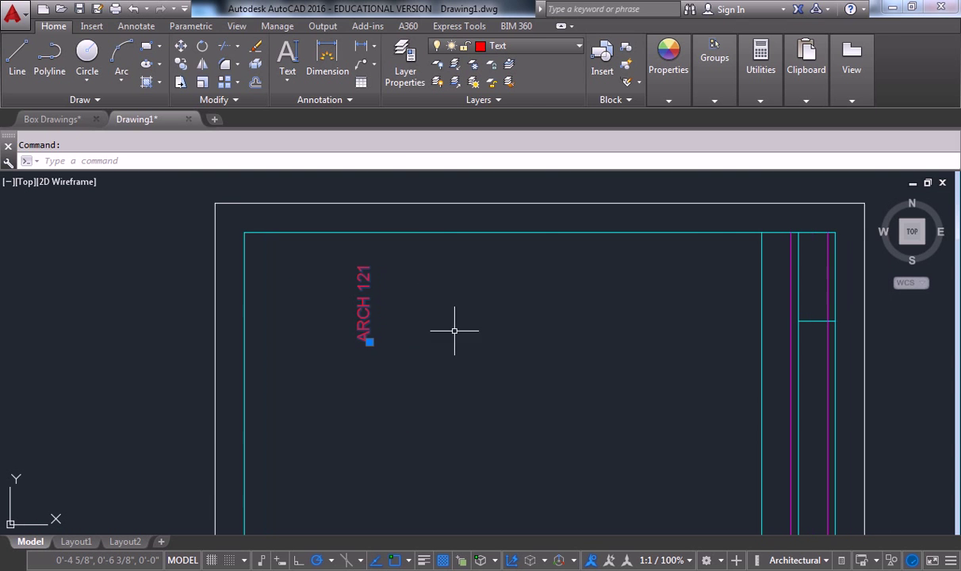
pyautogui.moveTo(388, 346)
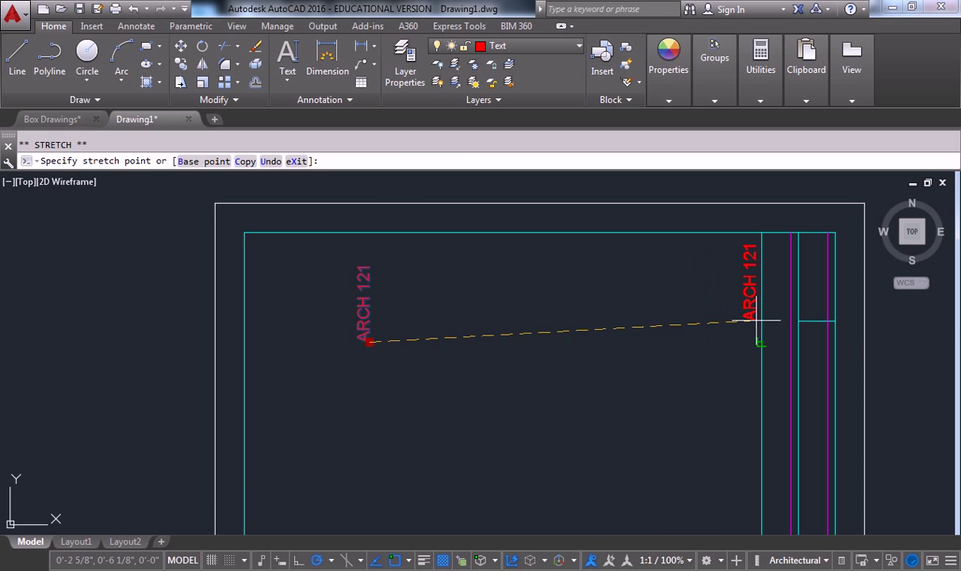
pyautogui.click(839, 336)
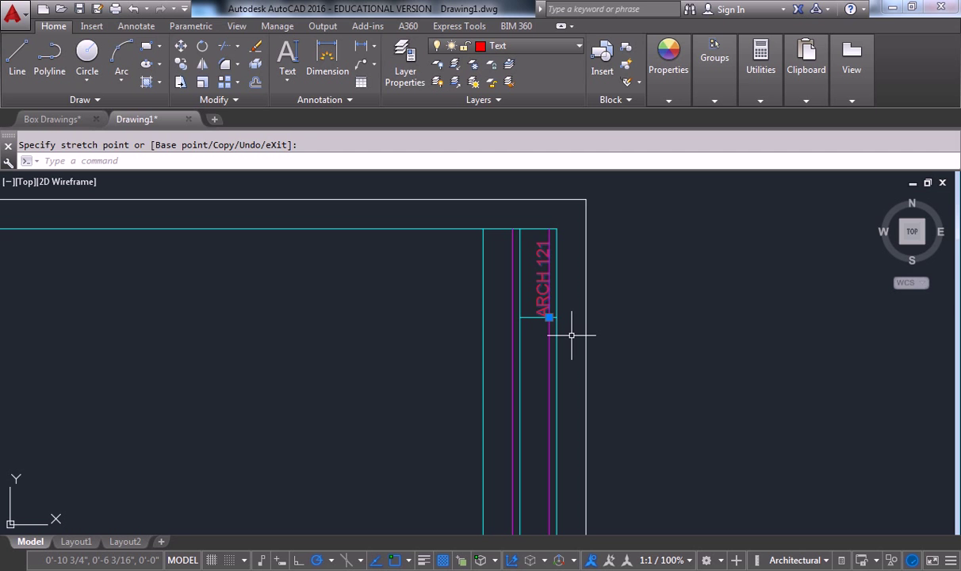
pyautogui.moveTo(454, 320)
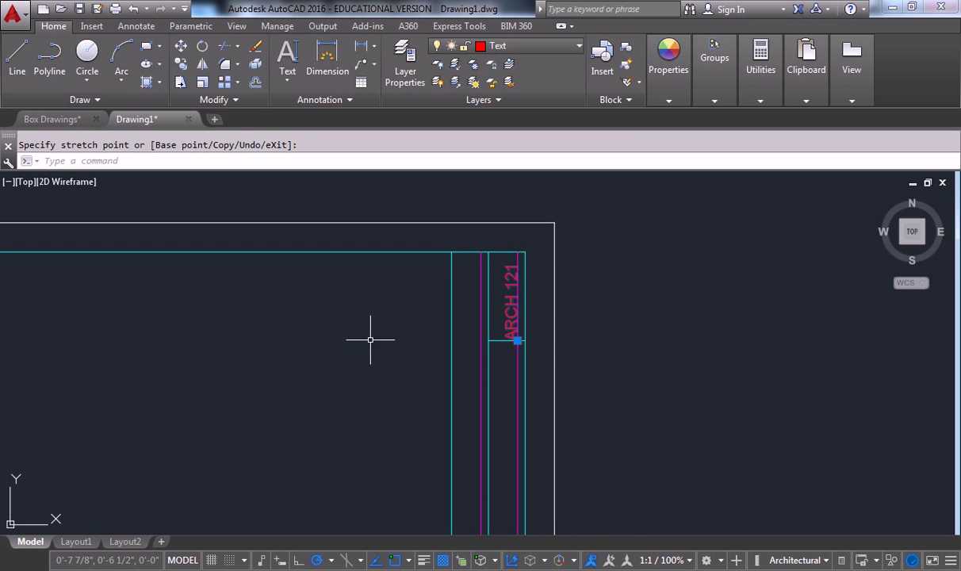
pyautogui.press('Escape')
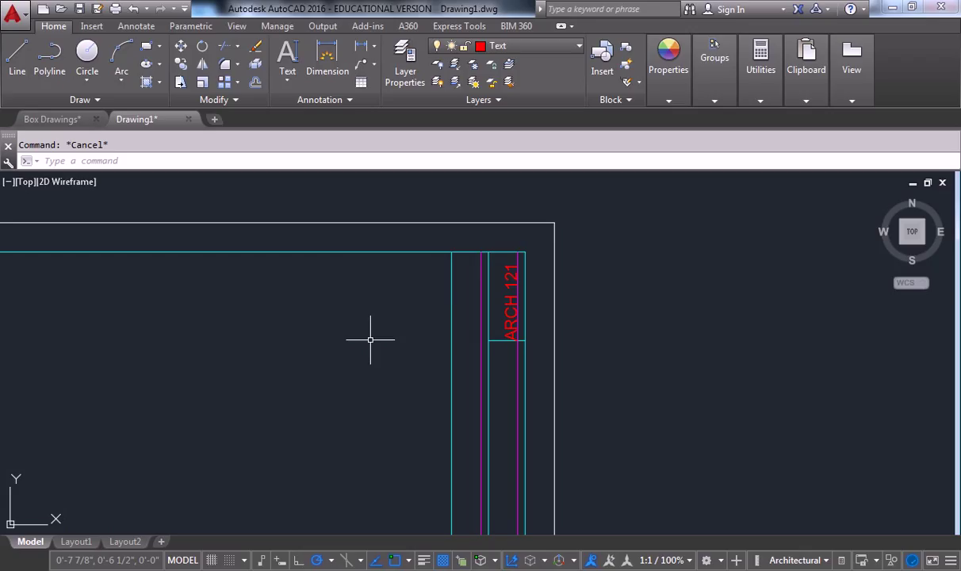
pyautogui.moveTo(379, 333)
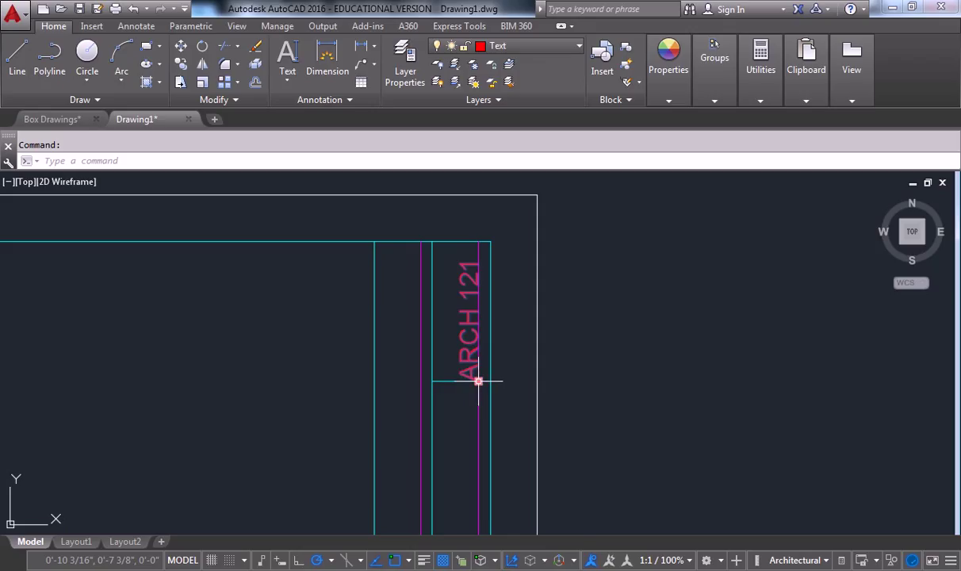
pyautogui.click(479, 381)
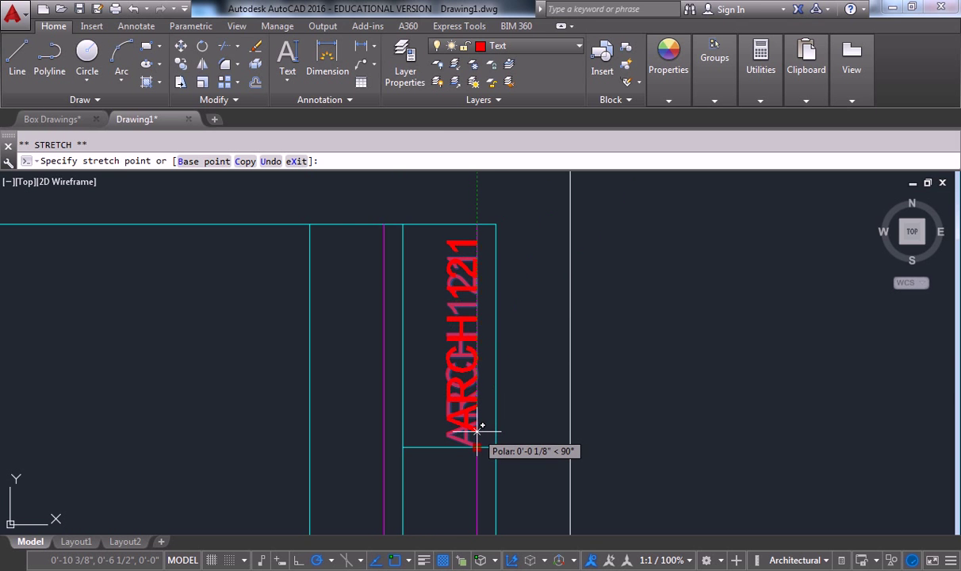
pyautogui.click(475, 431)
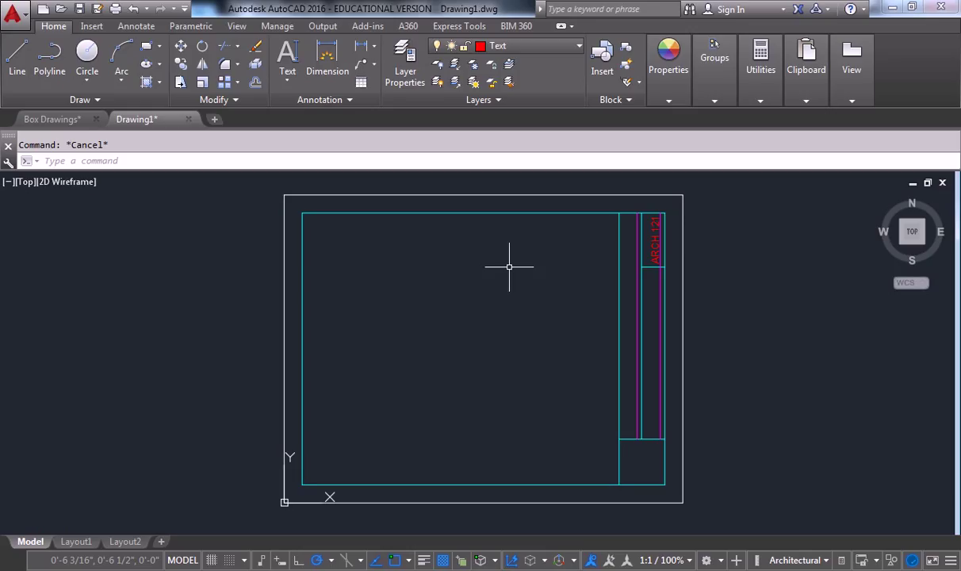
pyautogui.moveTo(517, 269)
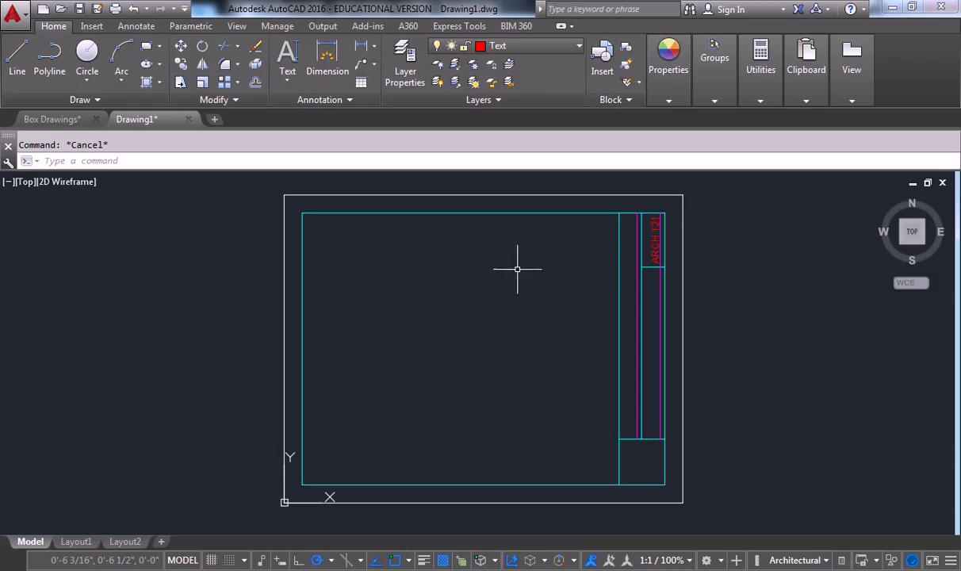
pyautogui.moveTo(434, 442)
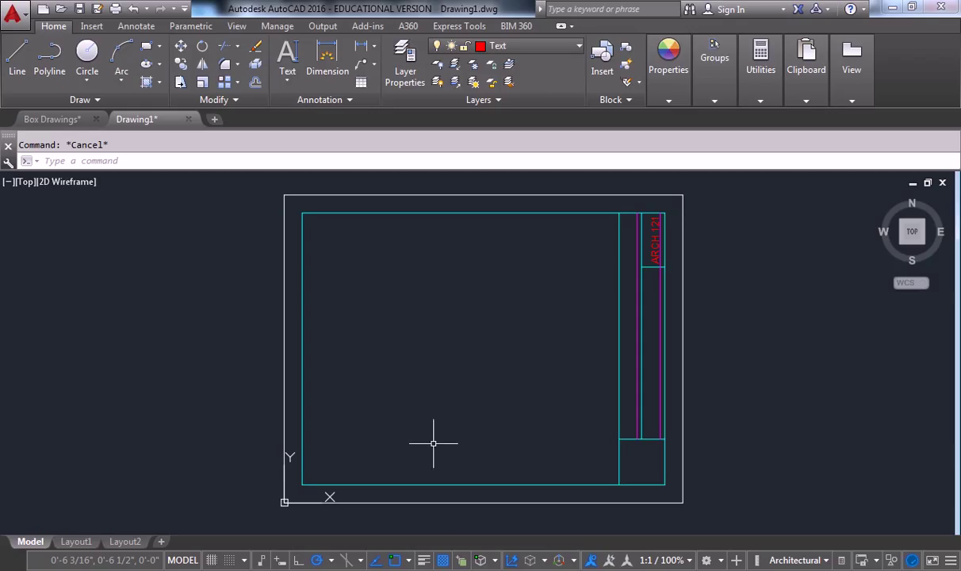